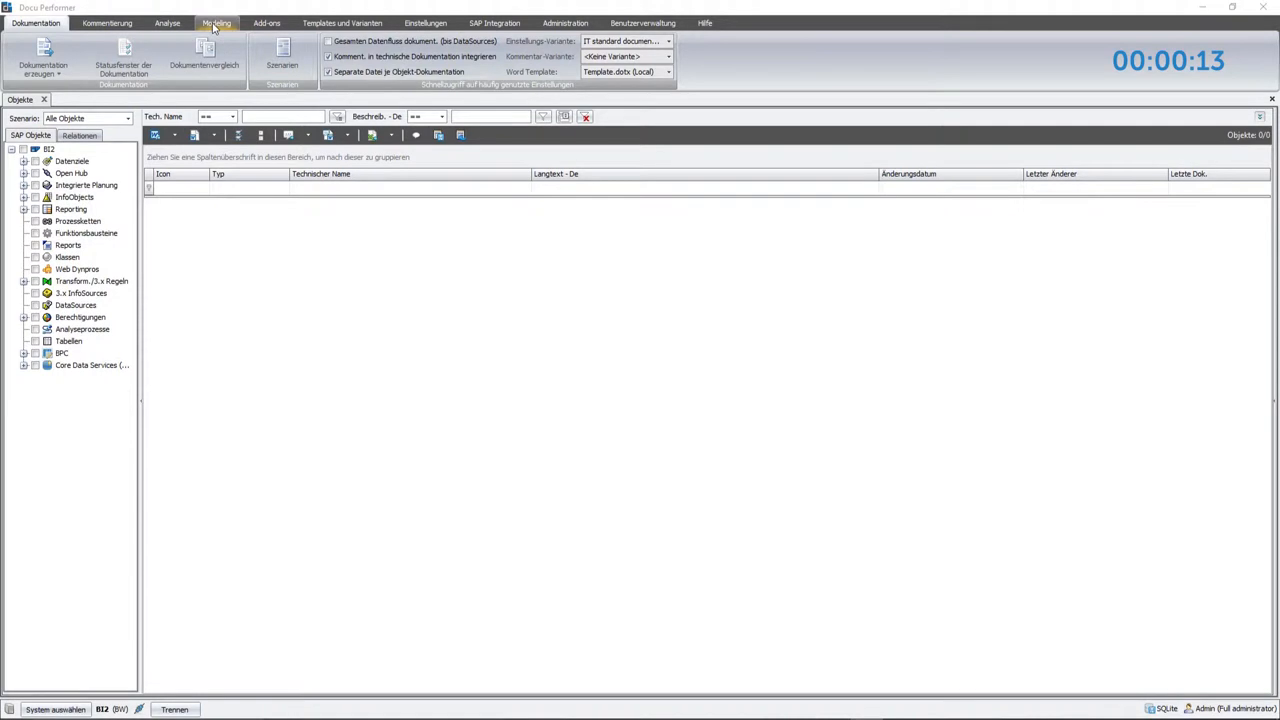
On the Modeling tab, open the BESTELLHISTORIE project to show its entity types.
left_click(211, 20)
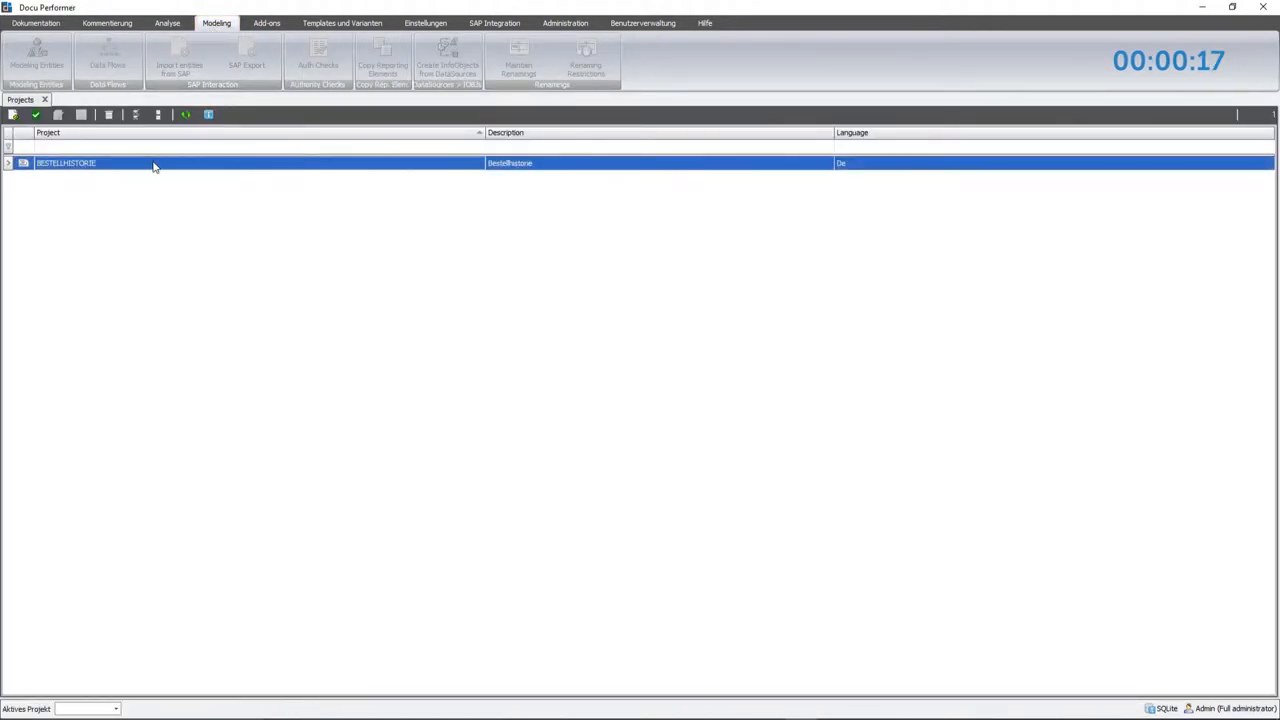
double_click(65, 163)
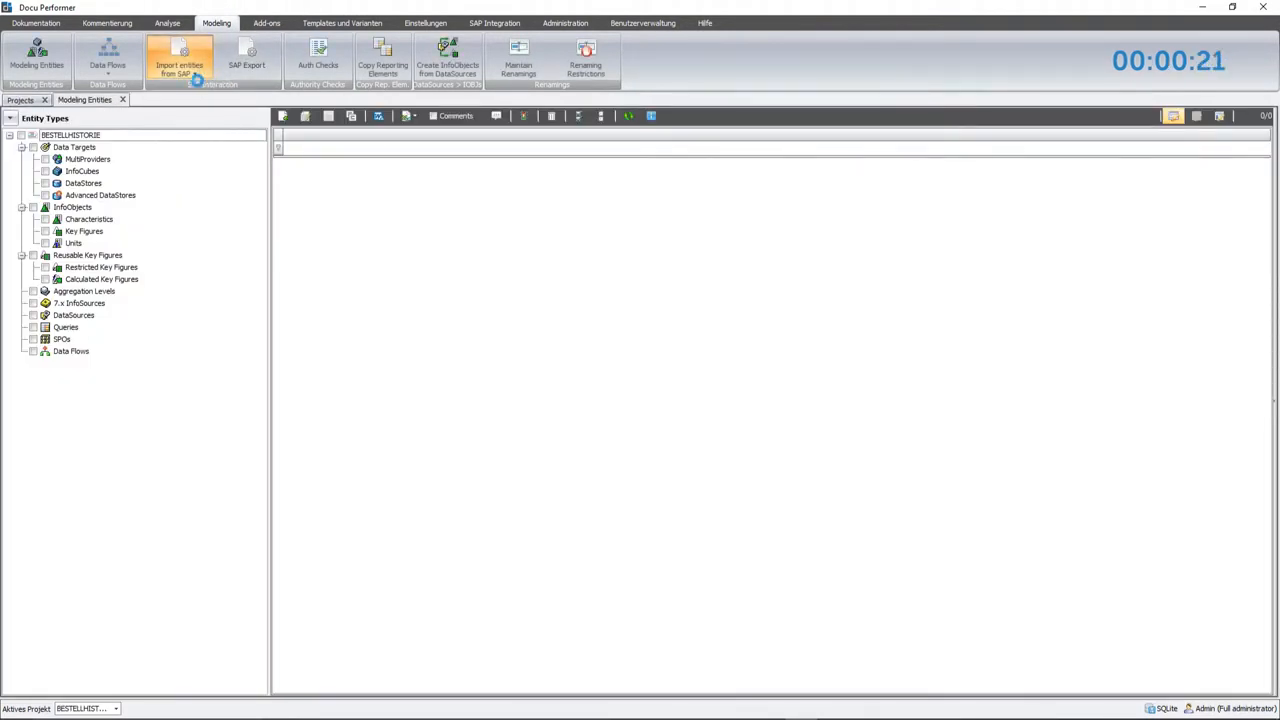
Start a BI2 InfoProvider import listing InfoCubes and DataStores, not MultiProviders, in version A.
left_click(183, 60)
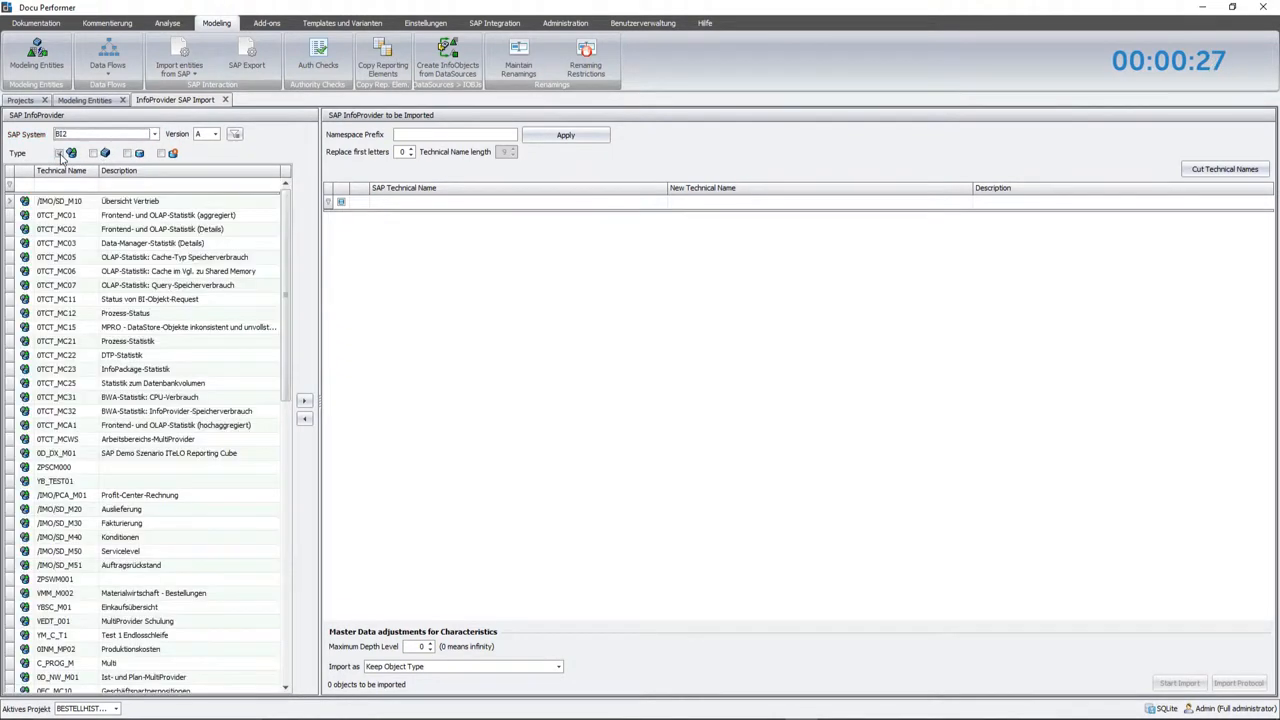
left_click(77, 154)
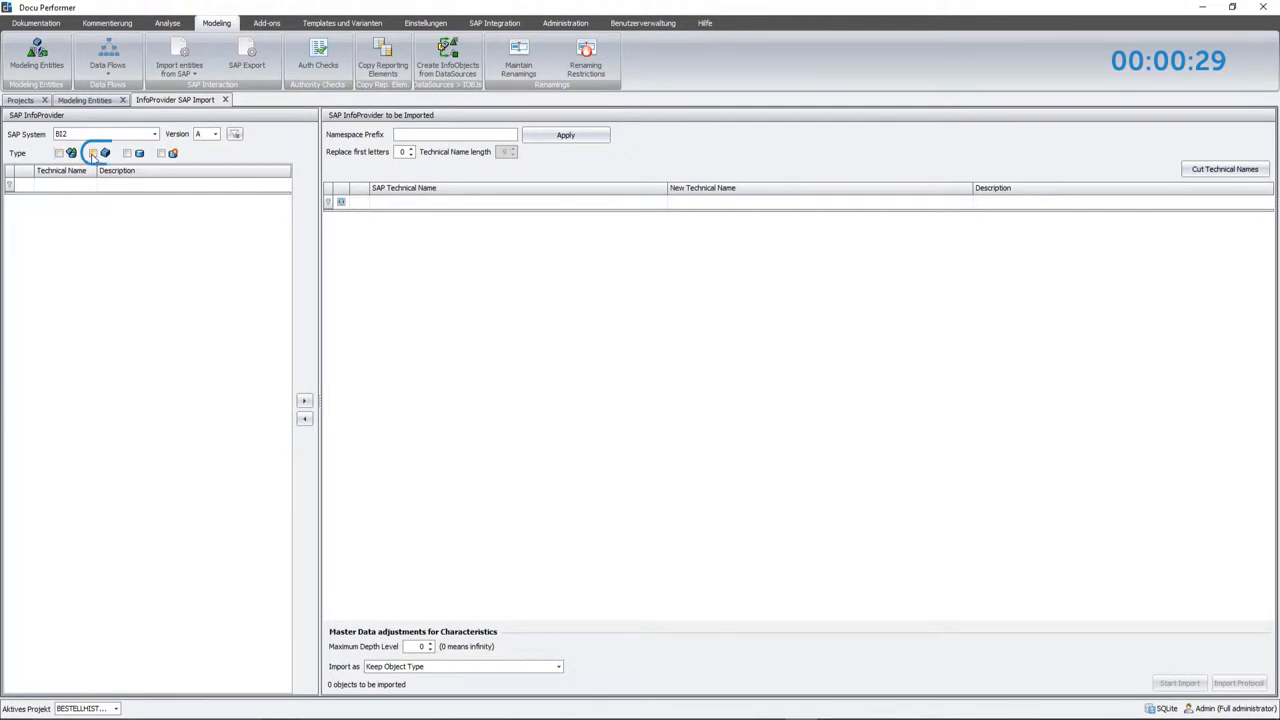
left_click(126, 155)
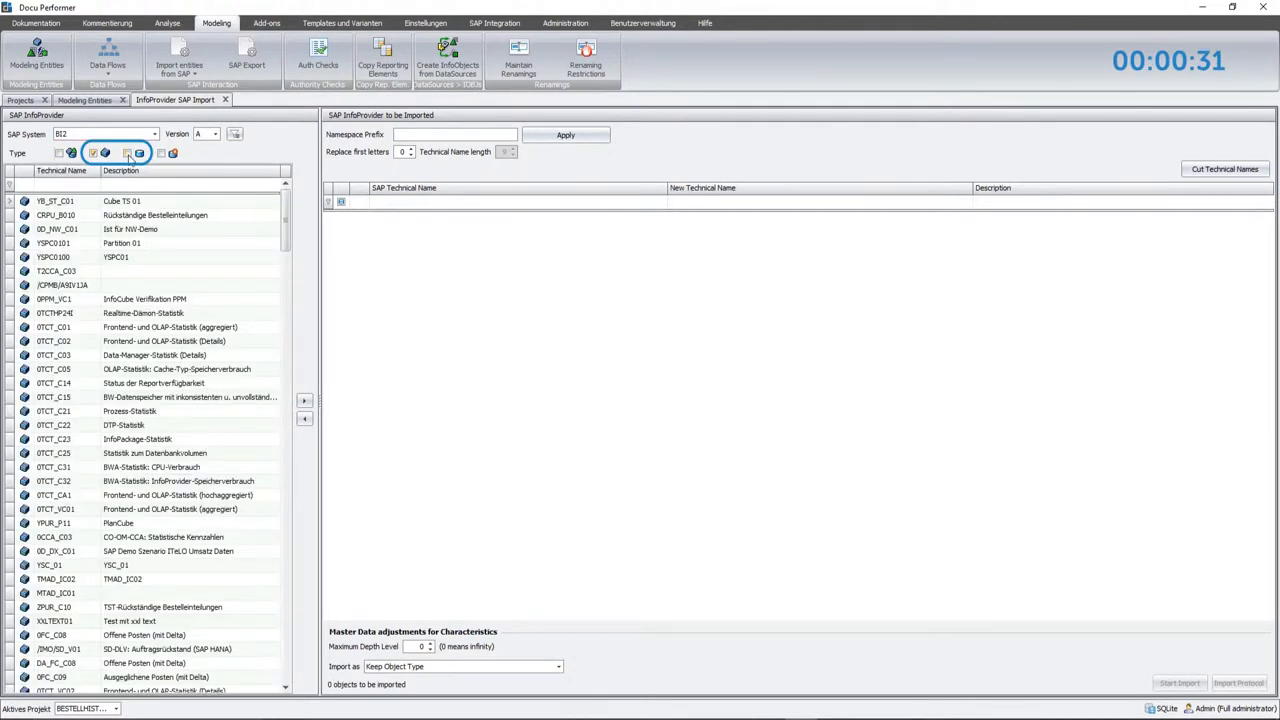
left_click(128, 154)
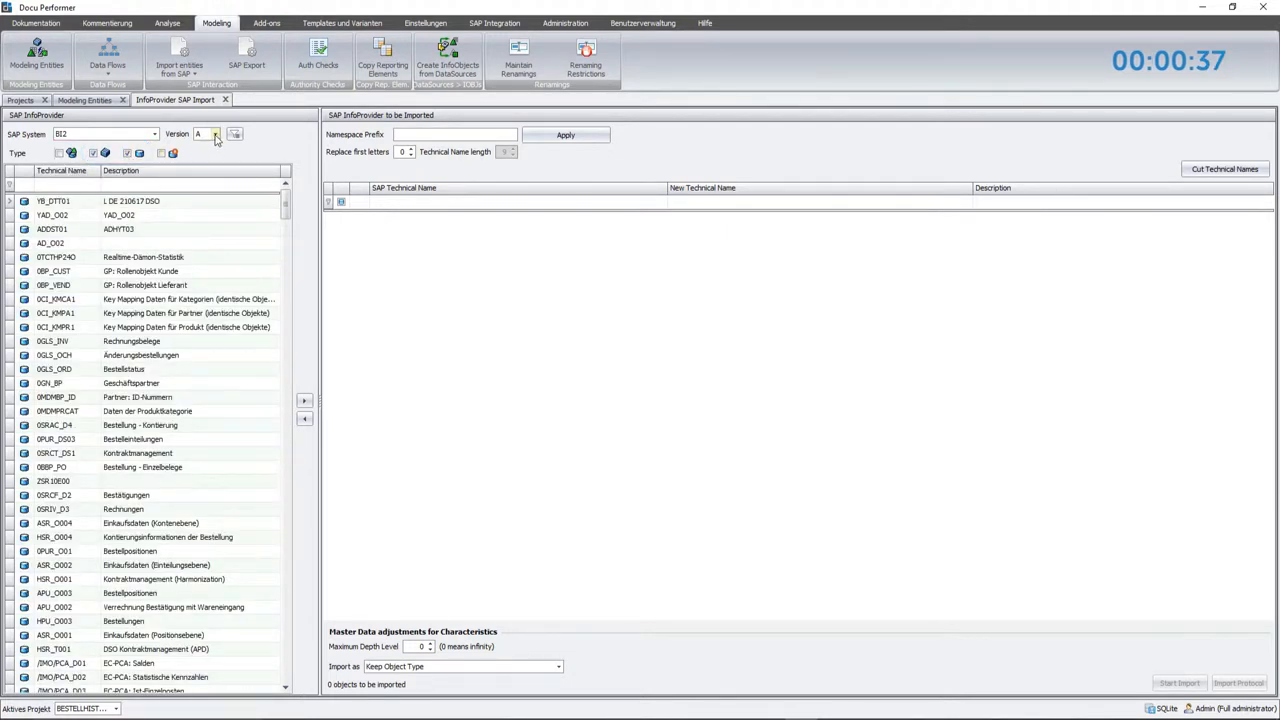
left_click(212, 134)
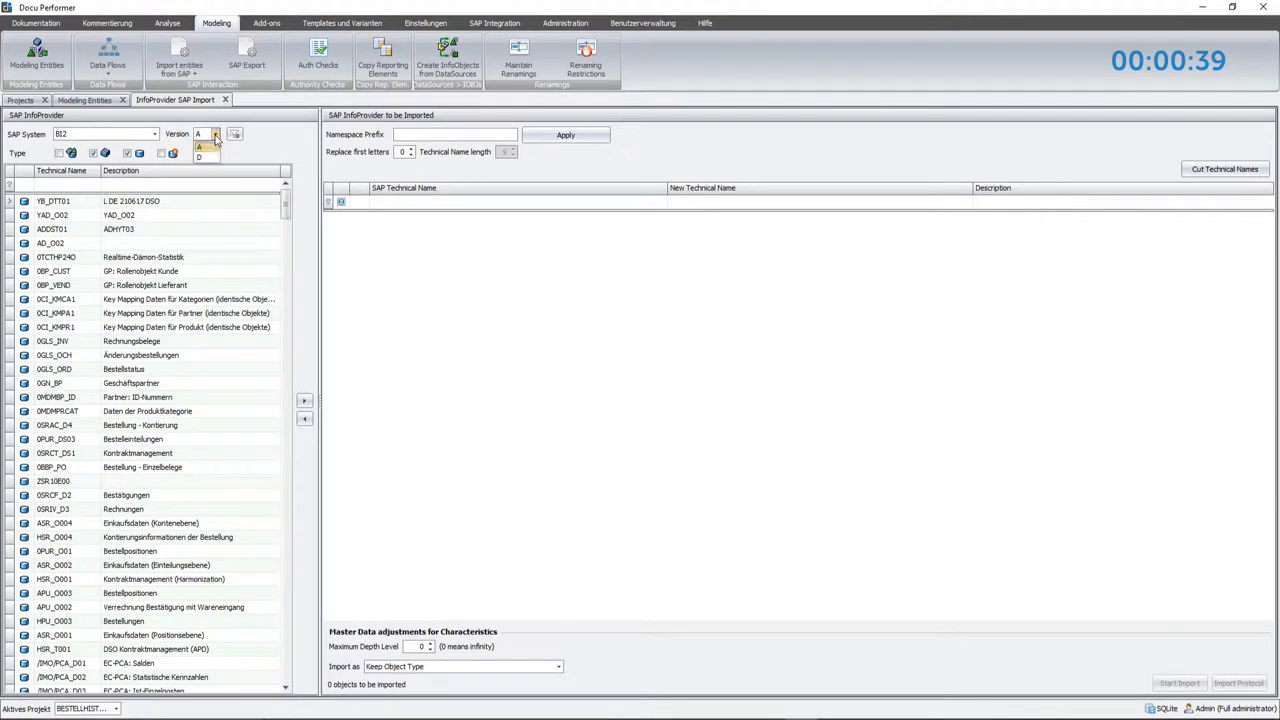
left_click(213, 135)
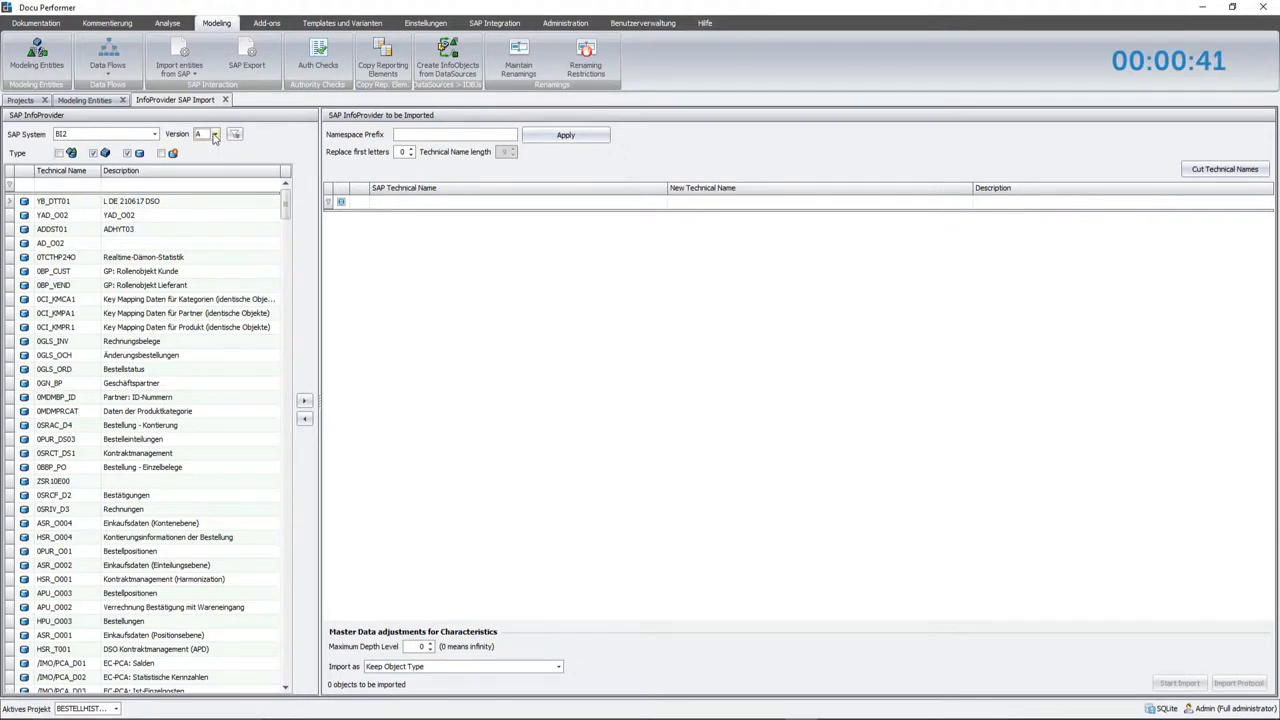
left_click(215, 134)
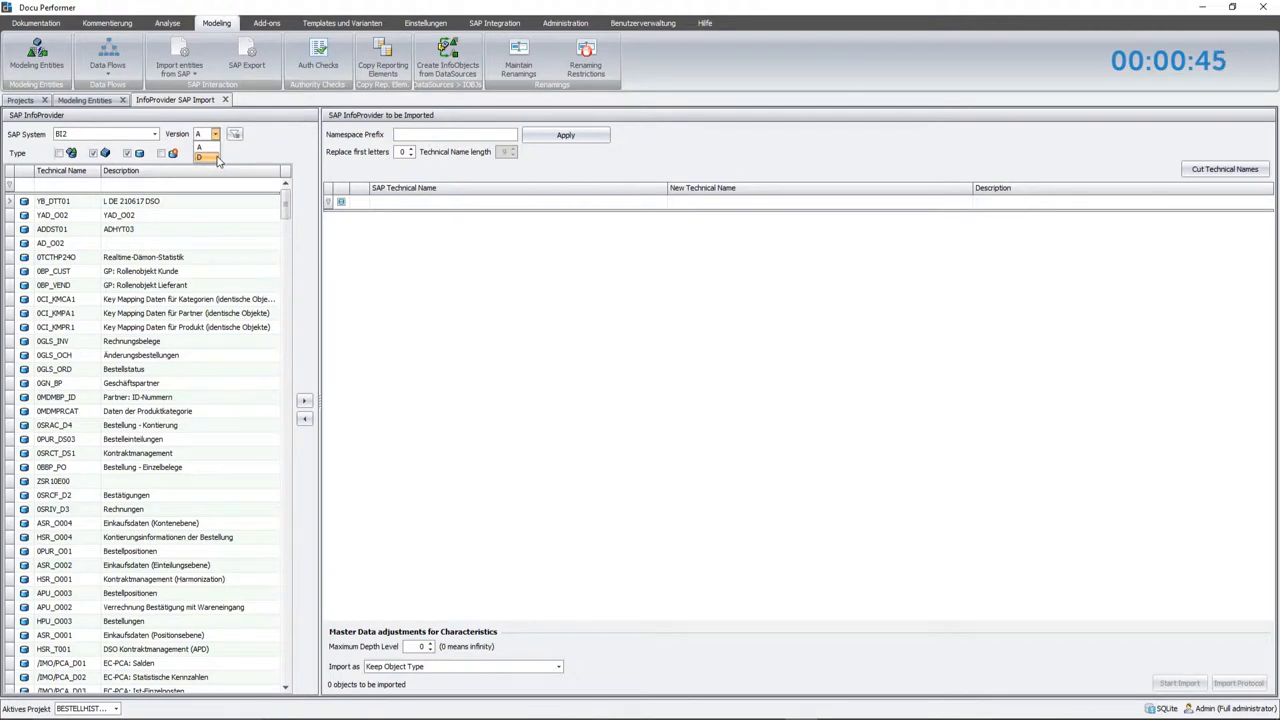
mouse_move(228, 160)
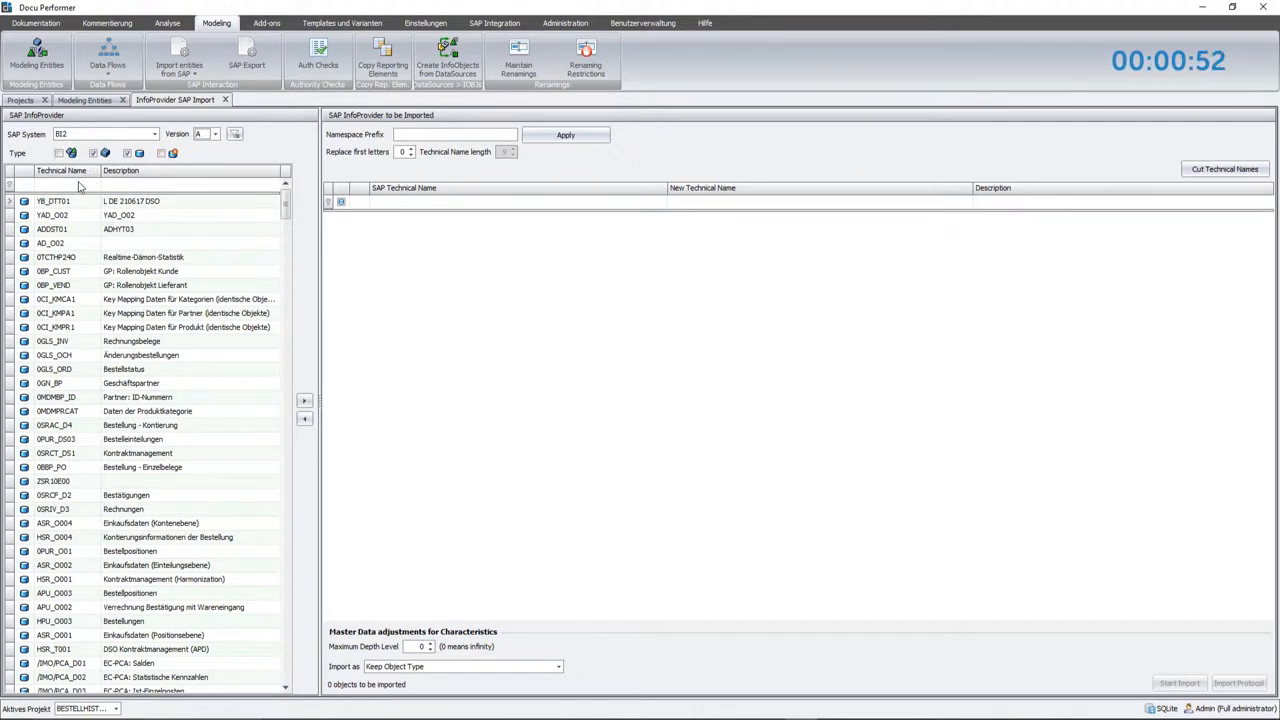
Filter by ZSR, queue ZSR_IC_01 and set its new technical name to RSR_A001.
type("Z")
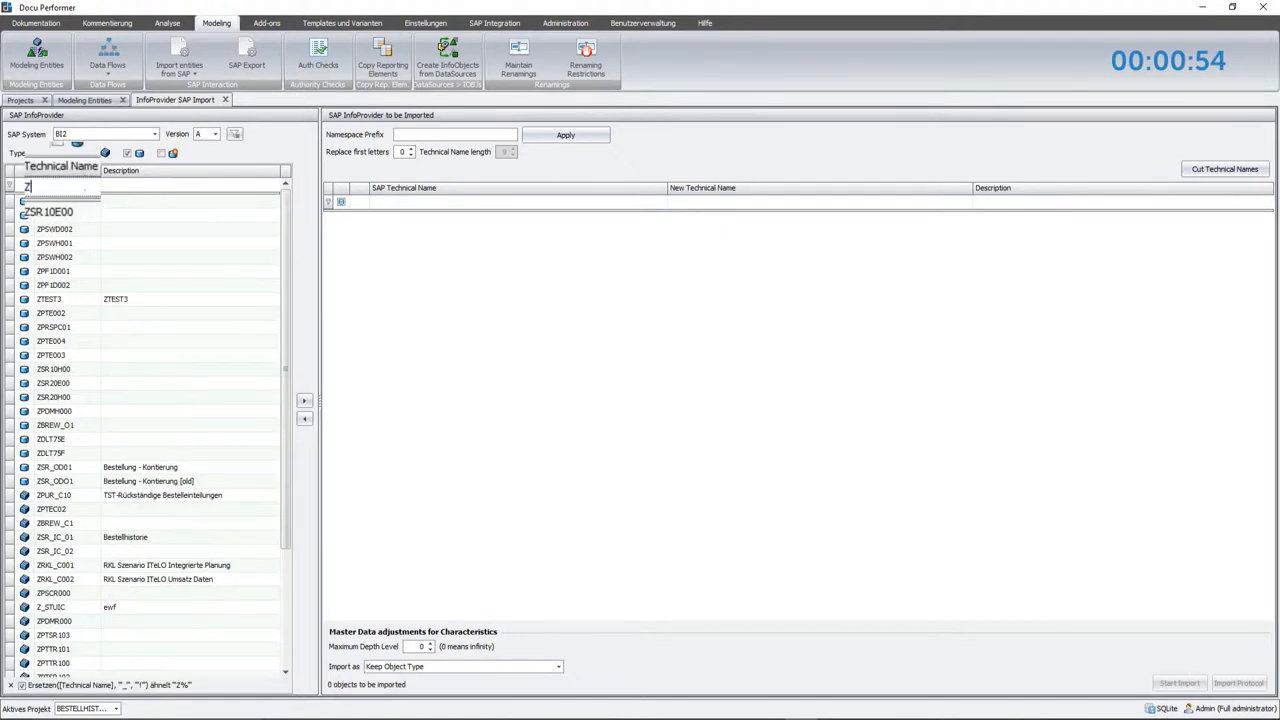
type("ZSR")
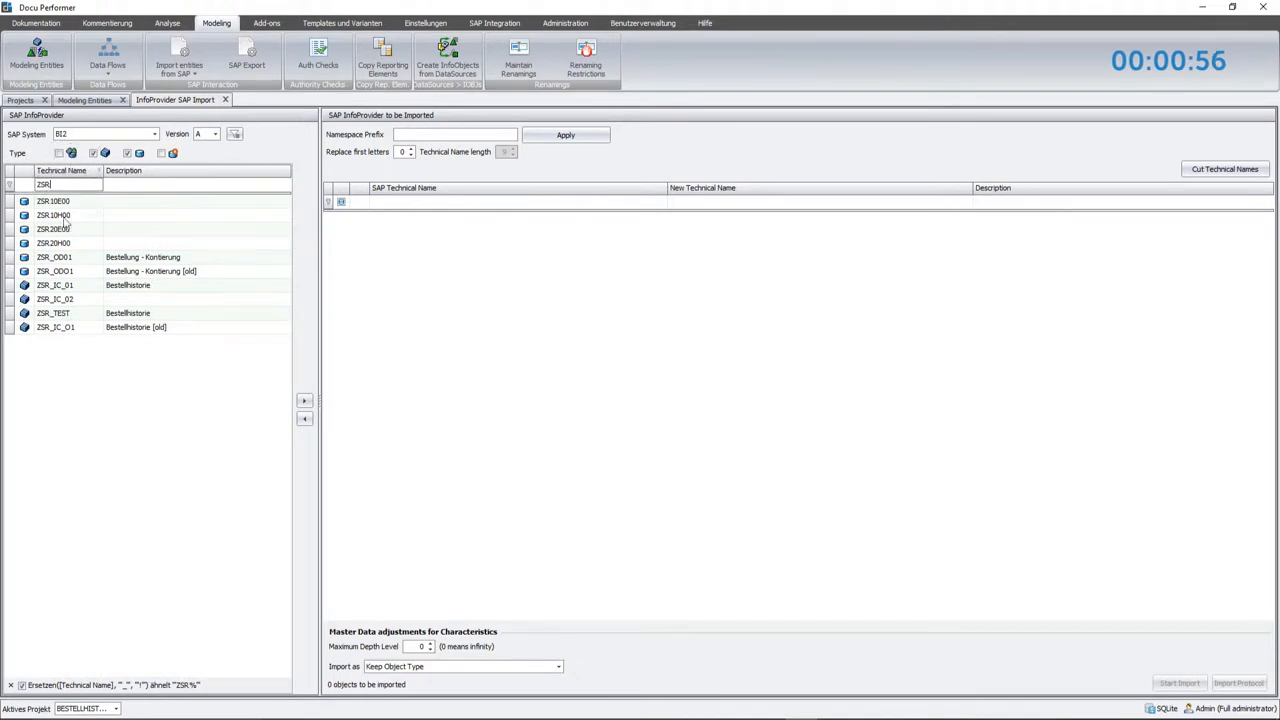
left_click(55, 299)
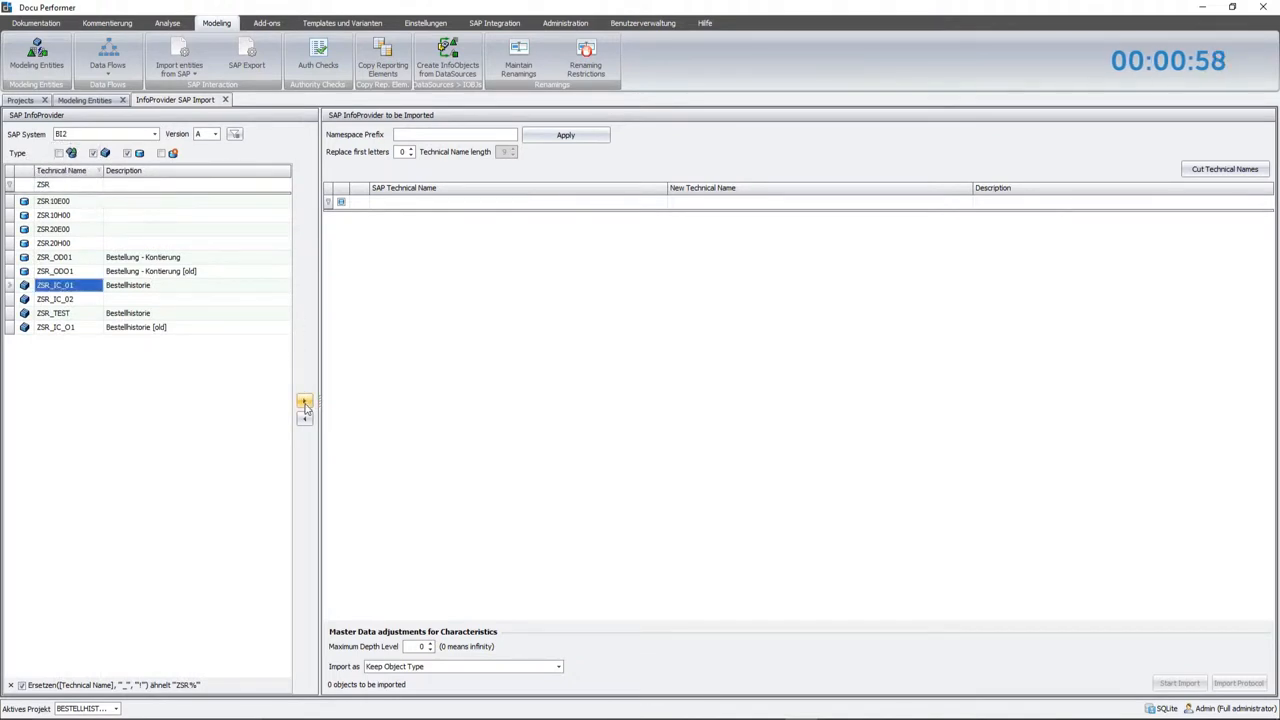
left_click(304, 401)
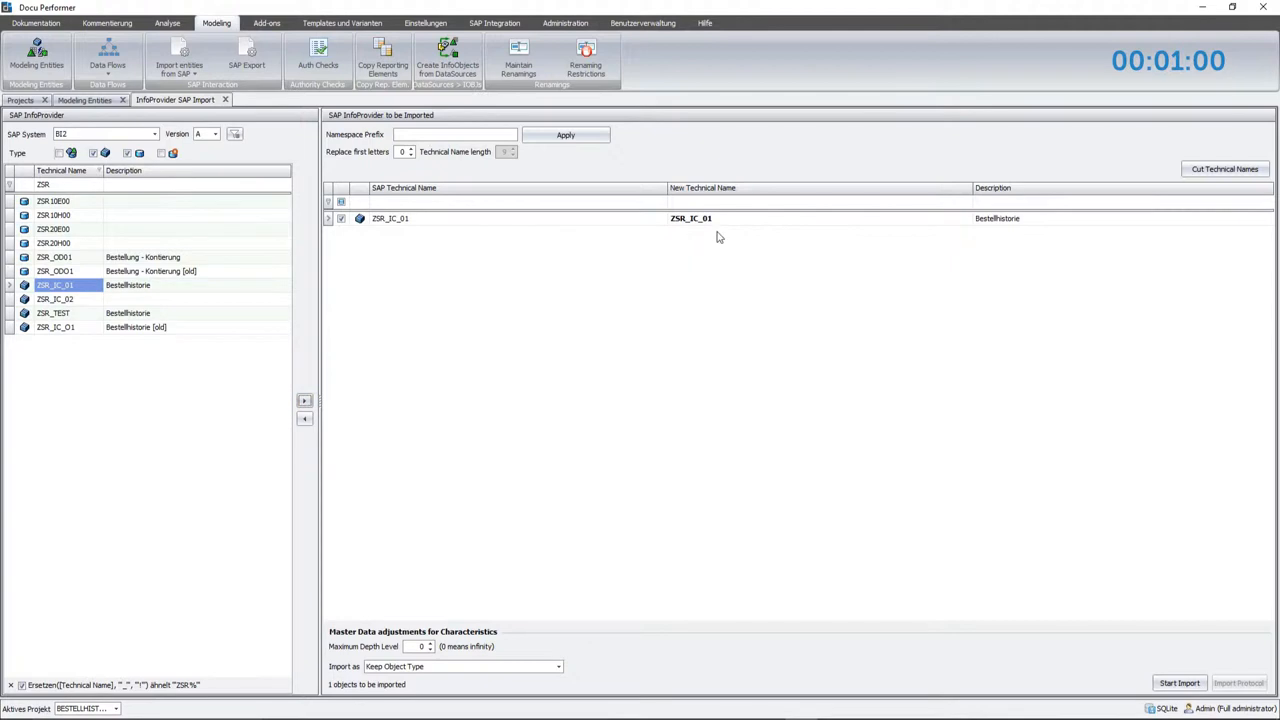
double_click(687, 218)
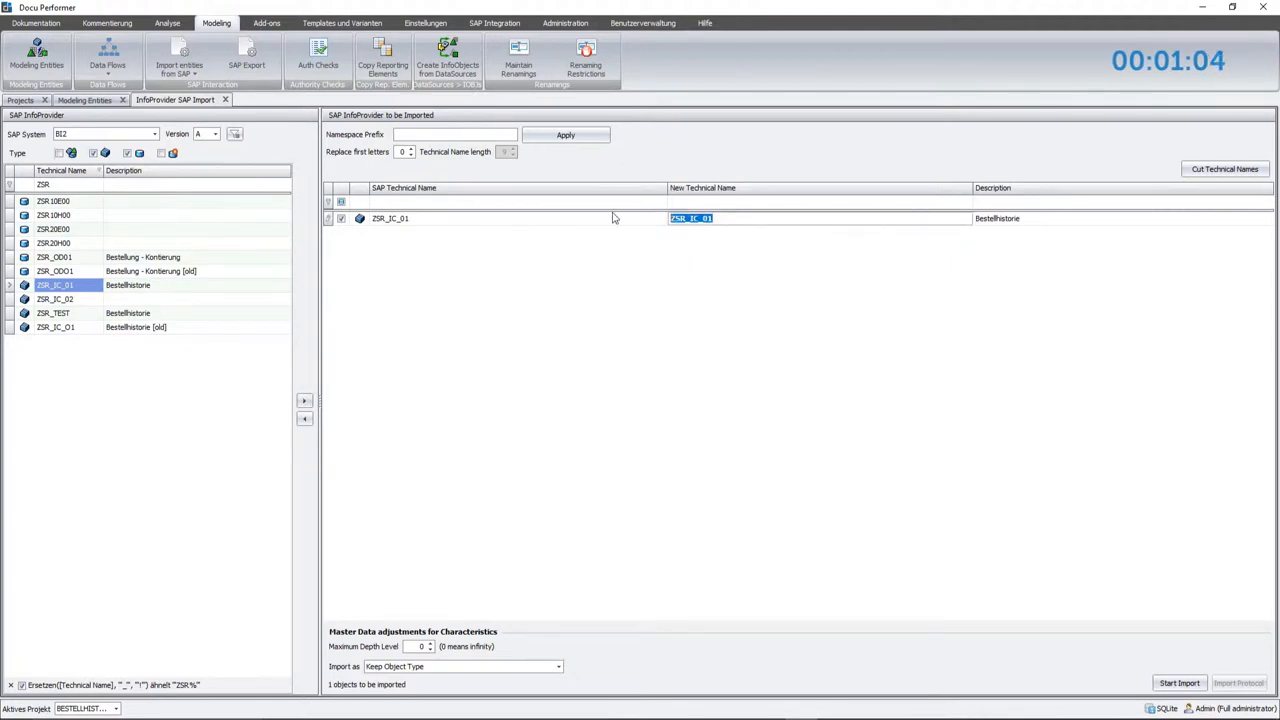
type("RSR_")
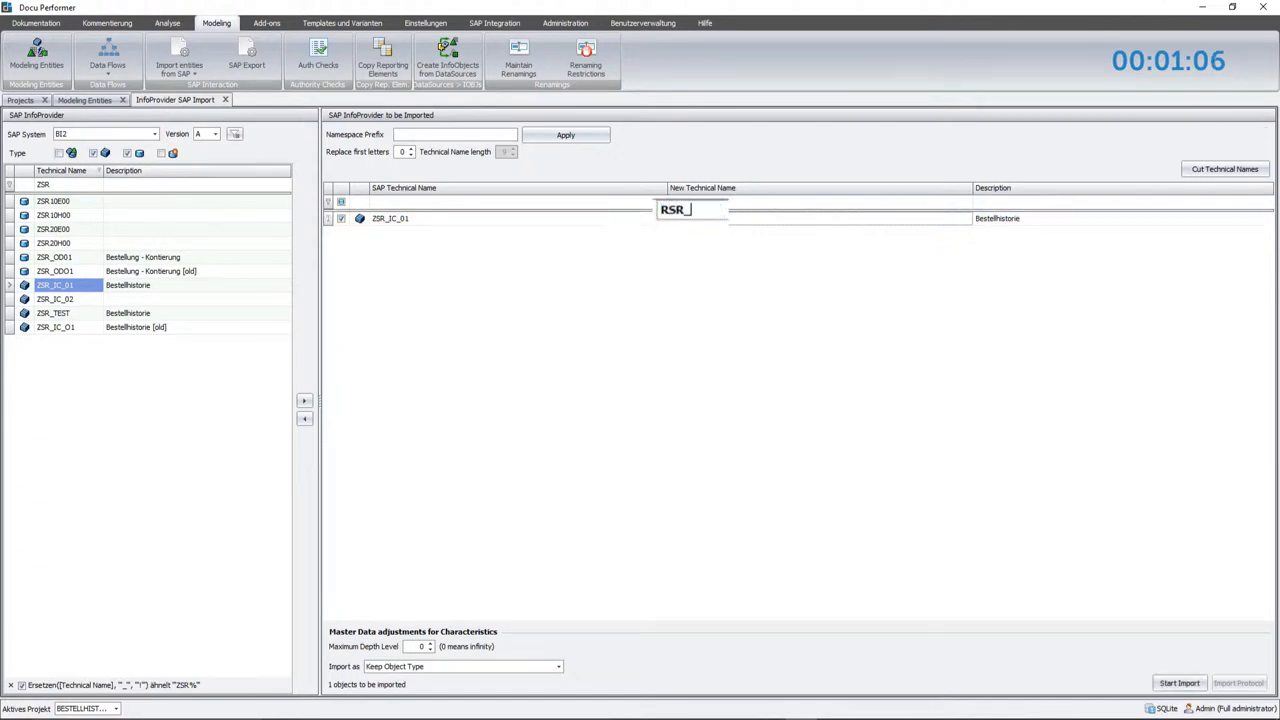
type("A001")
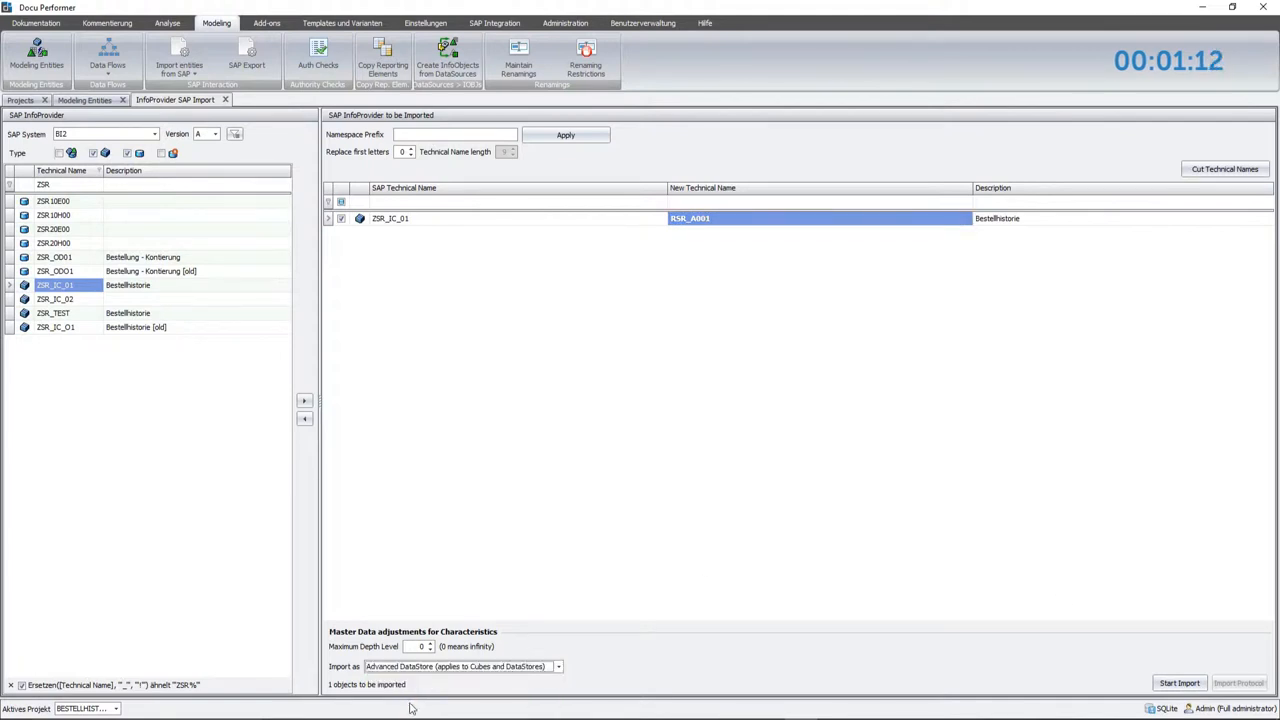
Start importing ZSR_IC_01, confirming the import of all dependent InfoObjects.
left_click(1178, 683)
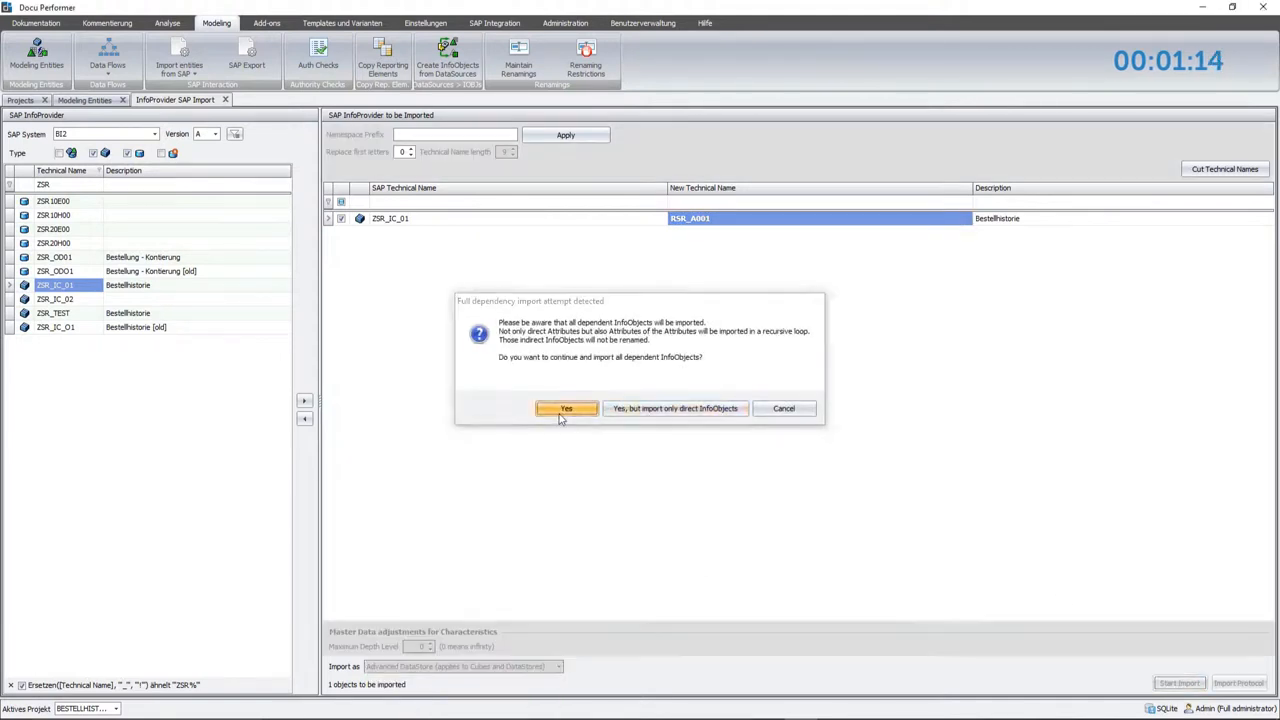
left_click(566, 408)
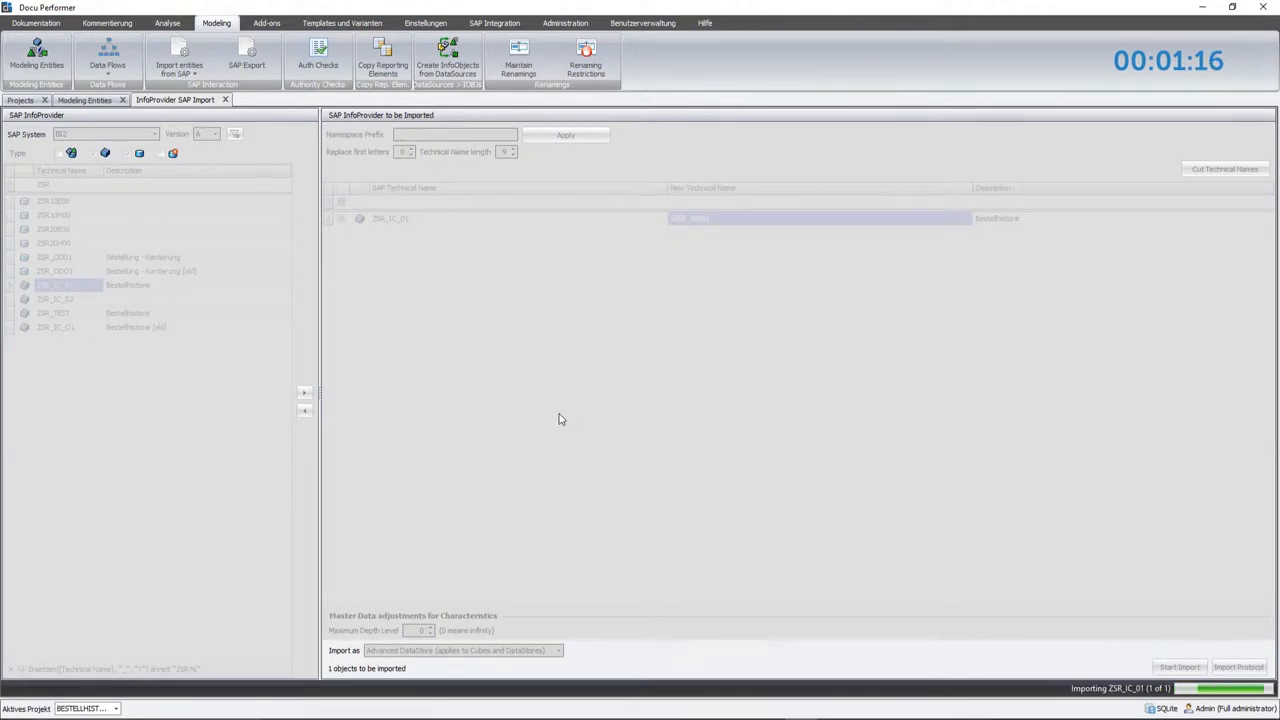
mouse_move(976, 415)
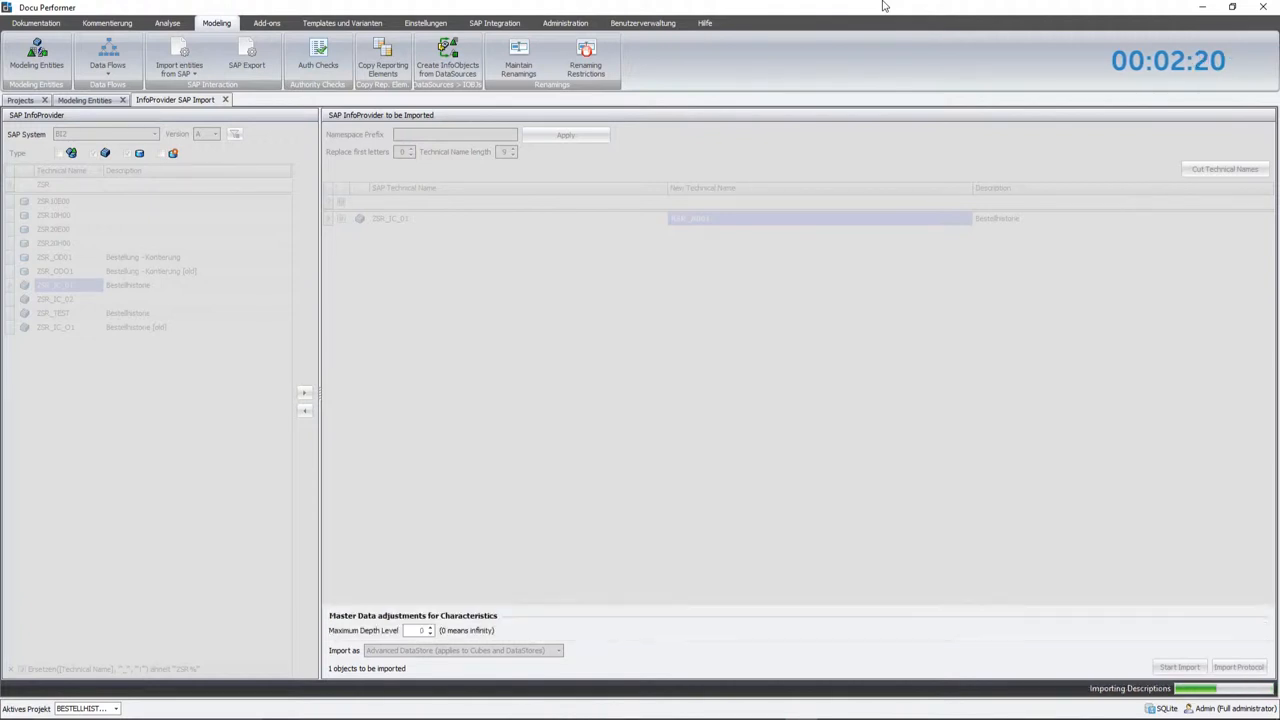
Open the imported RSR_A001 DataStore and inspect the 0SR_SCVALDC key figure field.
left_click(1184, 656)
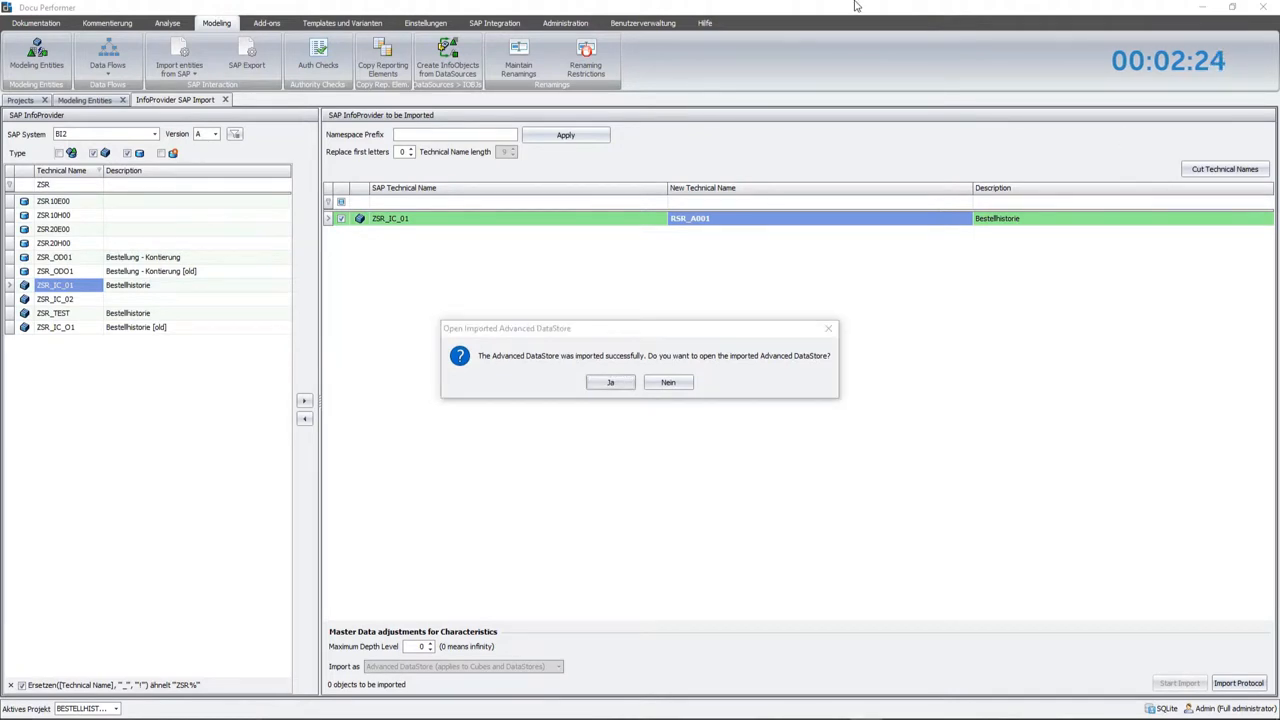
left_click(668, 382)
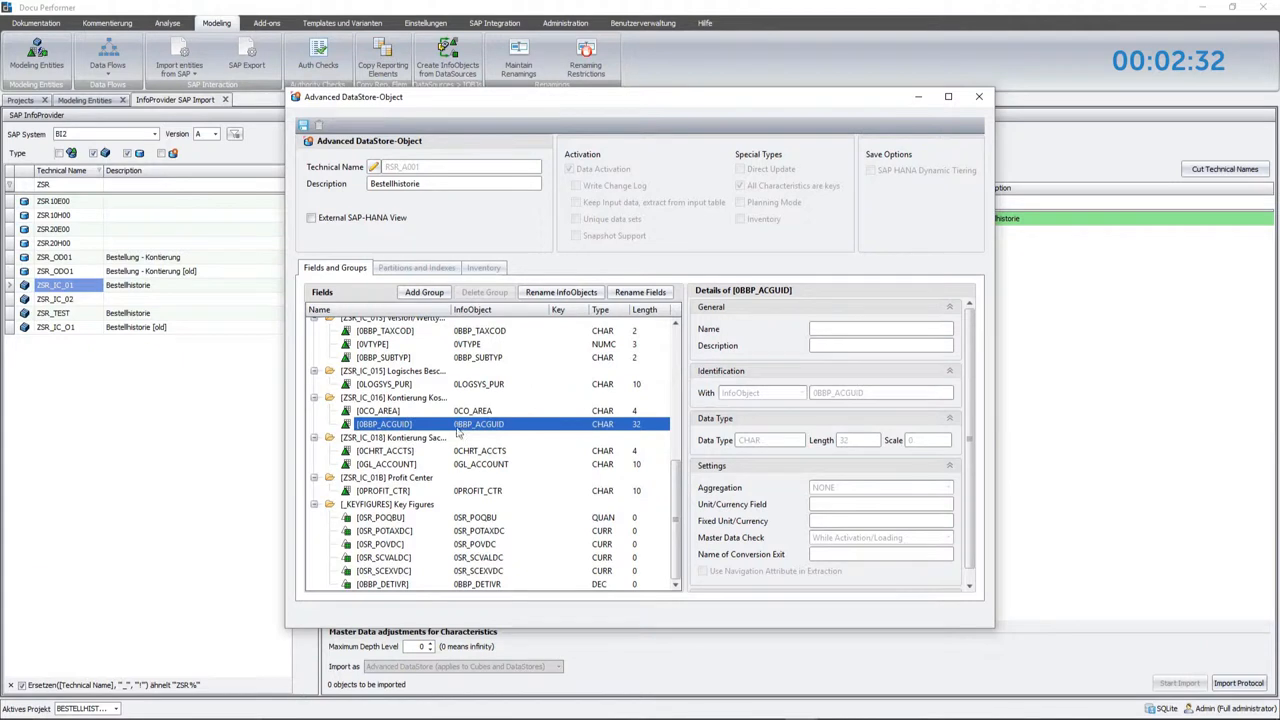
left_click(380, 557)
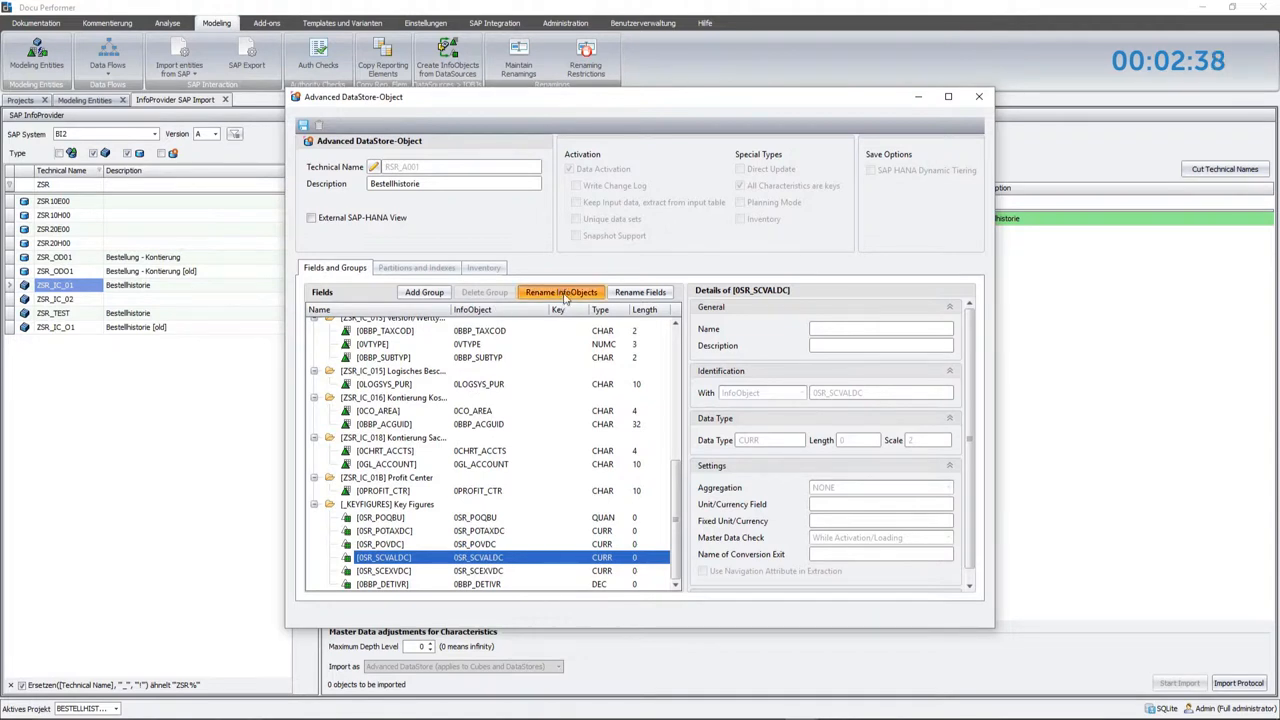
In Rename InfoObjects for RSR_A001, review the list and enter namespace prefix SR.
left_click(561, 292)
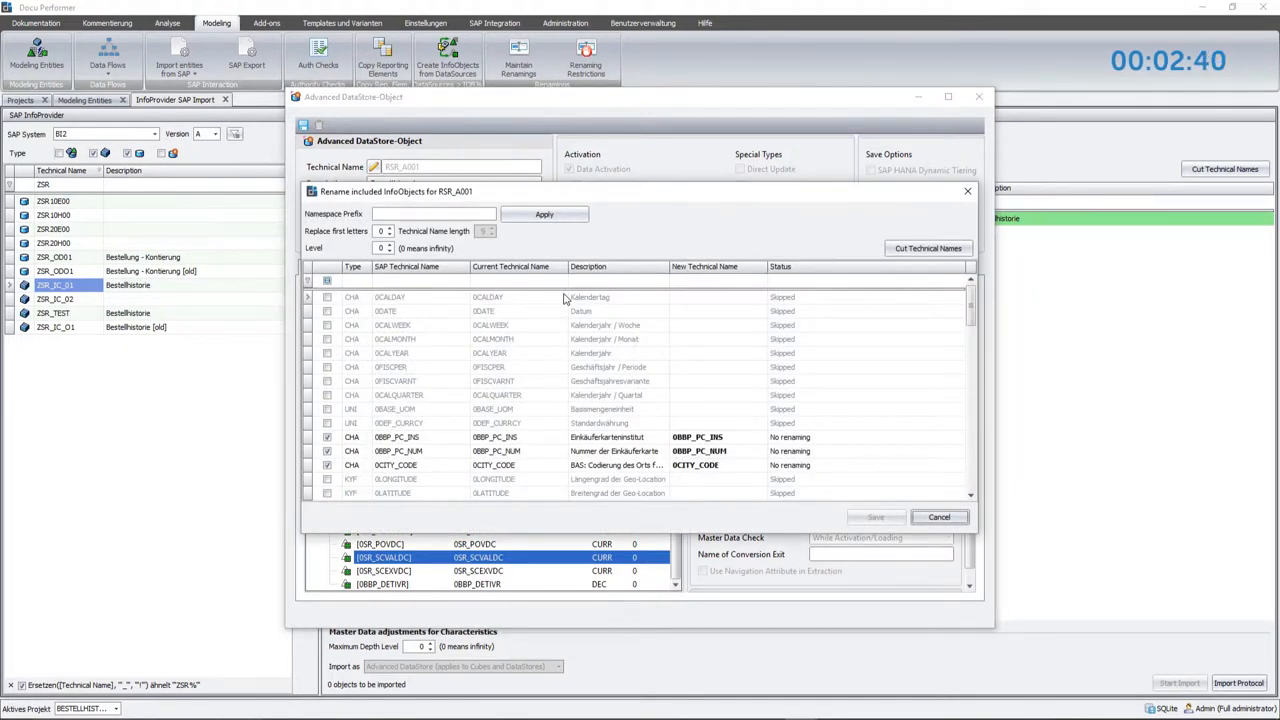
scroll("down", 3)
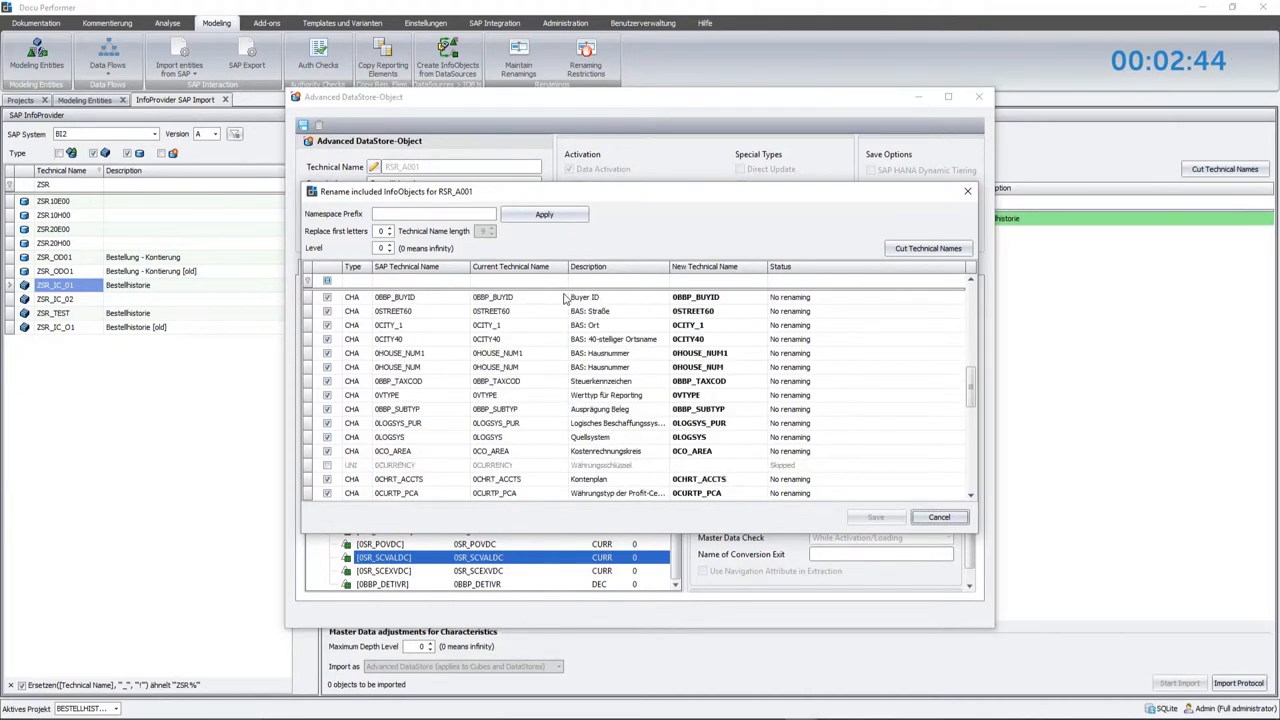
scroll("down", 3)
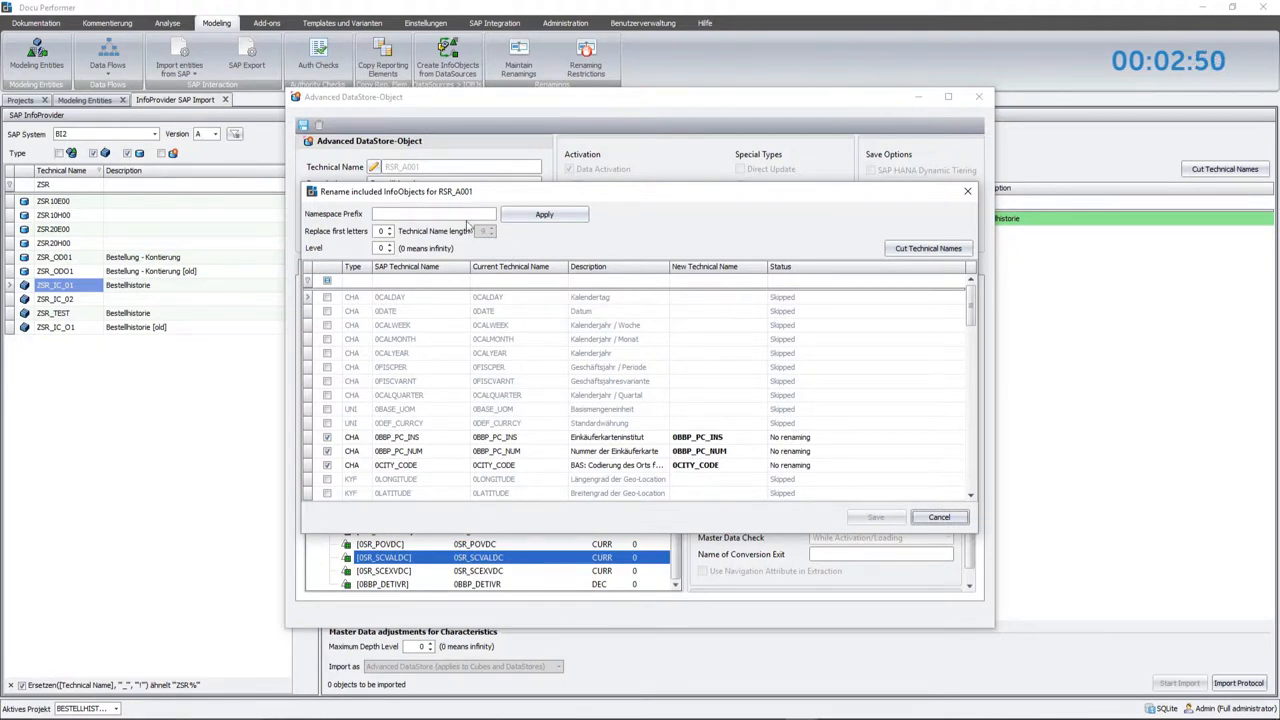
left_click(433, 213)
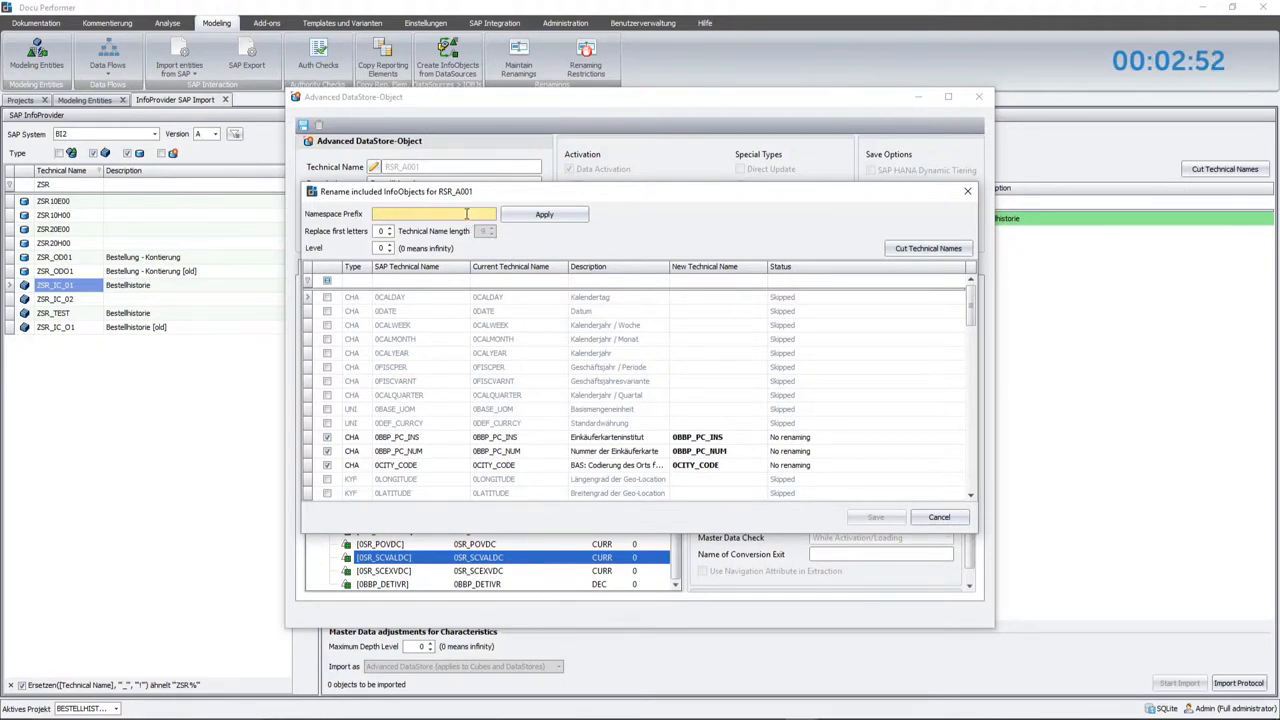
type("SR")
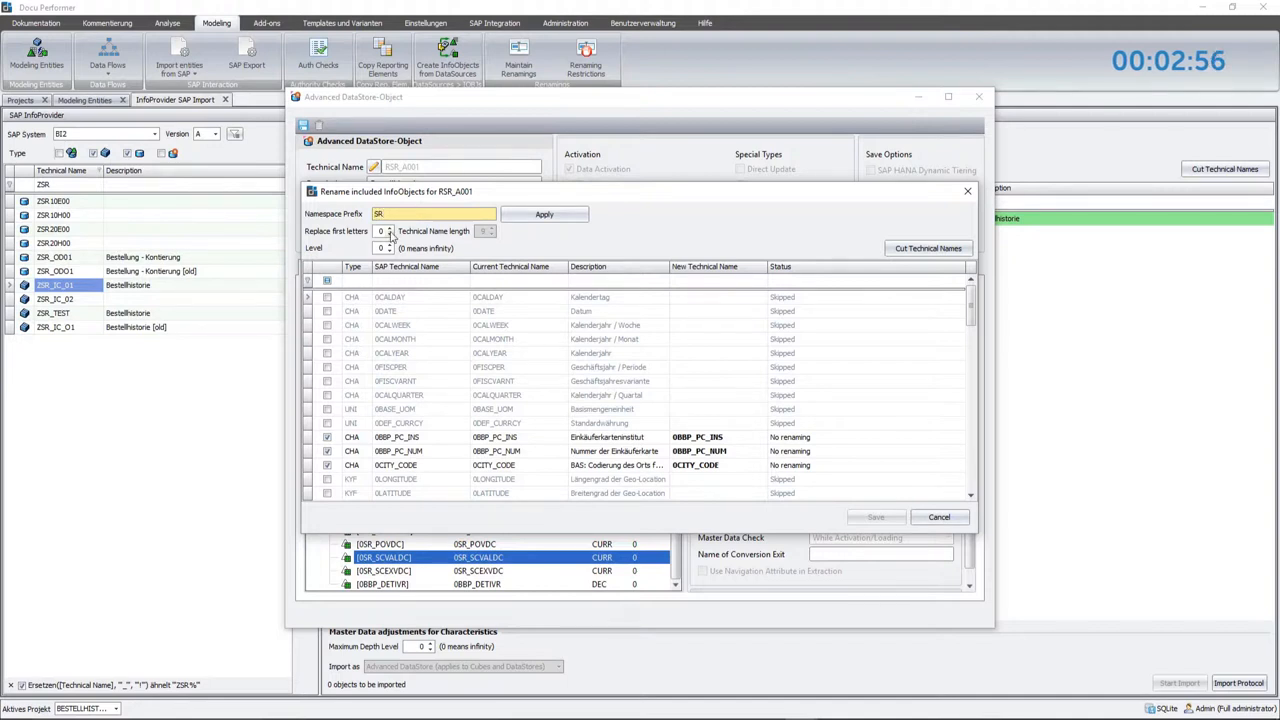
Adjust leading letters replaced, save the SR-renamed InfoObjects, then close RSR_A001.
left_click(544, 214)
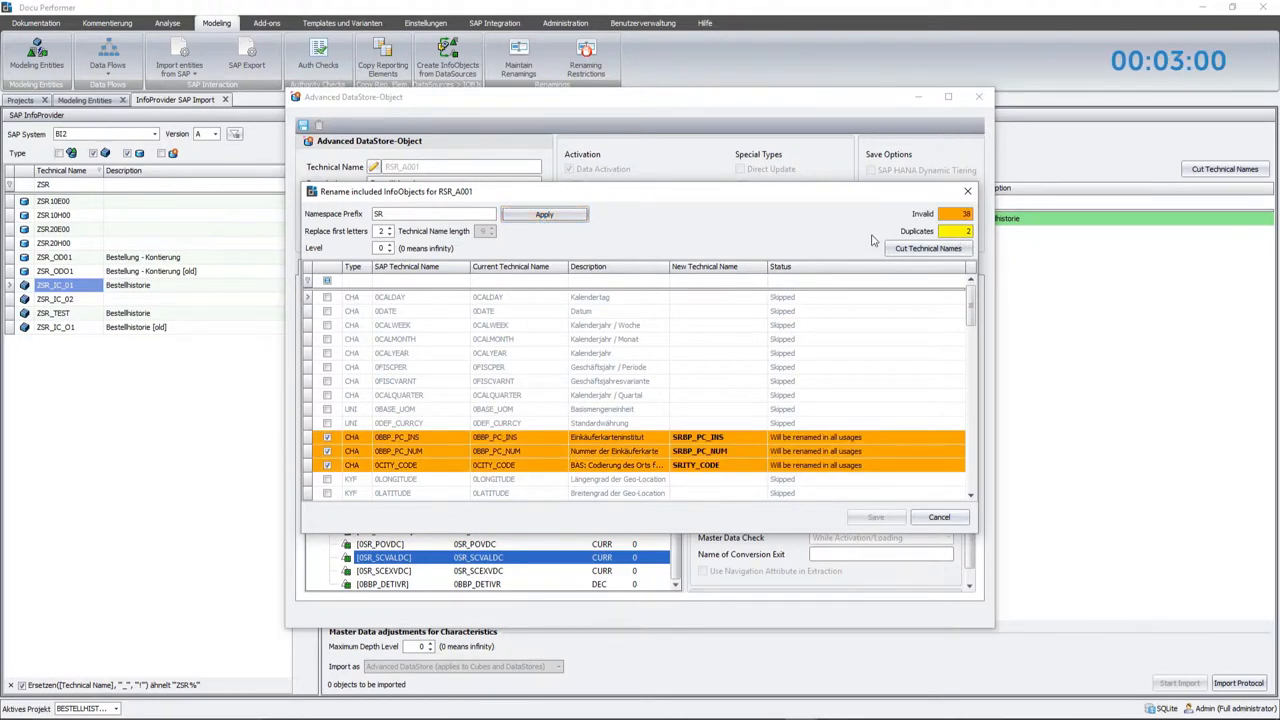
mouse_move(928, 248)
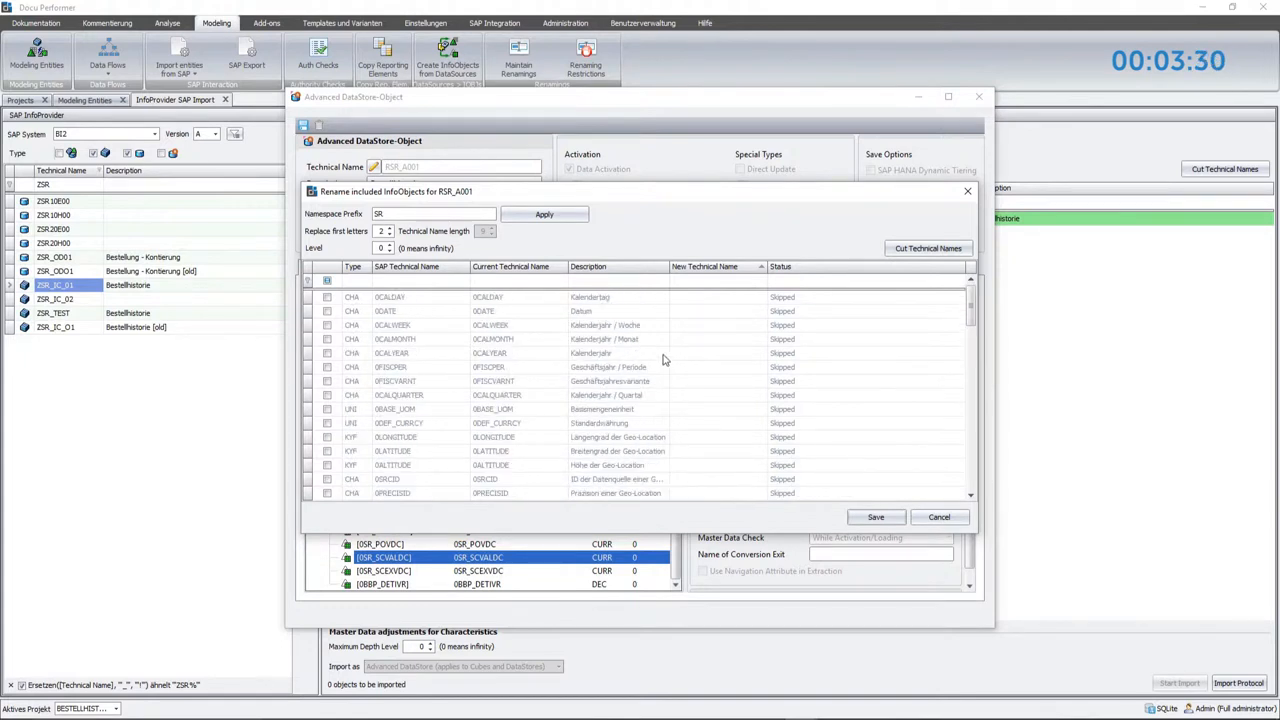
mouse_move(680, 360)
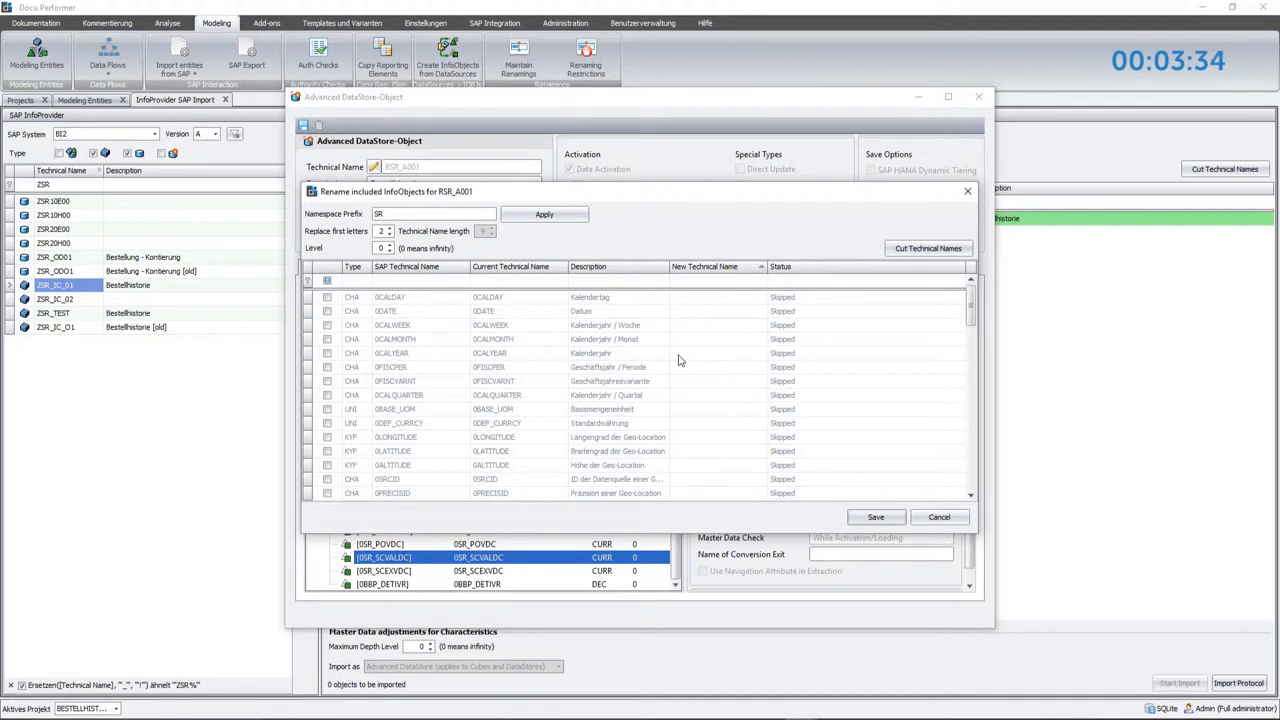
scroll("down", 3)
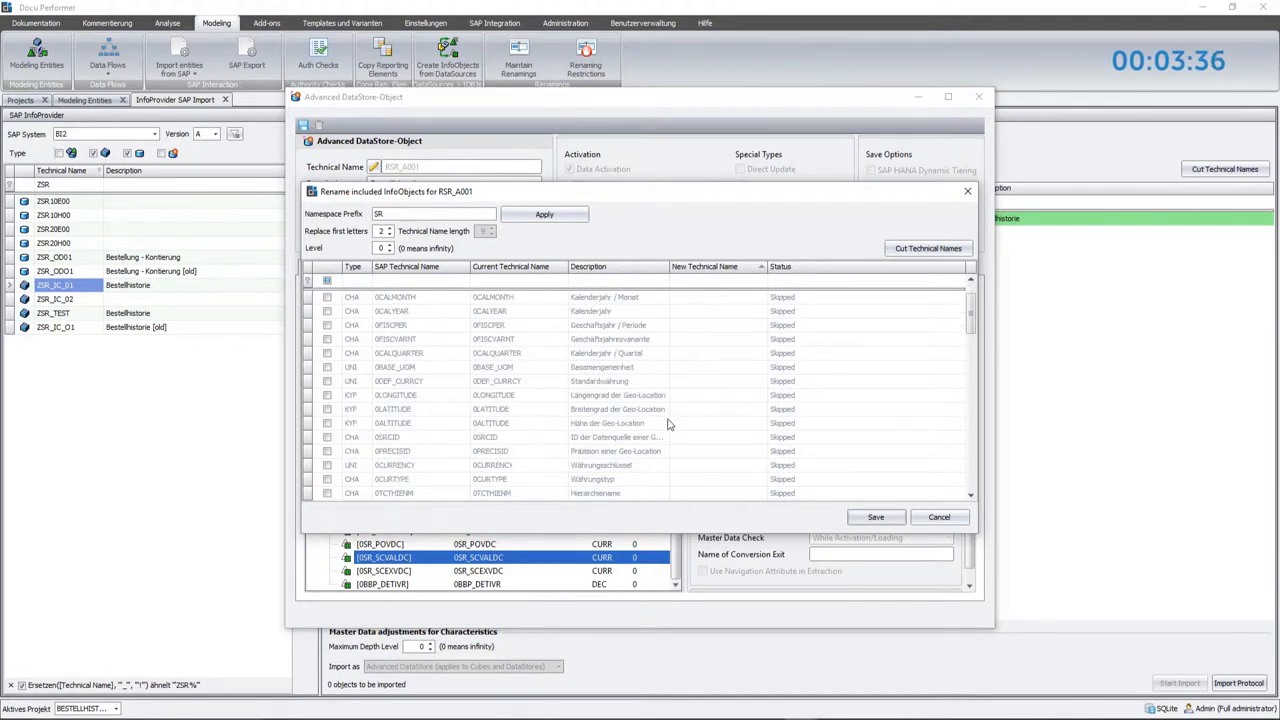
mouse_move(620, 437)
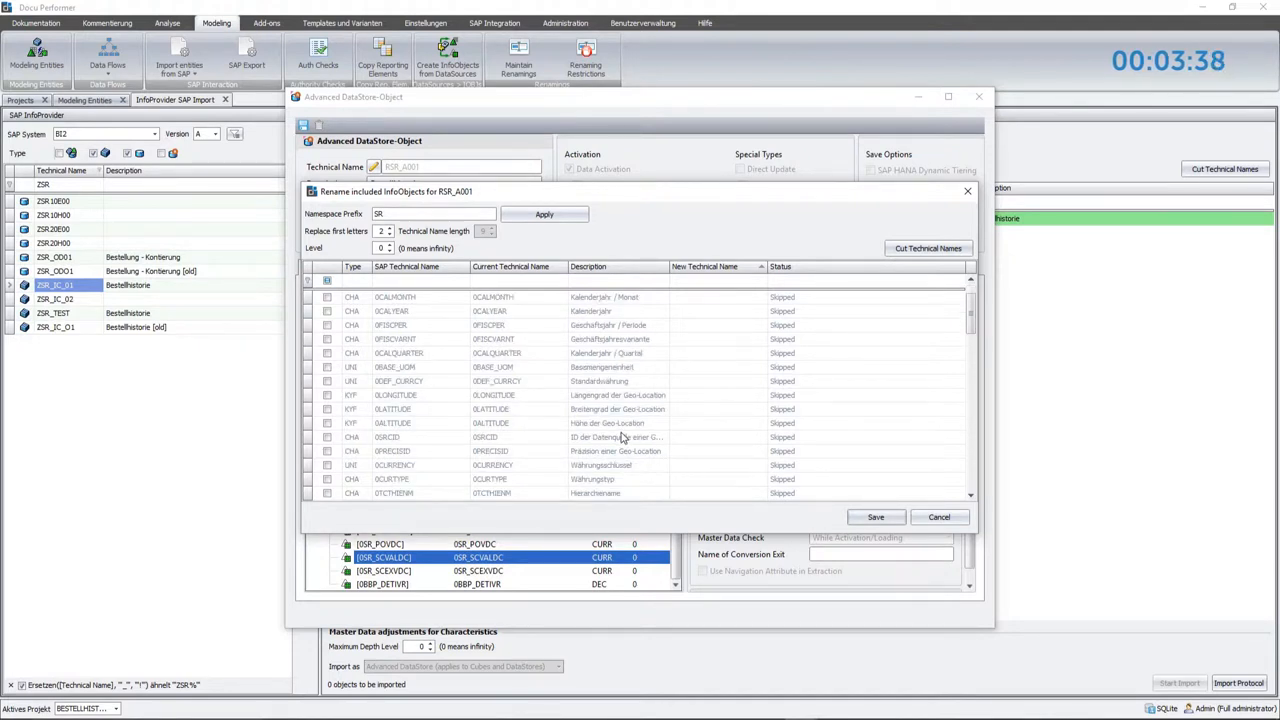
left_click(515, 325)
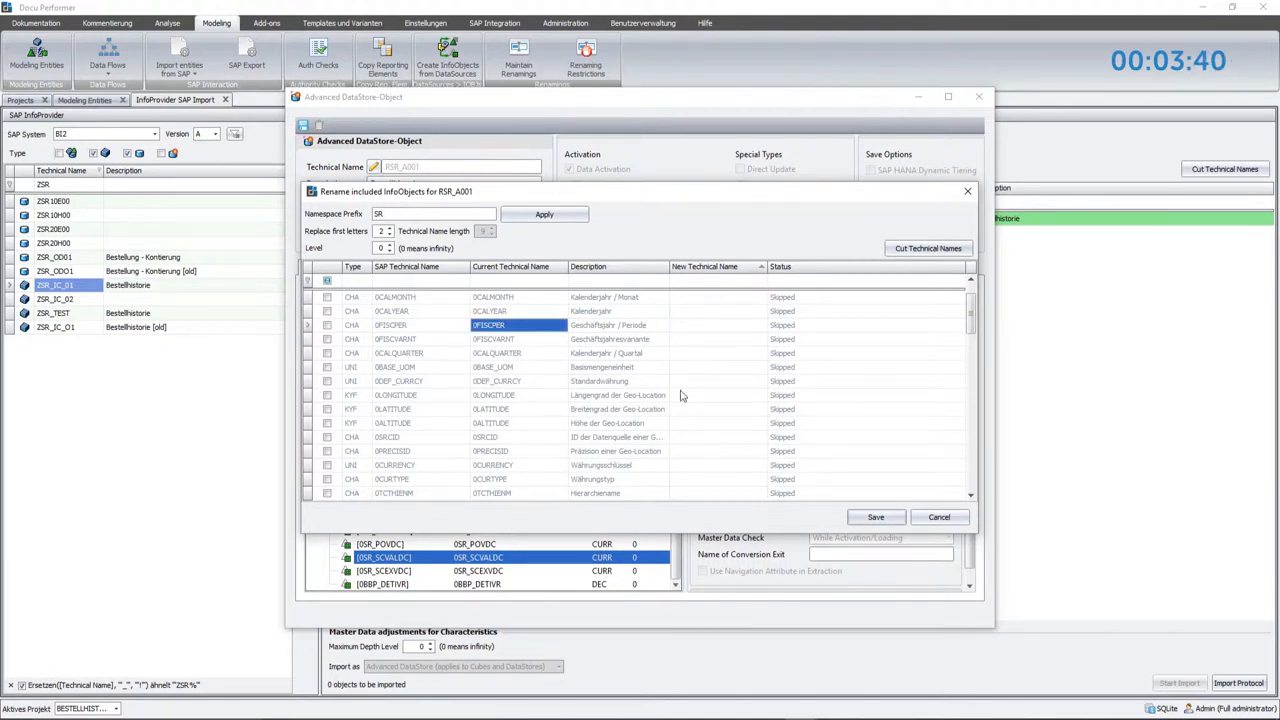
mouse_move(812, 499)
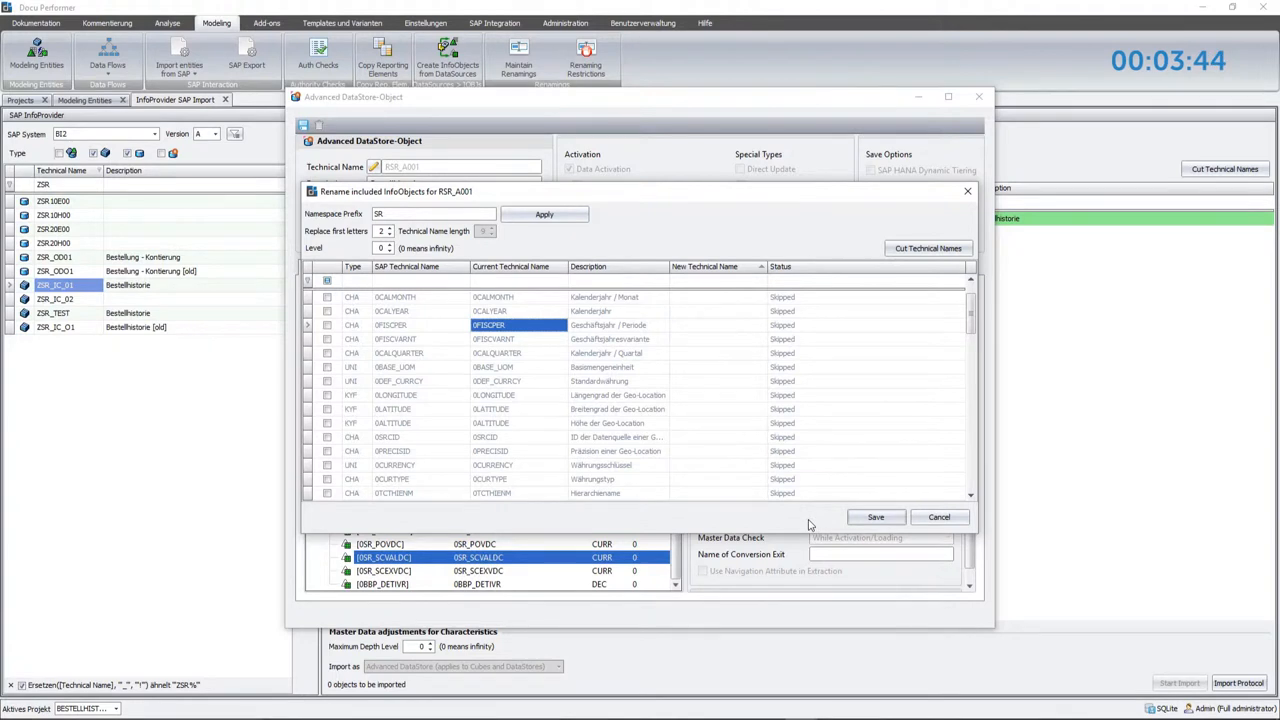
mouse_move(876, 517)
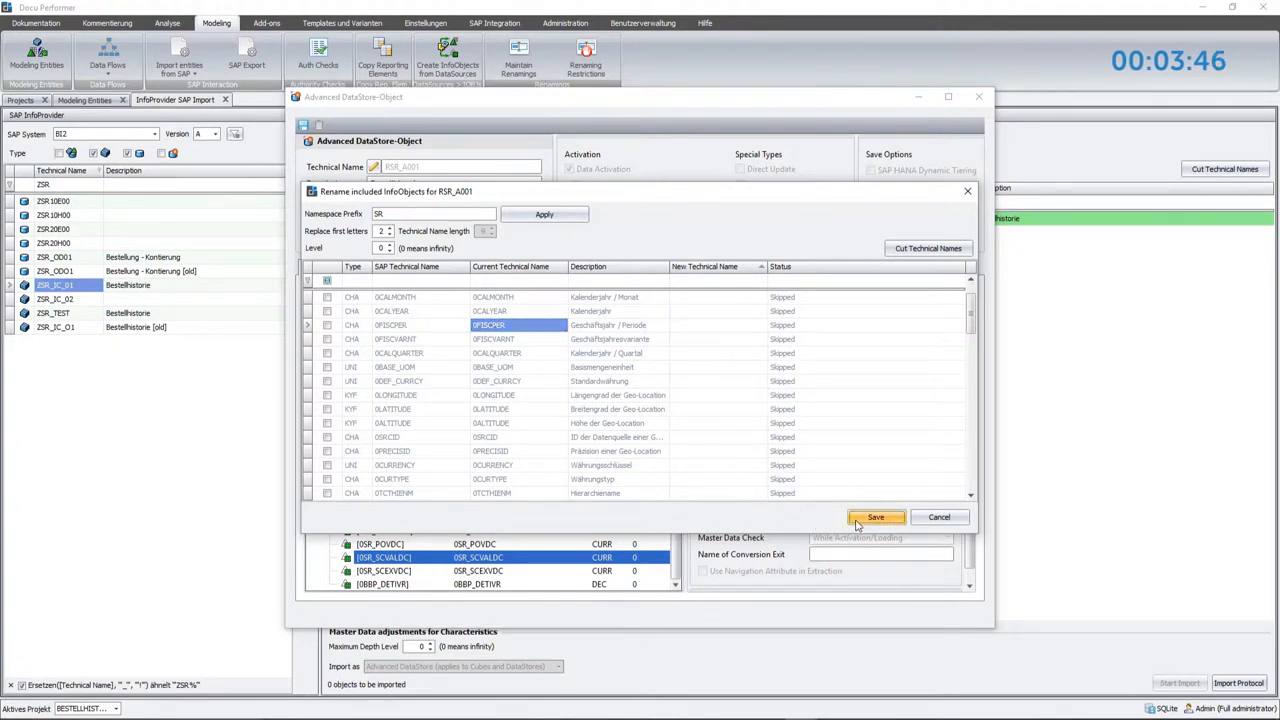
left_click(876, 517)
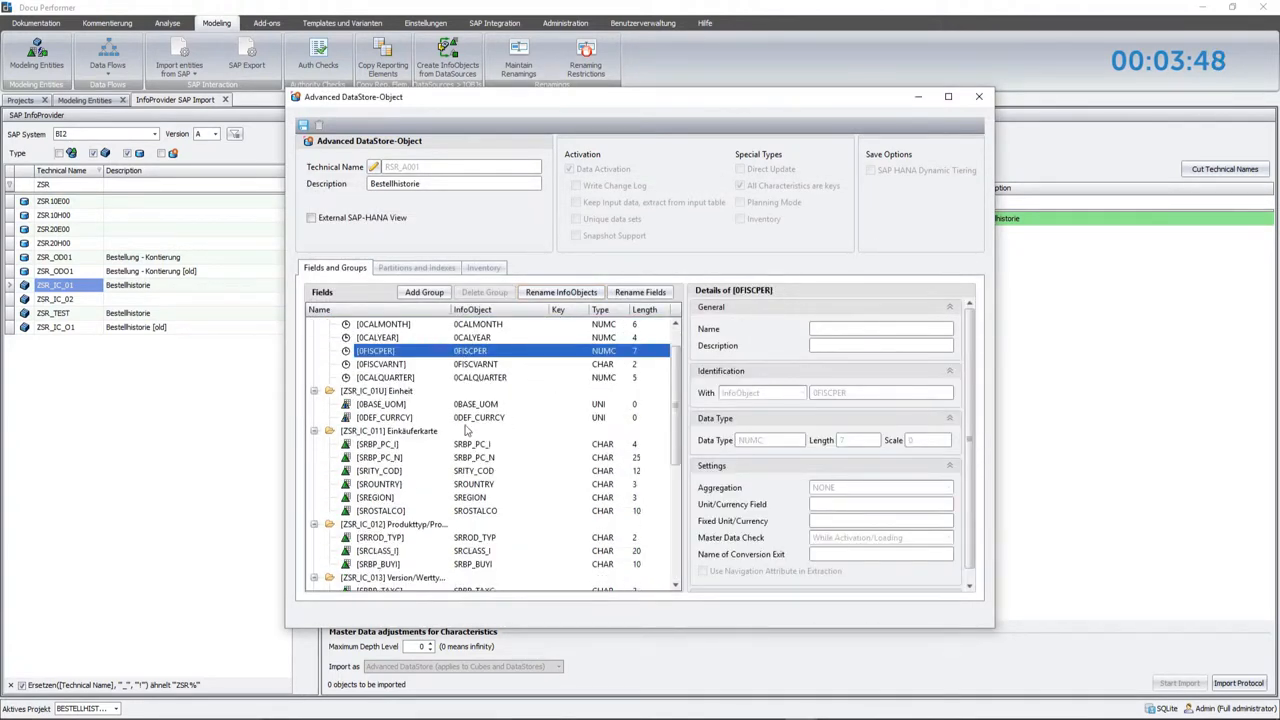
scroll("down", 3)
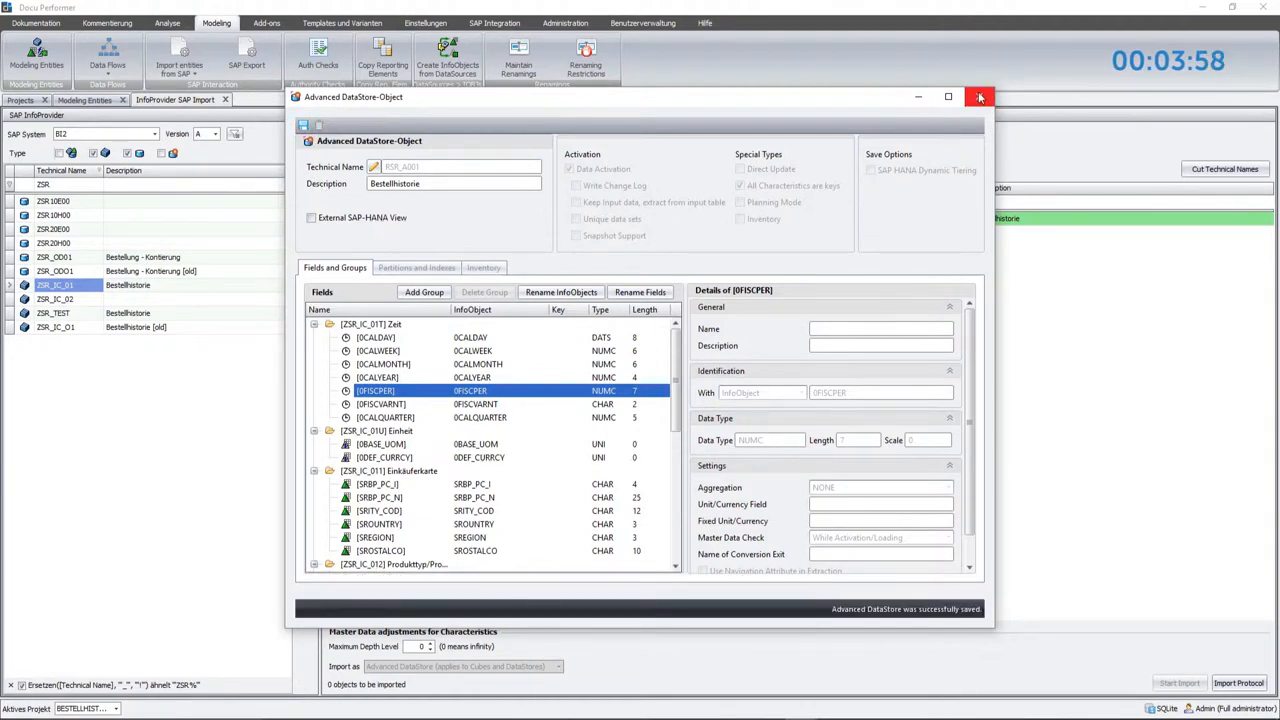
left_click(979, 98)
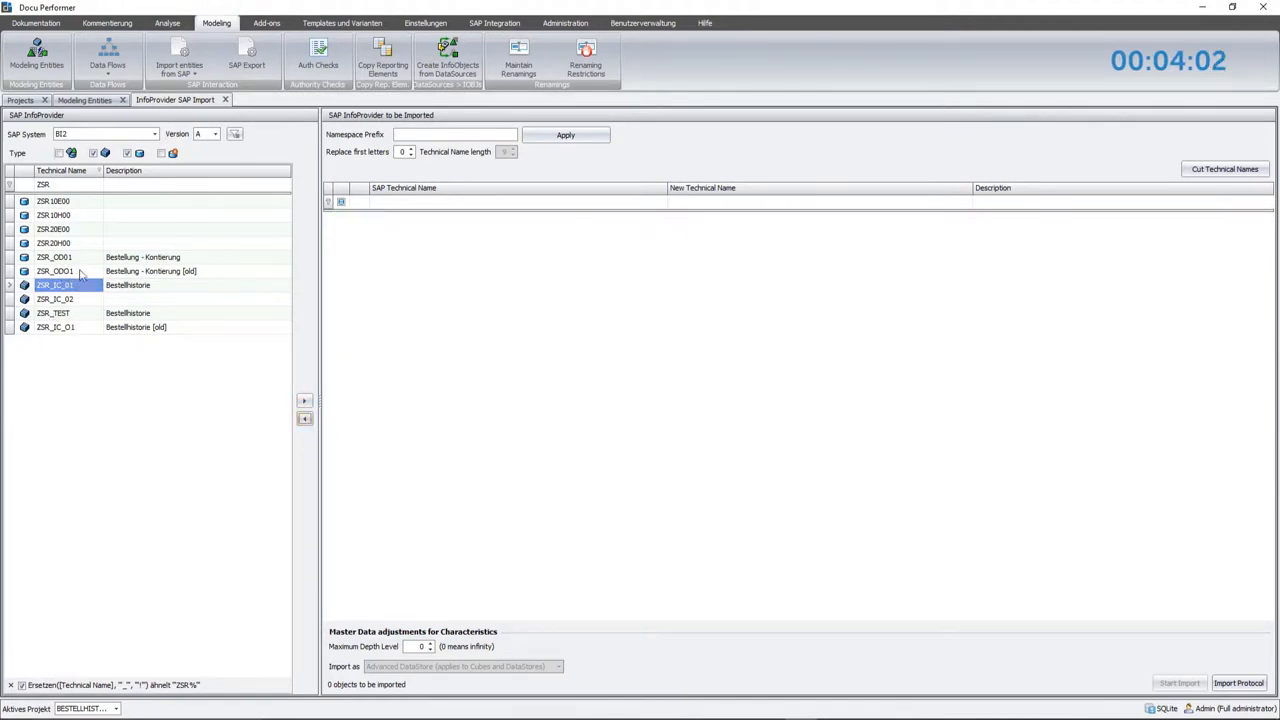
Queue ZSR_OD01 and start its import as PSR_A001 with all dependent InfoObjects.
left_click(56, 257)
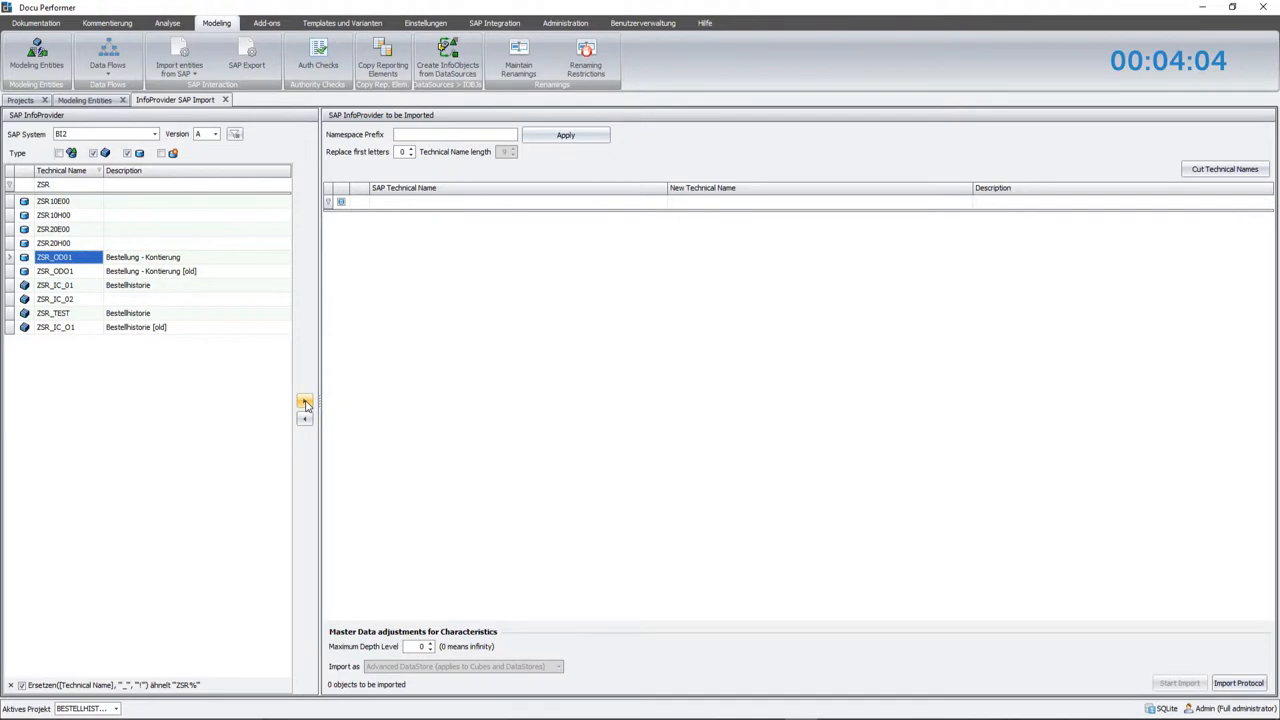
left_click(304, 401)
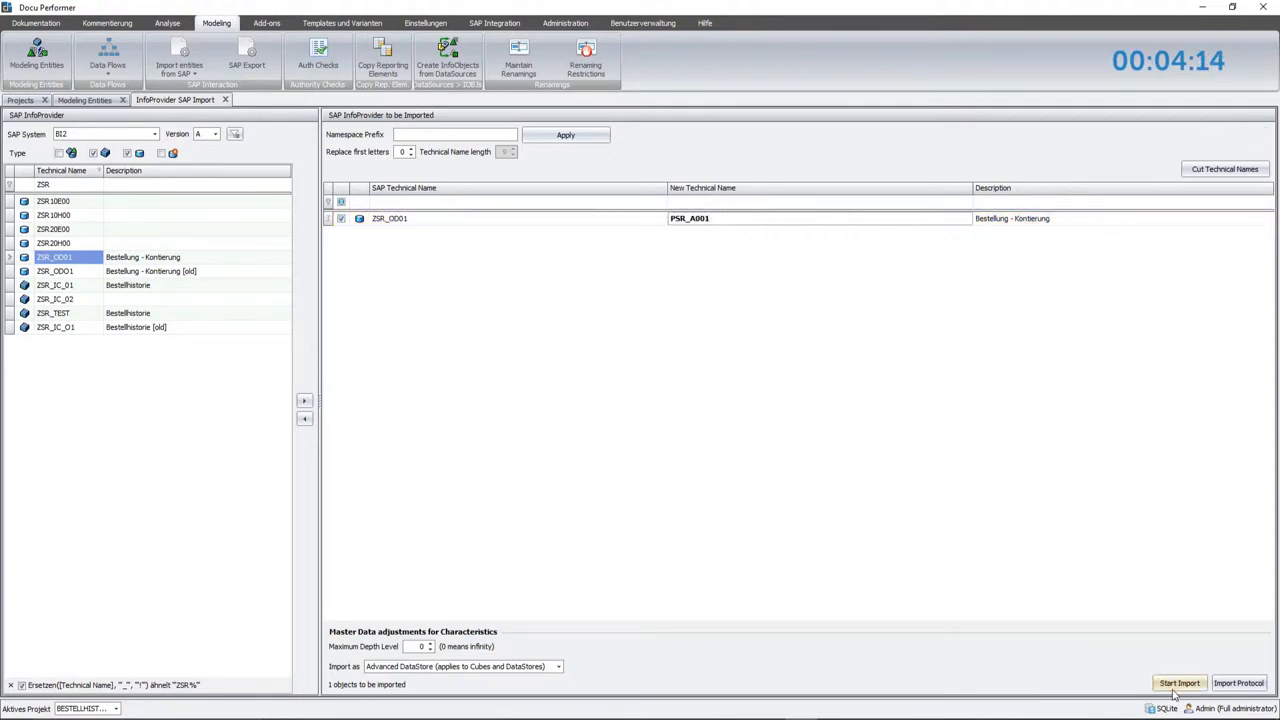
left_click(1177, 680)
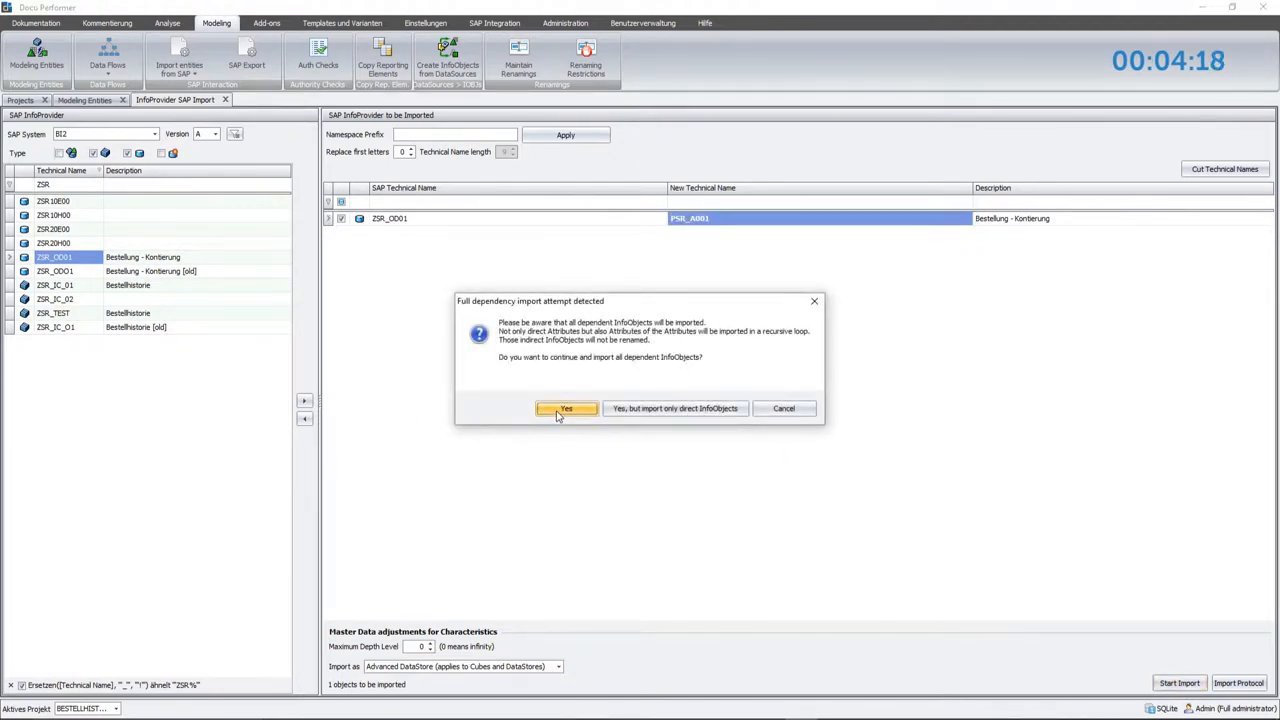
left_click(565, 408)
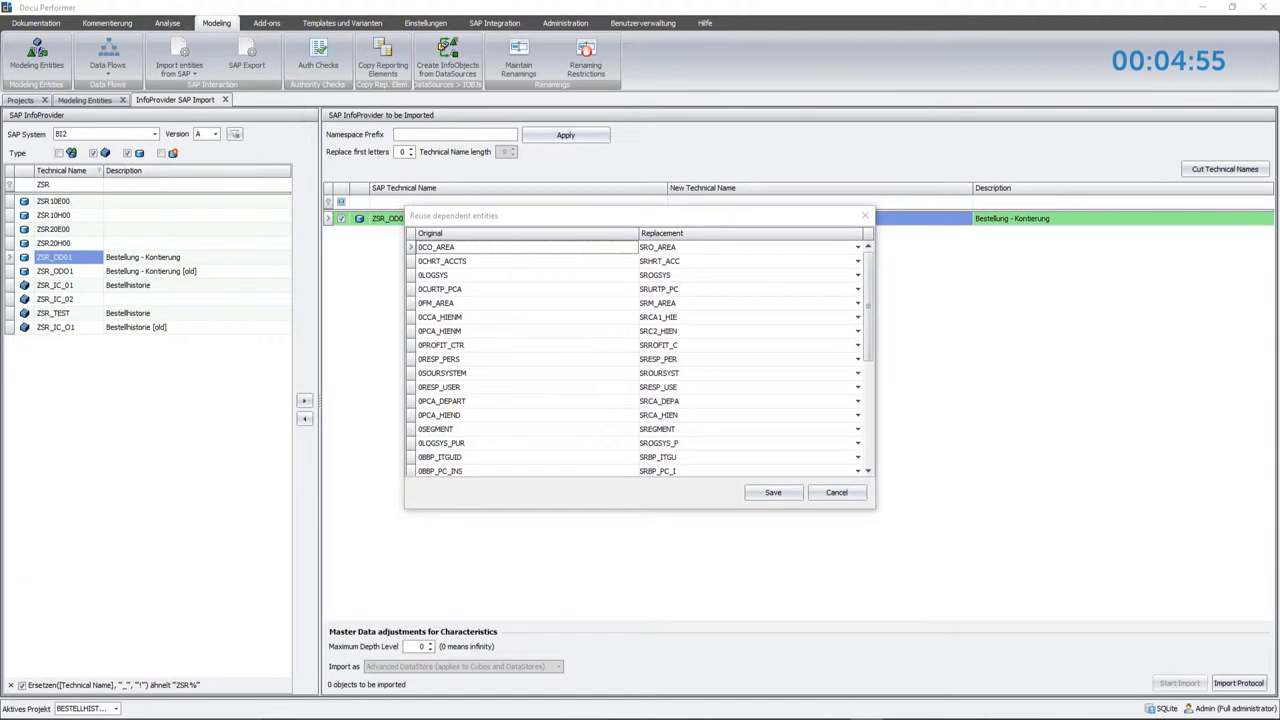
mouse_move(588, 8)
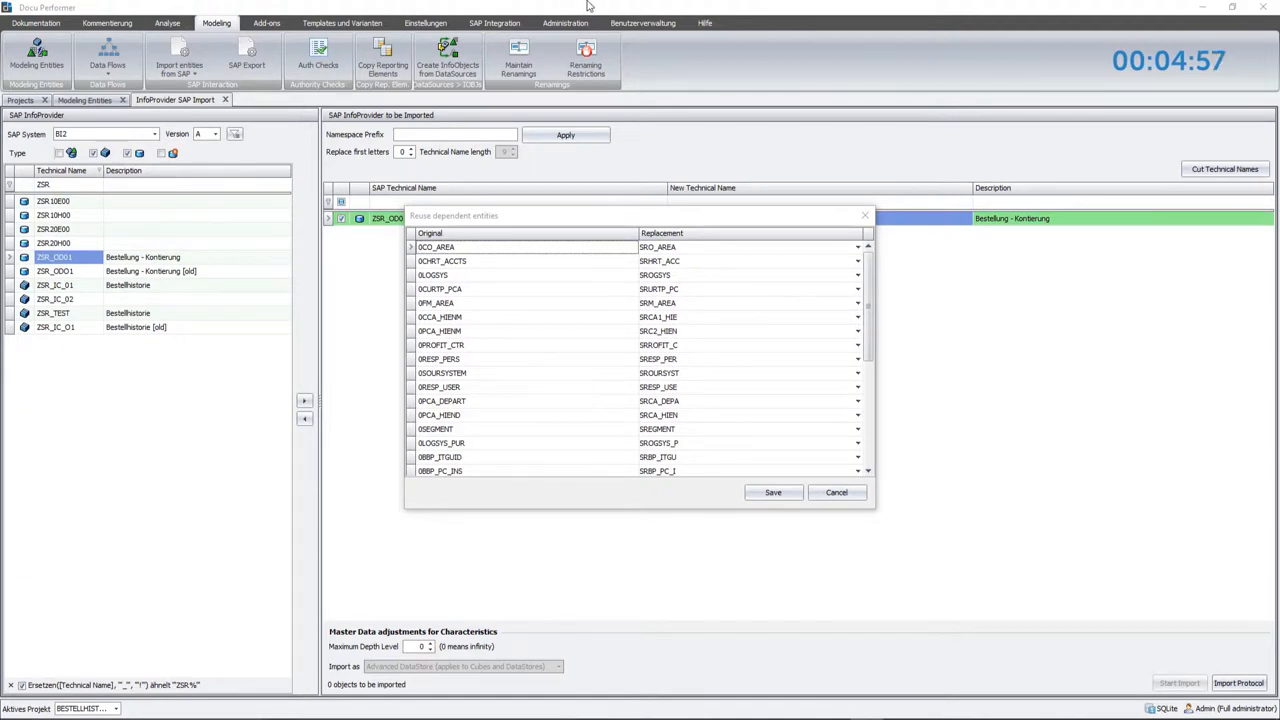
Accept the SR replacements for dependent entities and open the imported PSR_A001.
scroll("down", 3)
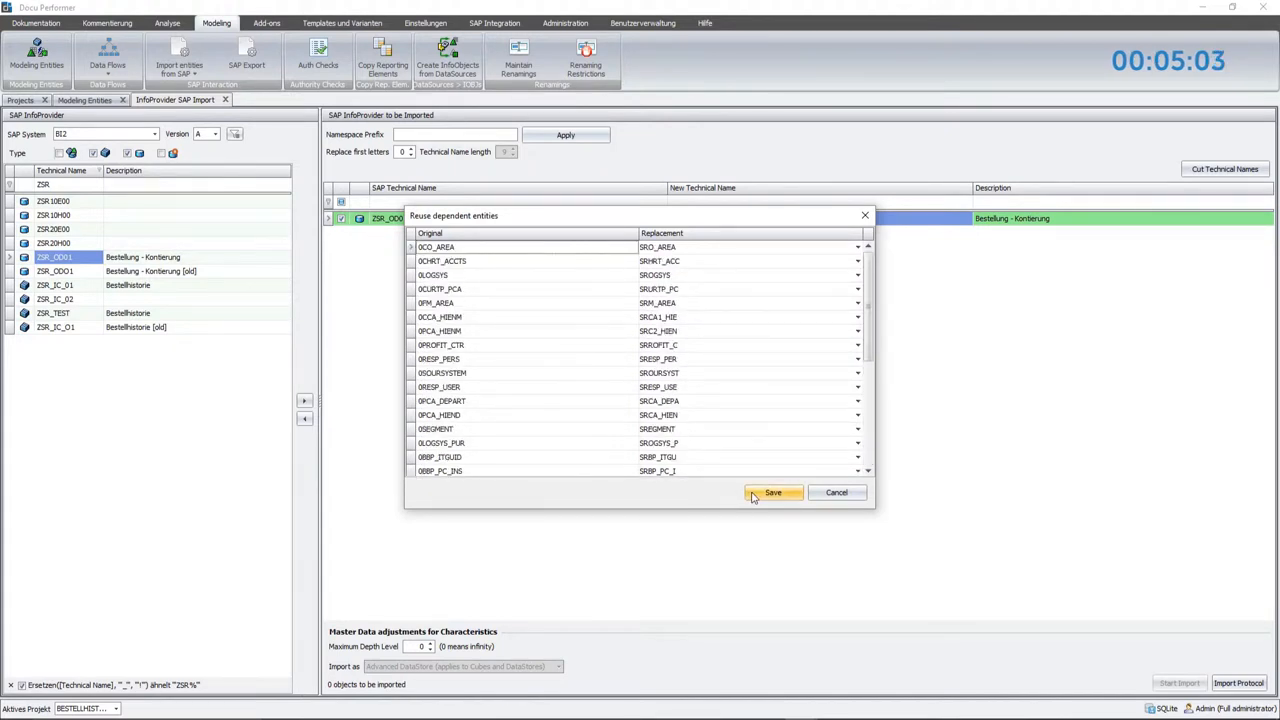
left_click(773, 492)
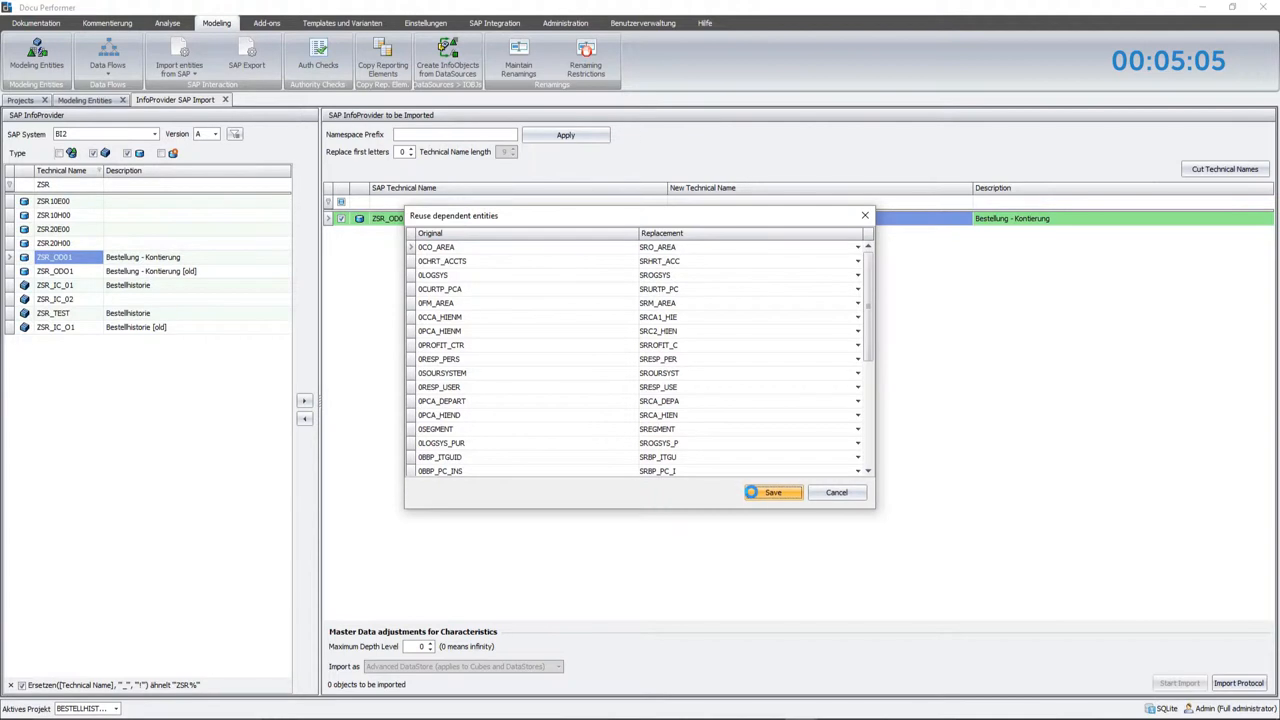
left_click(773, 492)
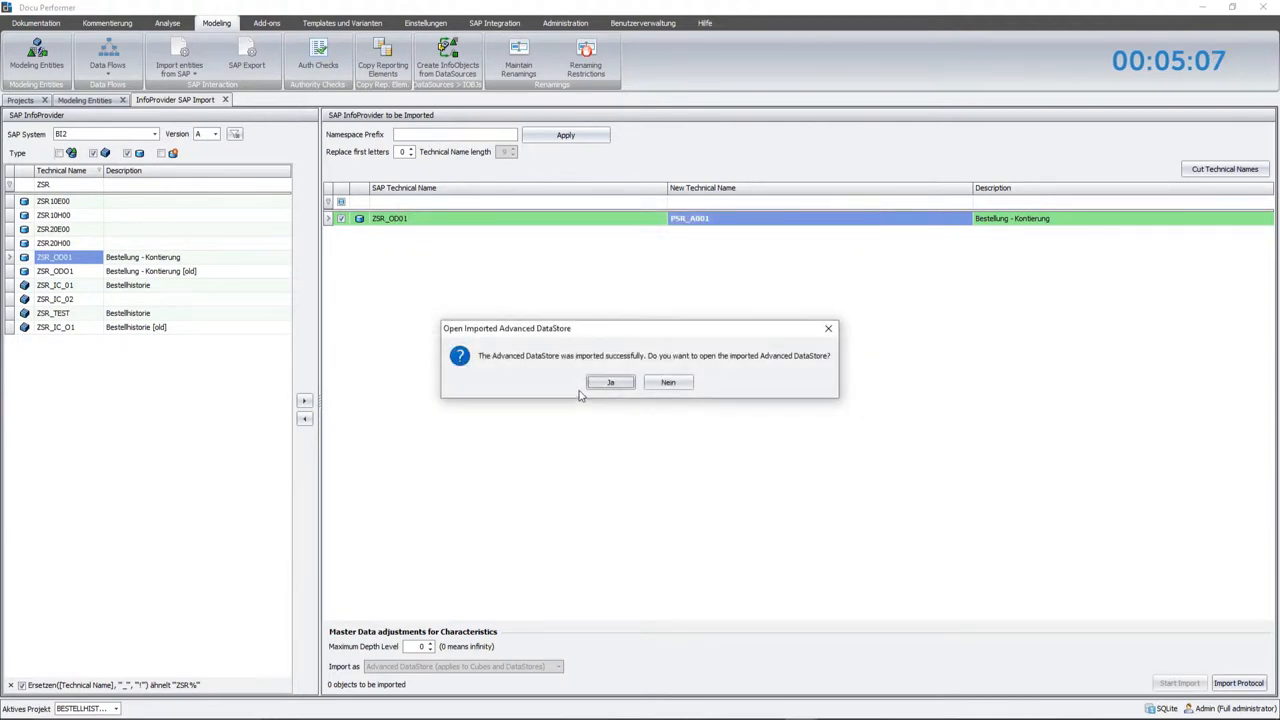
left_click(610, 382)
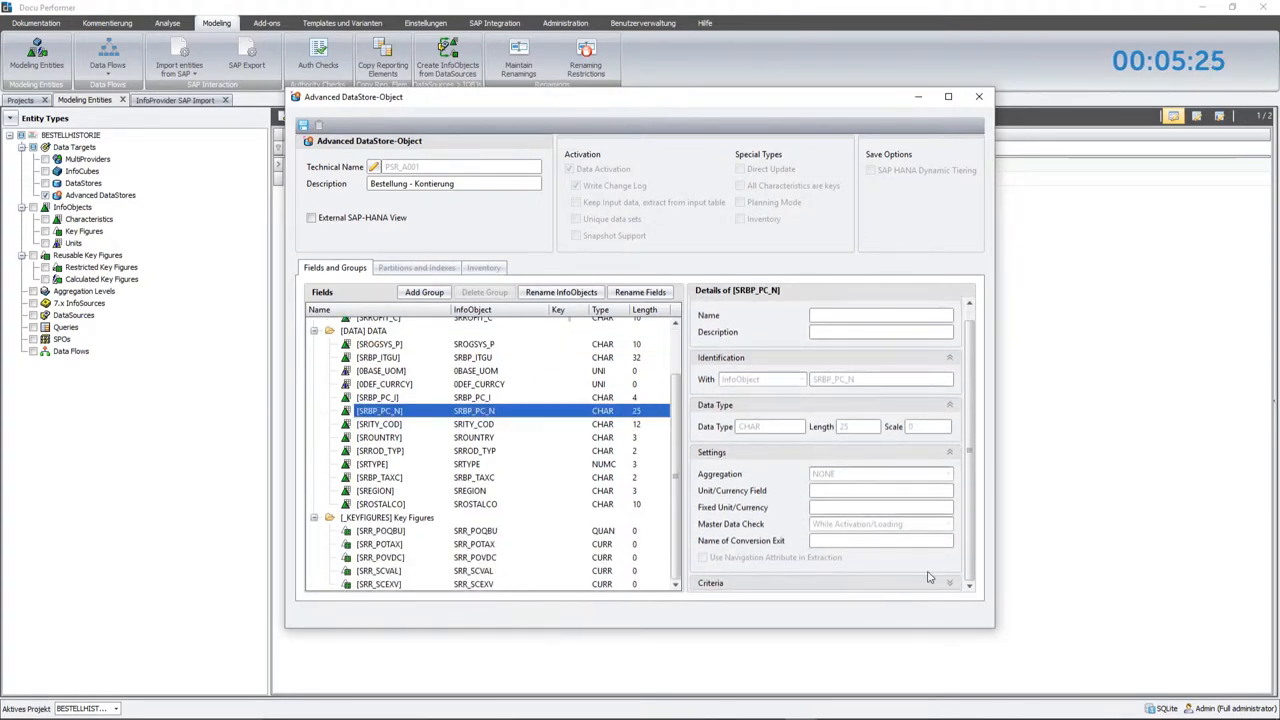
Close the PSR_A001 DataStore editor.
left_click(377, 504)
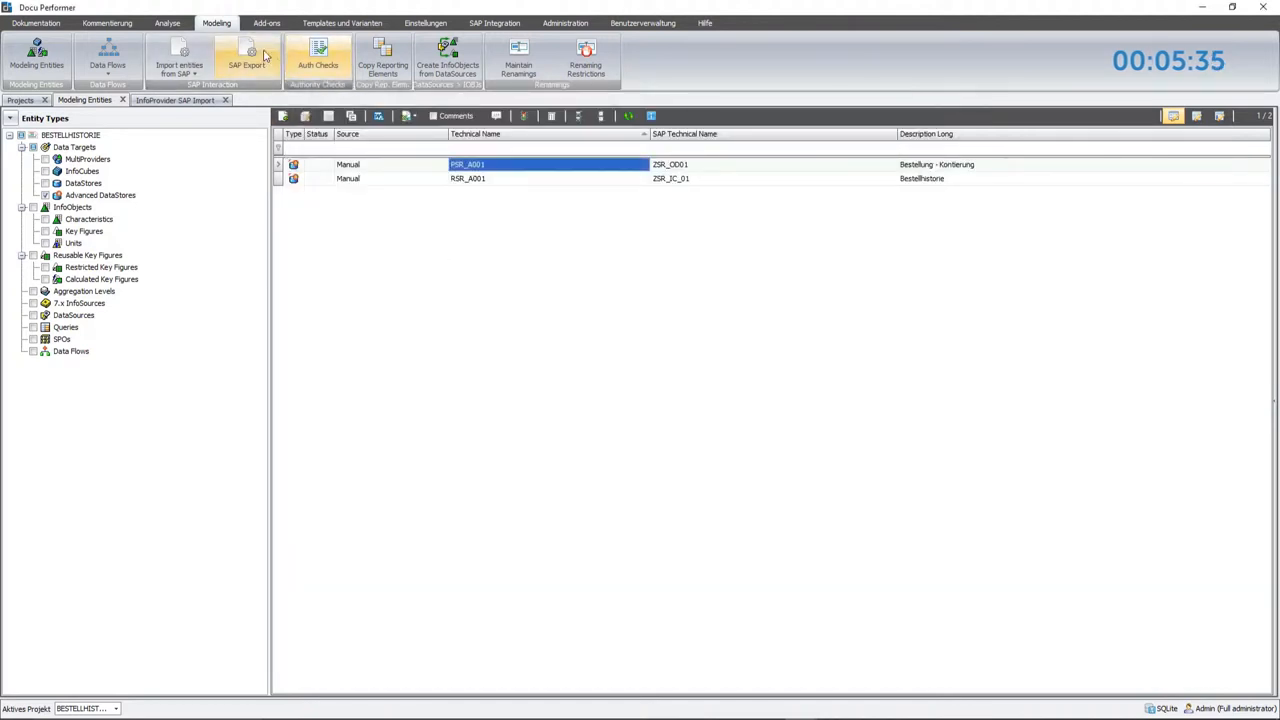
Start the SAP export and assign InfoObject catalog YB_DP_MD_CHA, then confirm.
left_click(245, 55)
type("YB_DP_")
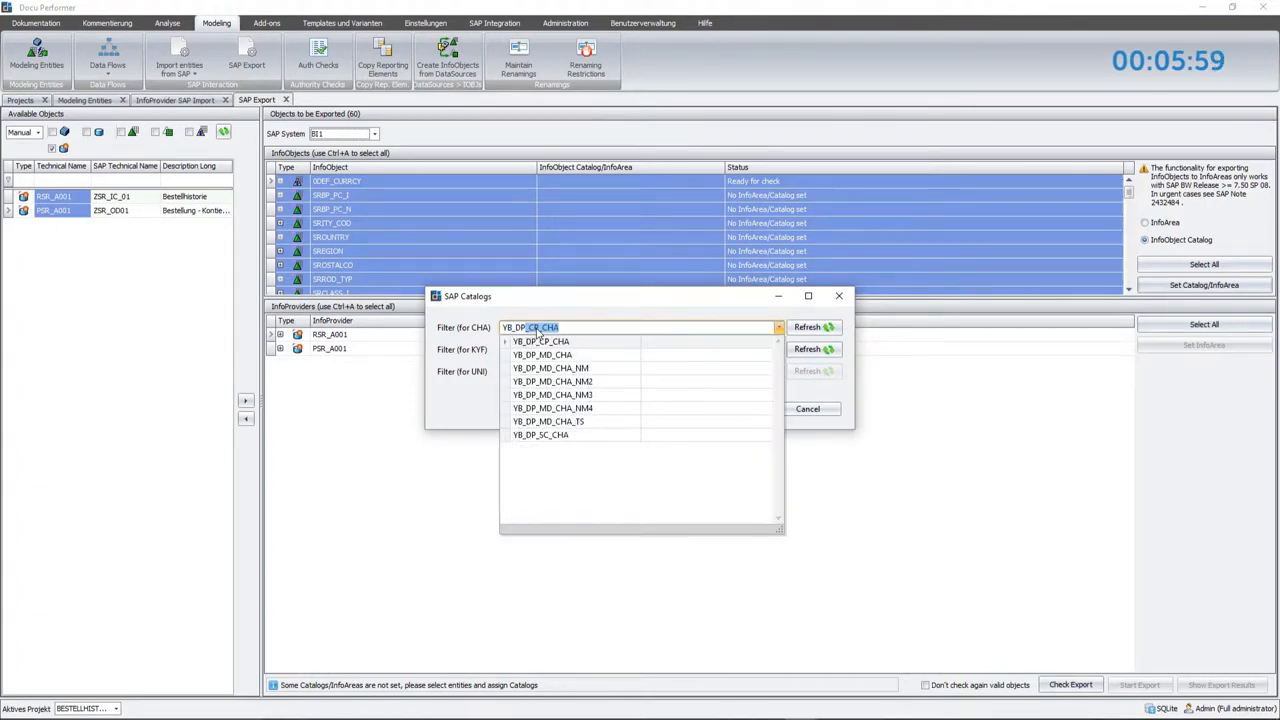
left_click(542, 355)
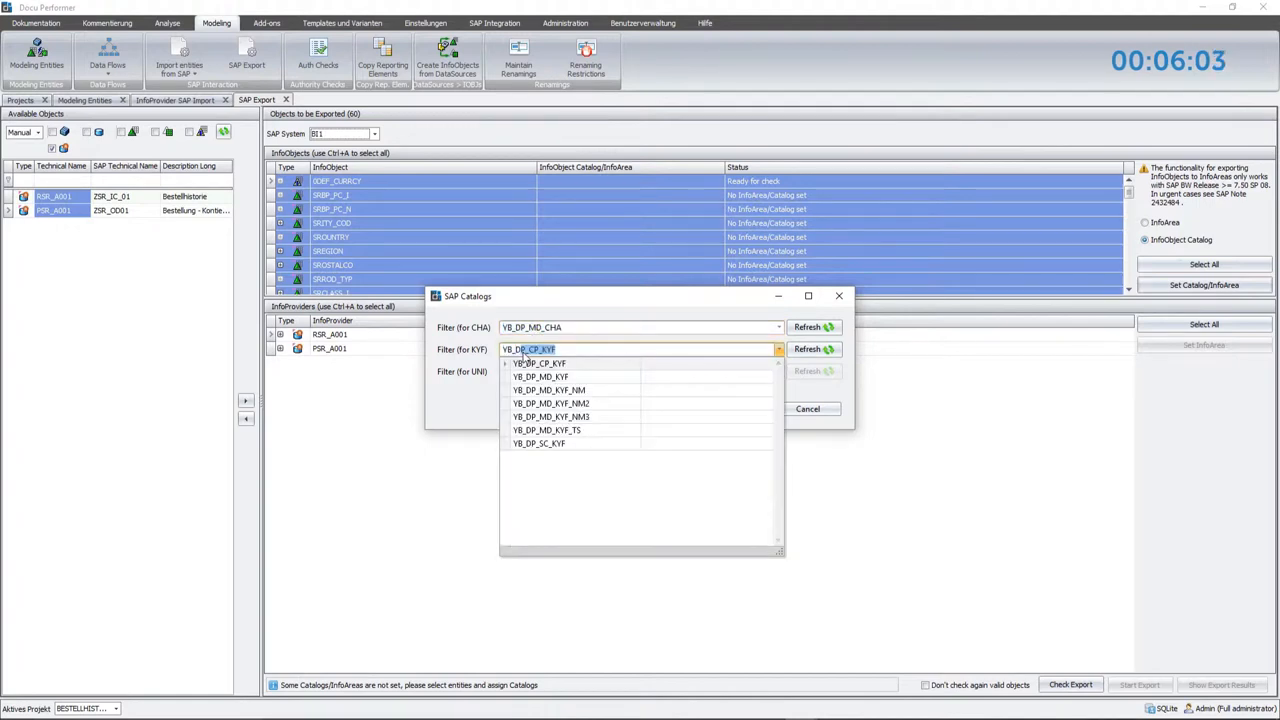
type("YB_DP_MD_C")
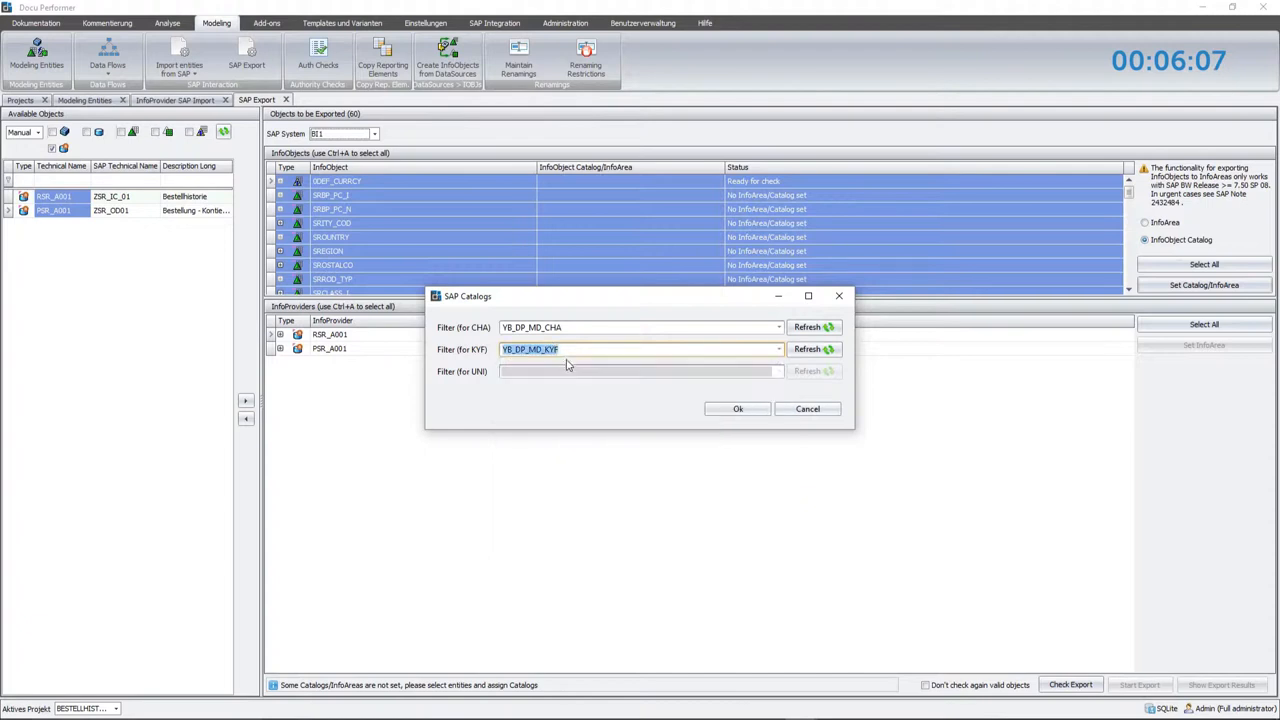
left_click(737, 408)
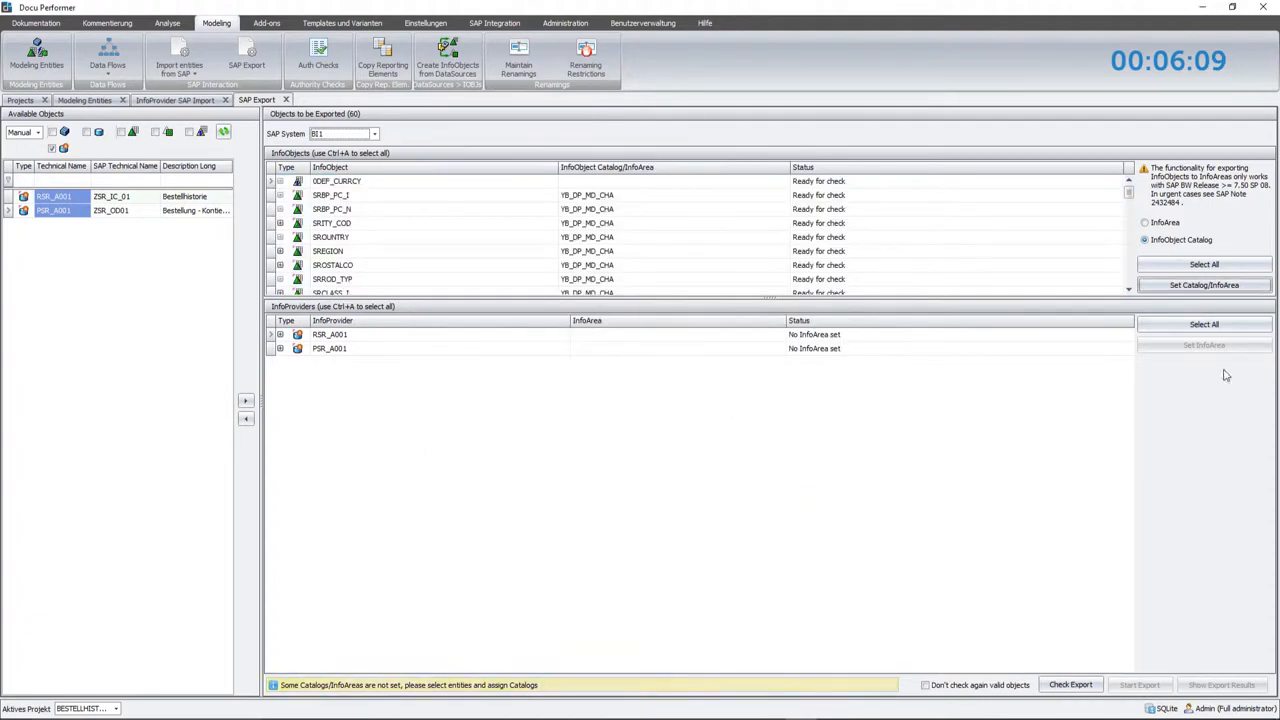
Assign InfoArea YB_DP_MD to DataStores RSR_A001 and PSR_A001.
left_click(1204, 345)
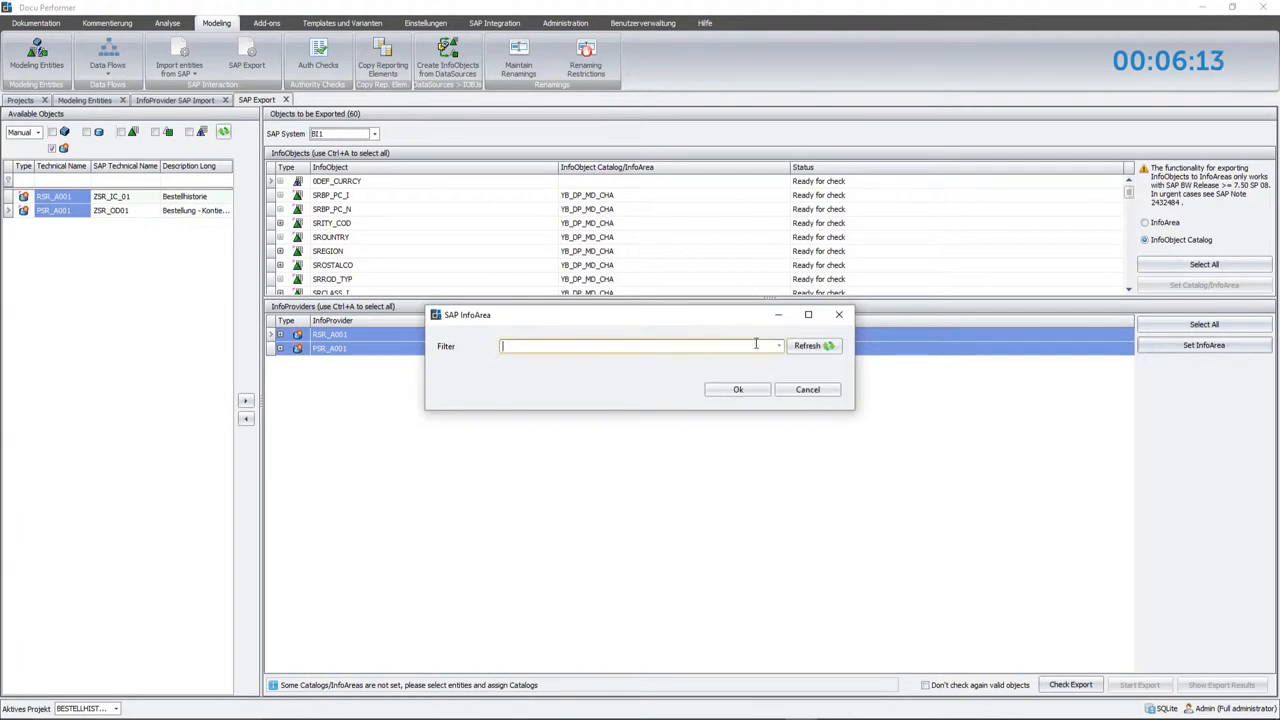
type("YB_DP_MD")
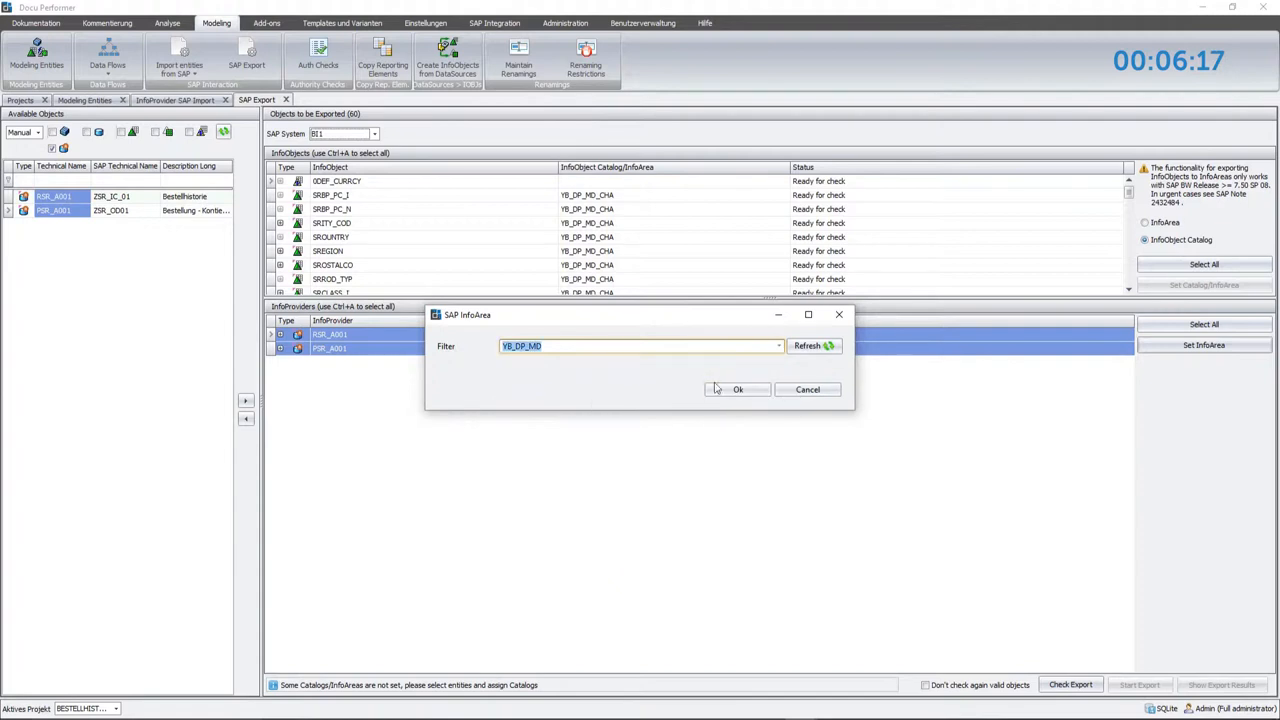
left_click(737, 389)
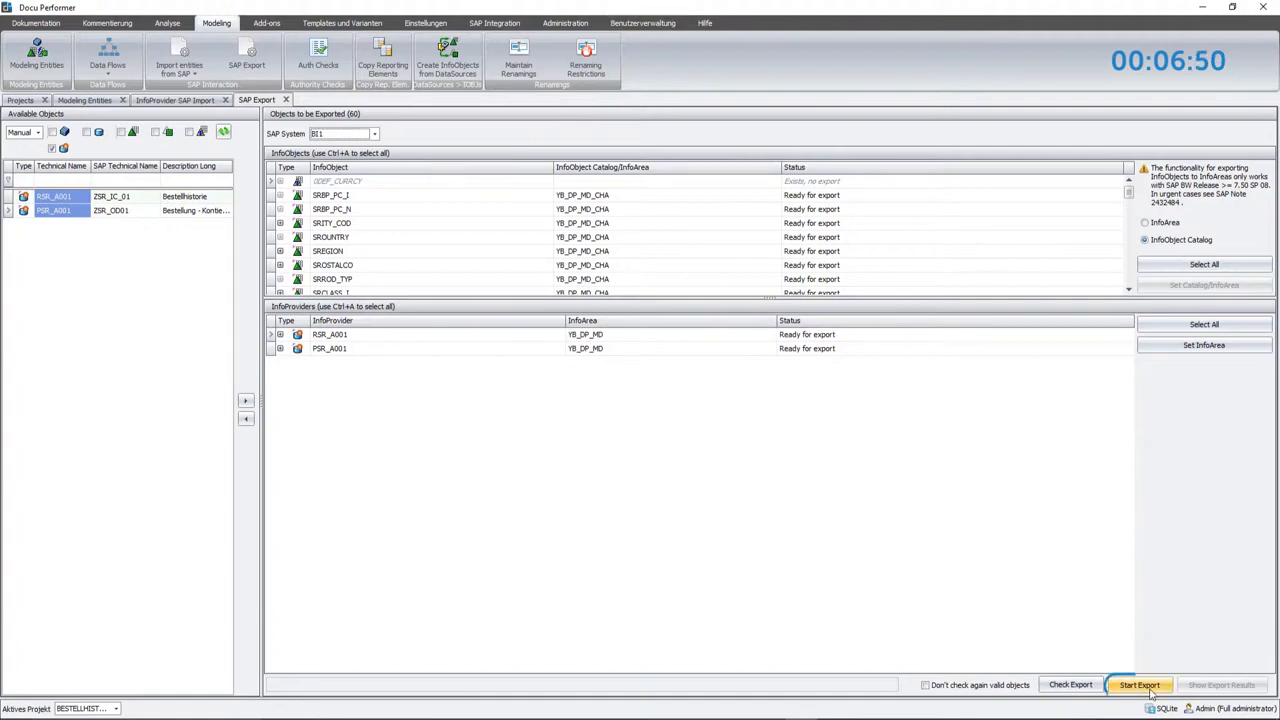
Export RSR_A001, PSR_A001 and their InfoObjects to SAP until all show Finished.
left_click(1144, 685)
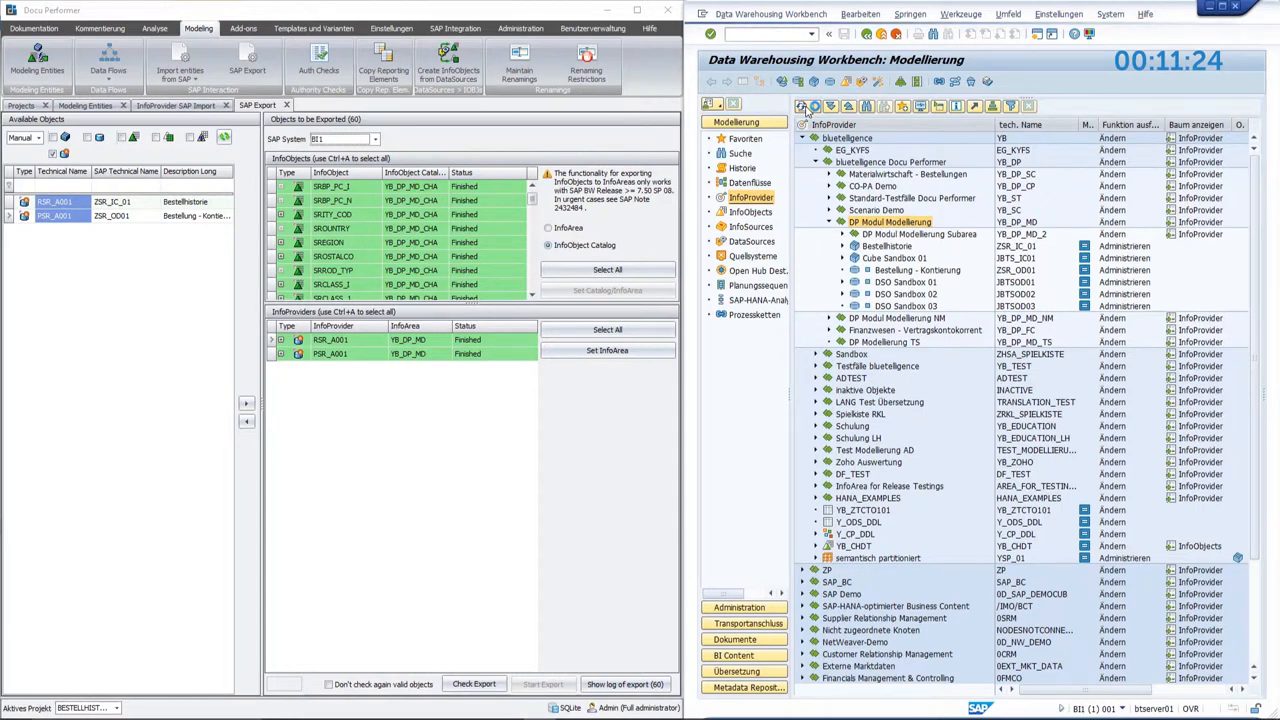
left_click(829, 234)
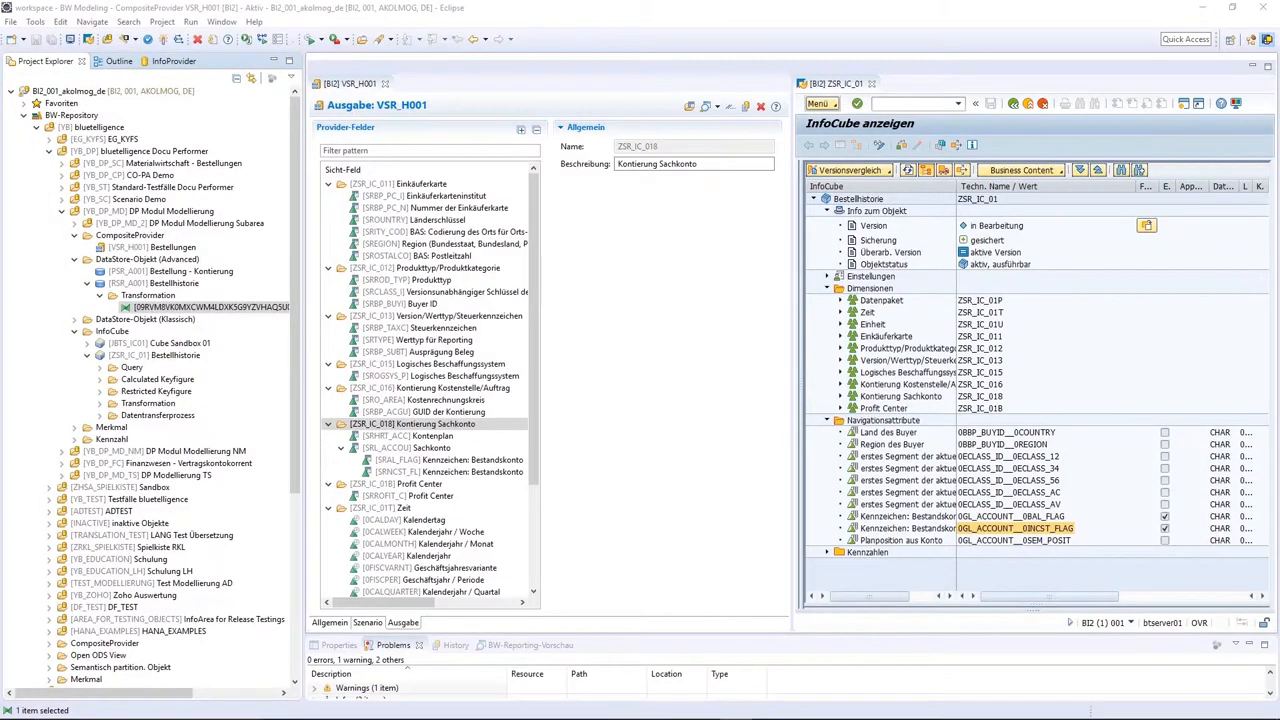
mouse_move(627, 381)
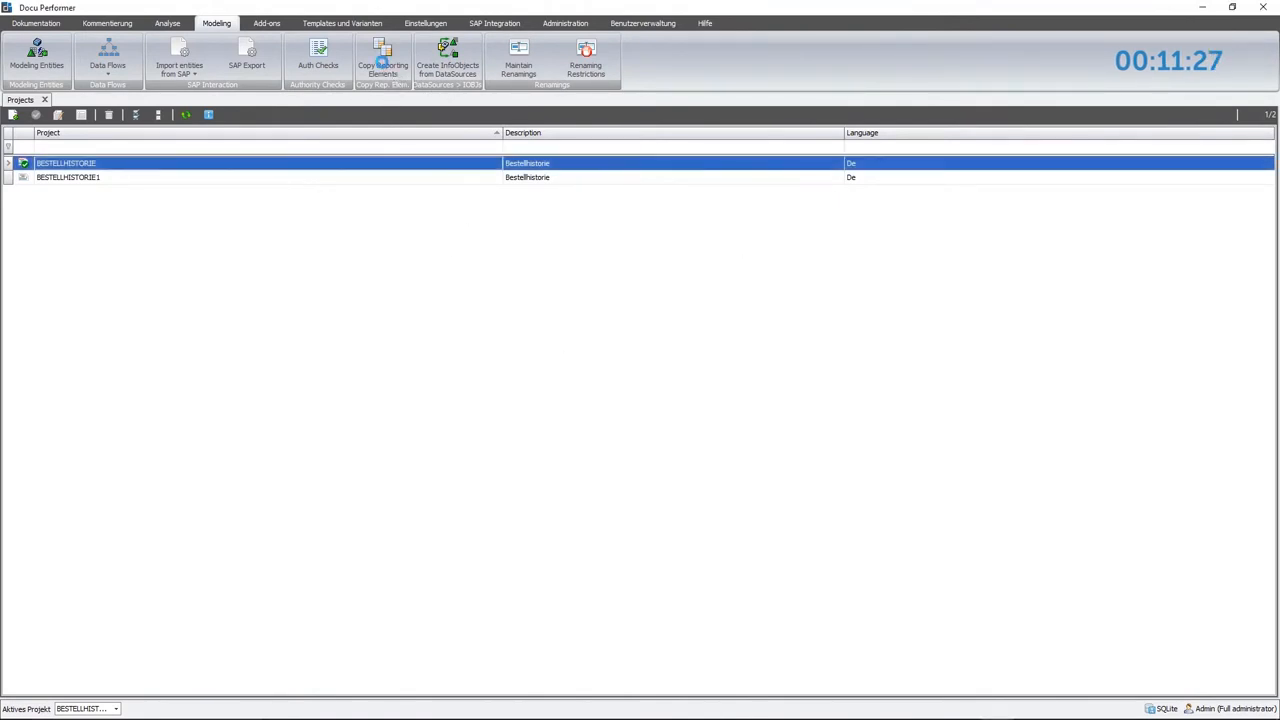
In Copy Reporting Elements, choose system BI2 and pick source query ZSR_IC_01_Q001.
left_click(379, 55)
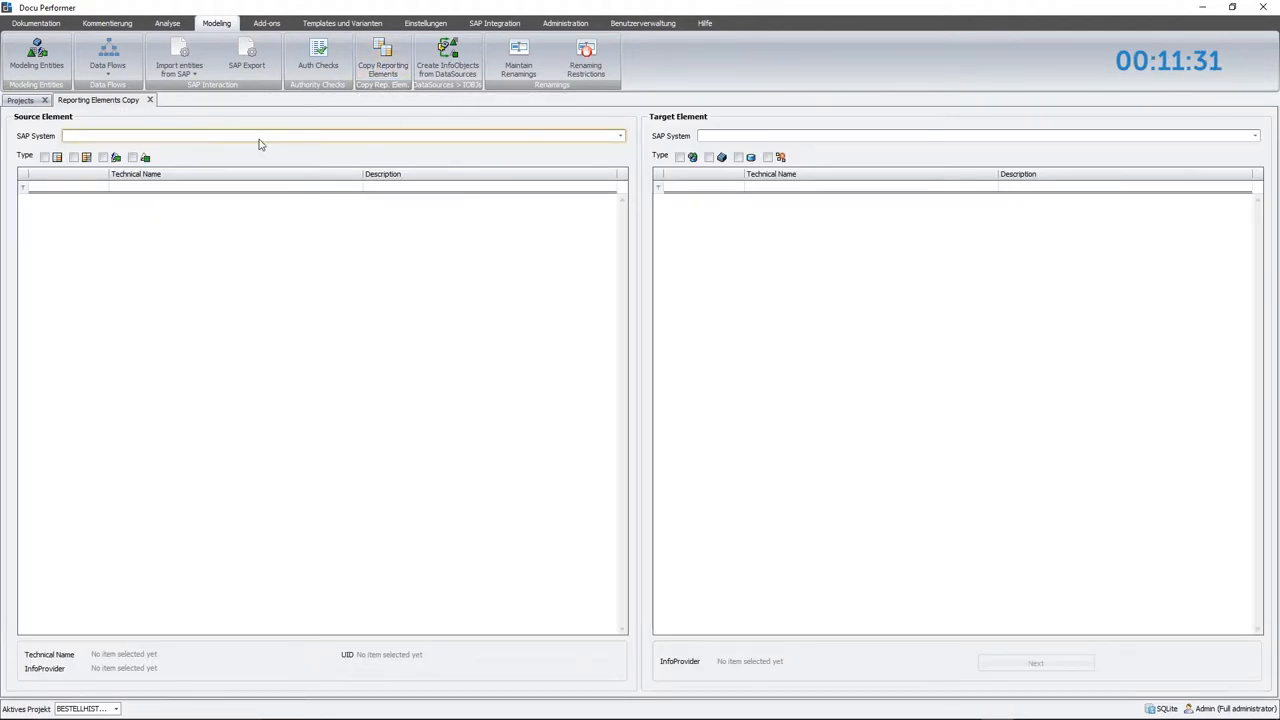
type("BI2")
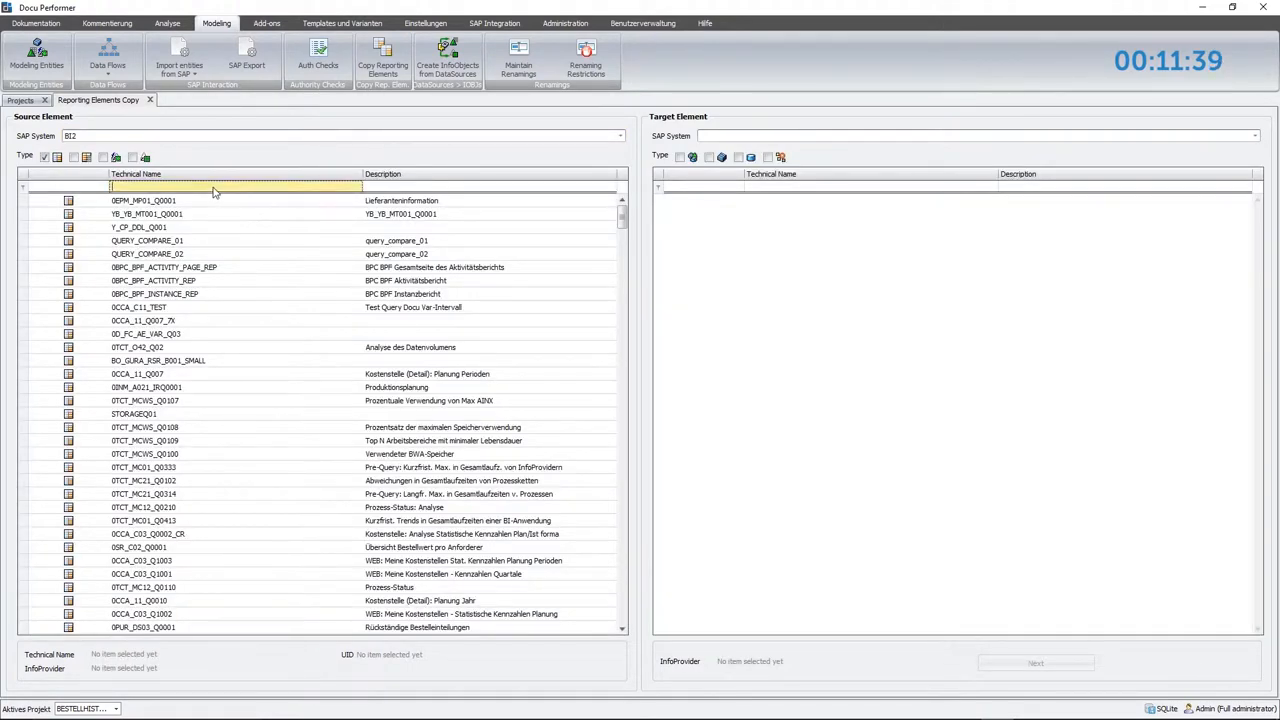
type("ZSR")
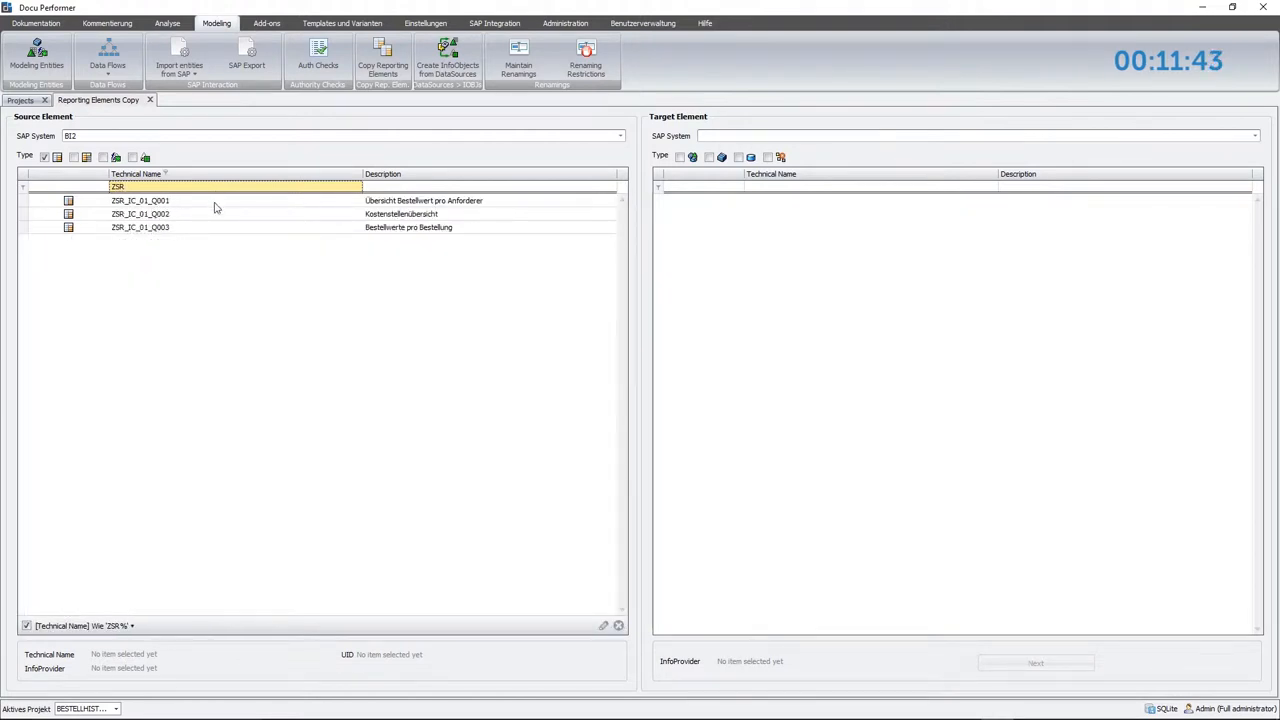
left_click(140, 200)
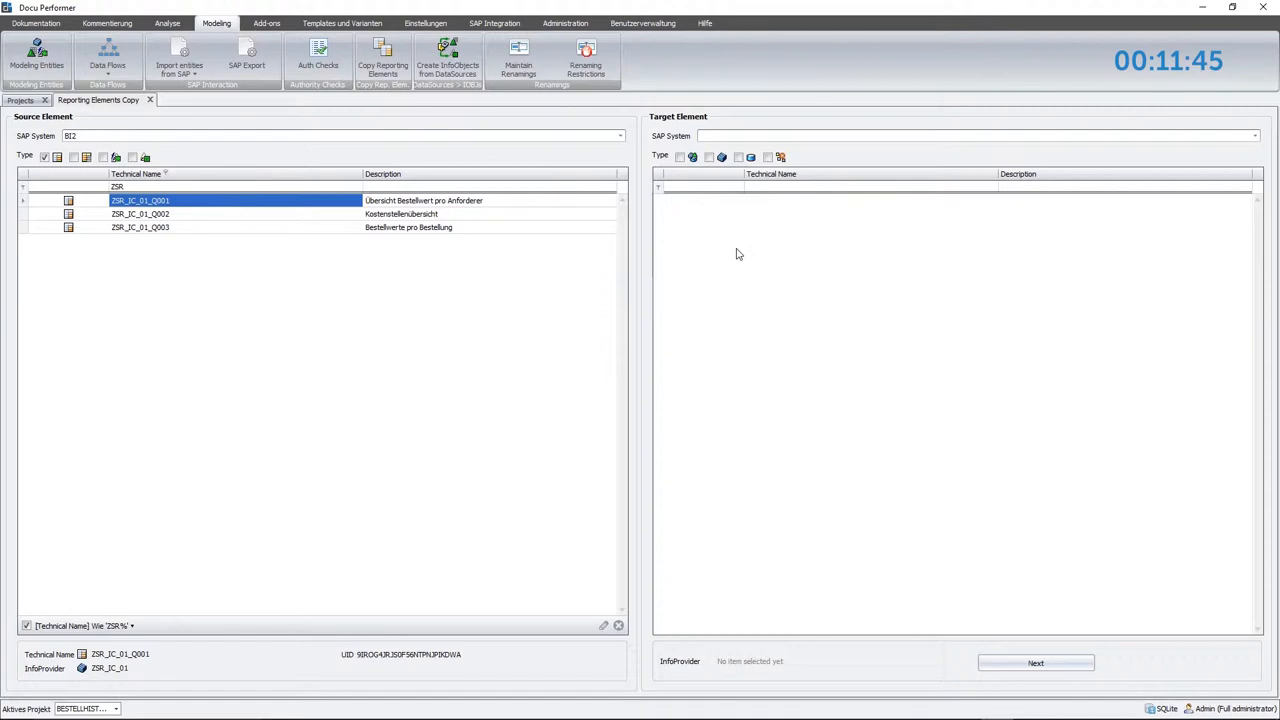
mouse_move(747, 240)
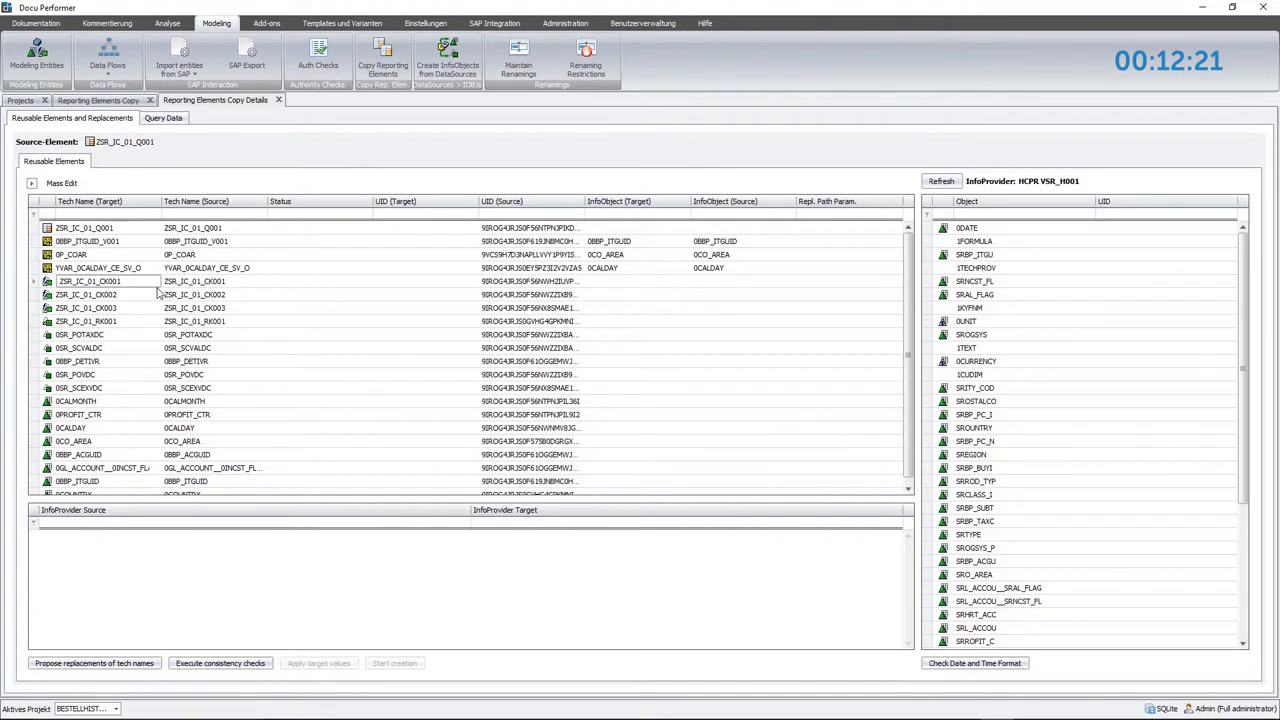
Target HCPR VSR_H001 and begin editing the query's target technical name.
left_click(85, 234)
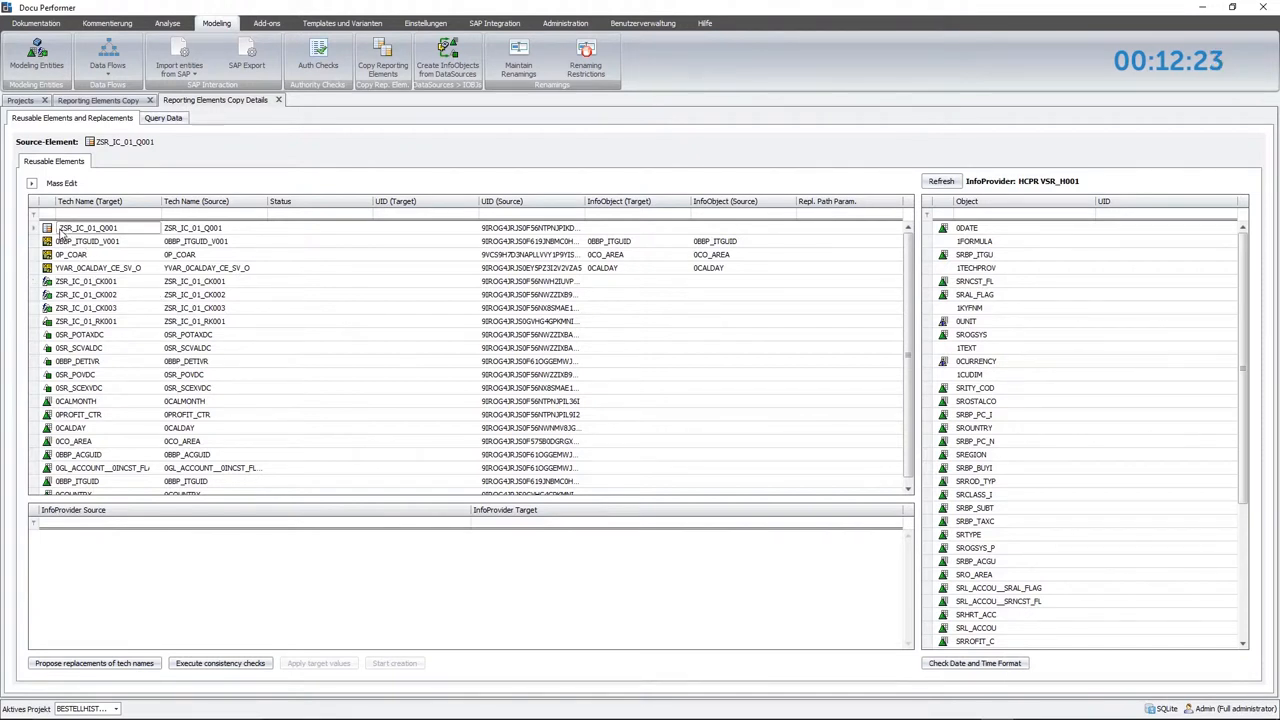
left_click(88, 227)
type("V")
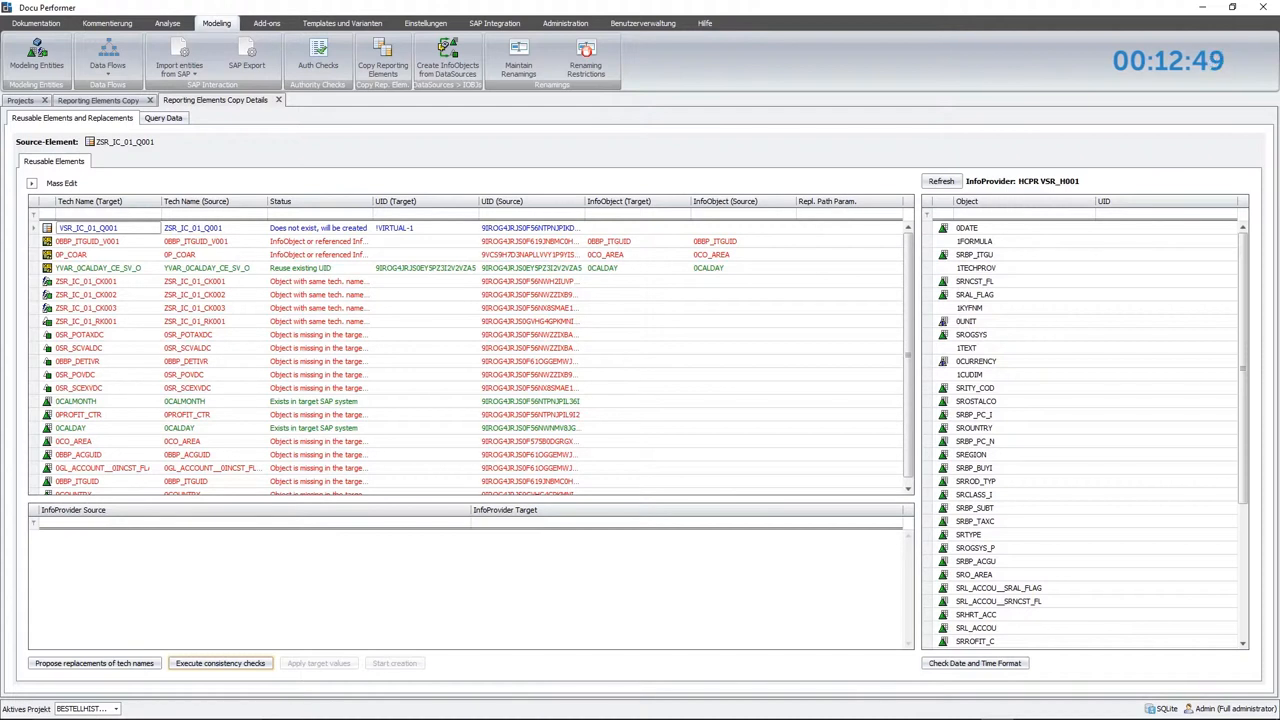
mouse_move(313, 362)
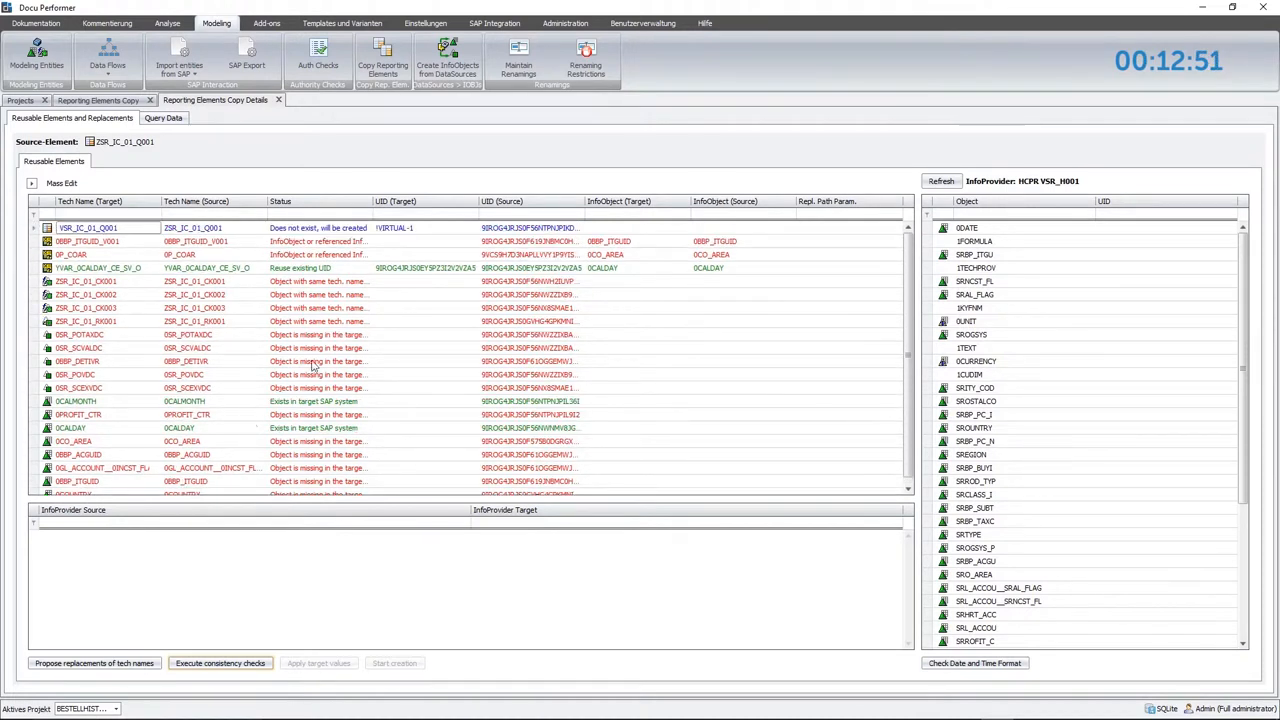
mouse_move(356, 621)
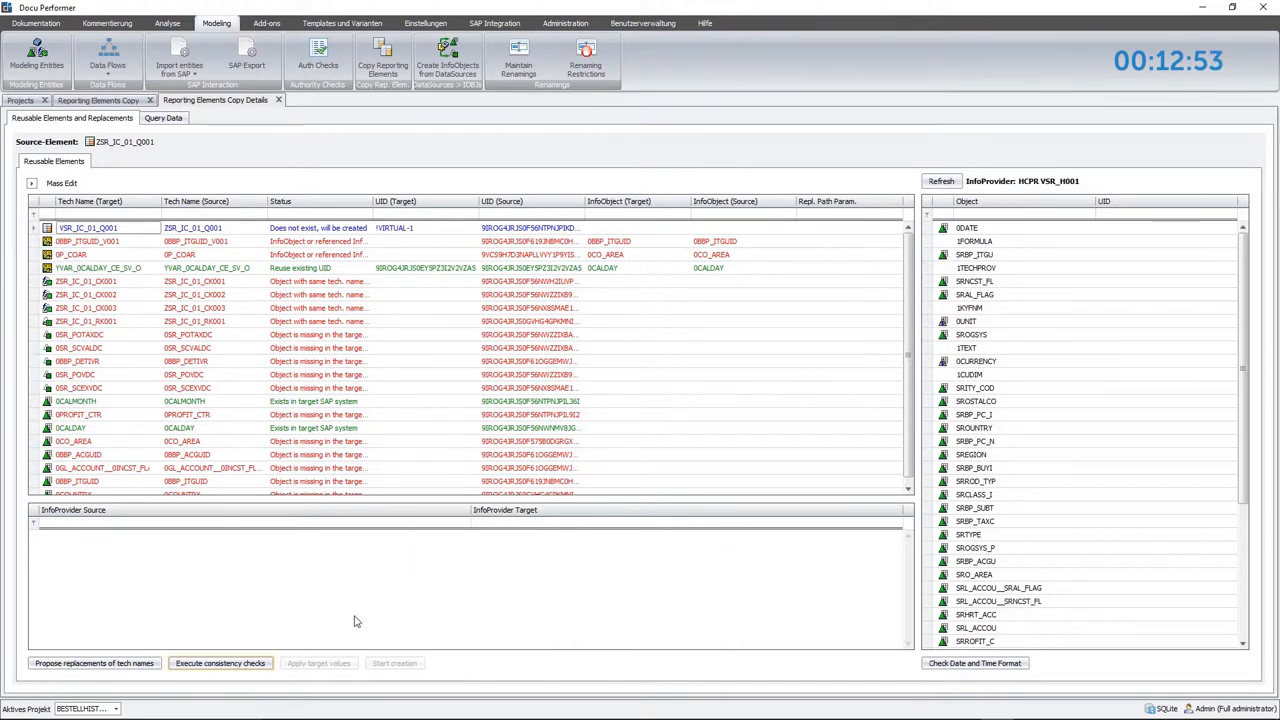
mouse_move(333, 561)
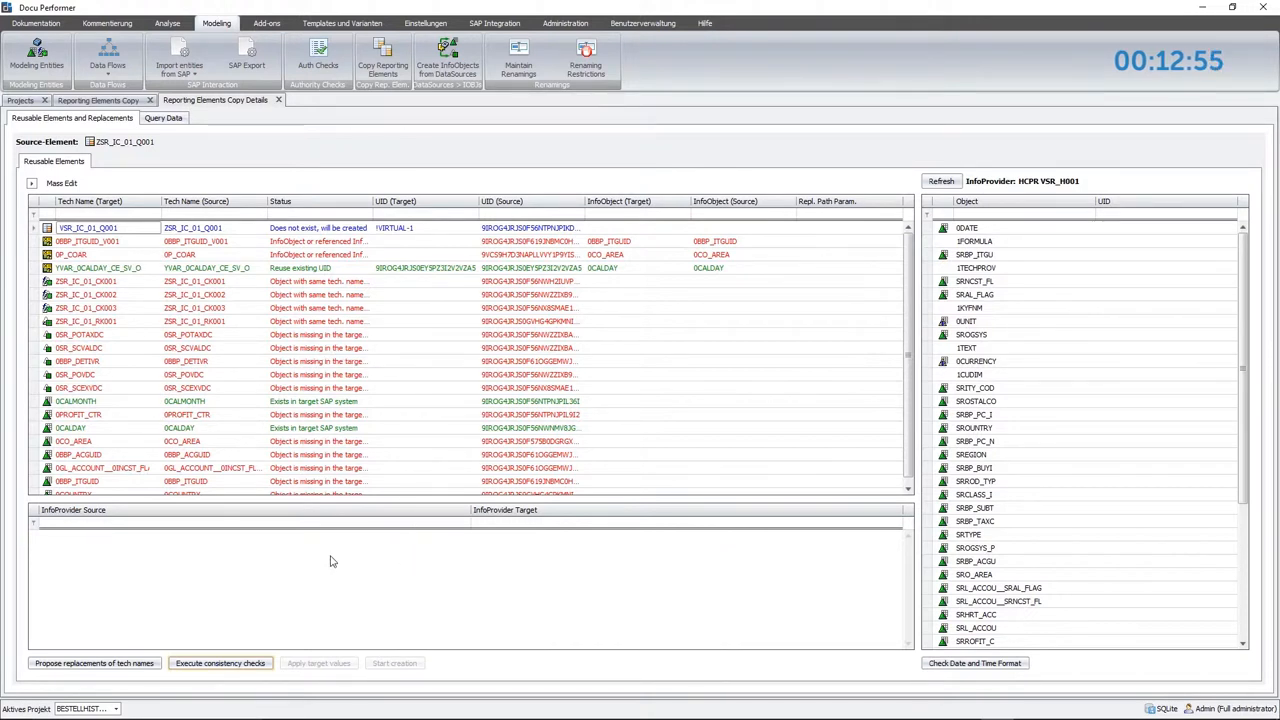
Scroll through consistency results flagging missing InfoObjects and existing 0CALMONTH, 0CALDAY.
scroll("down", 3)
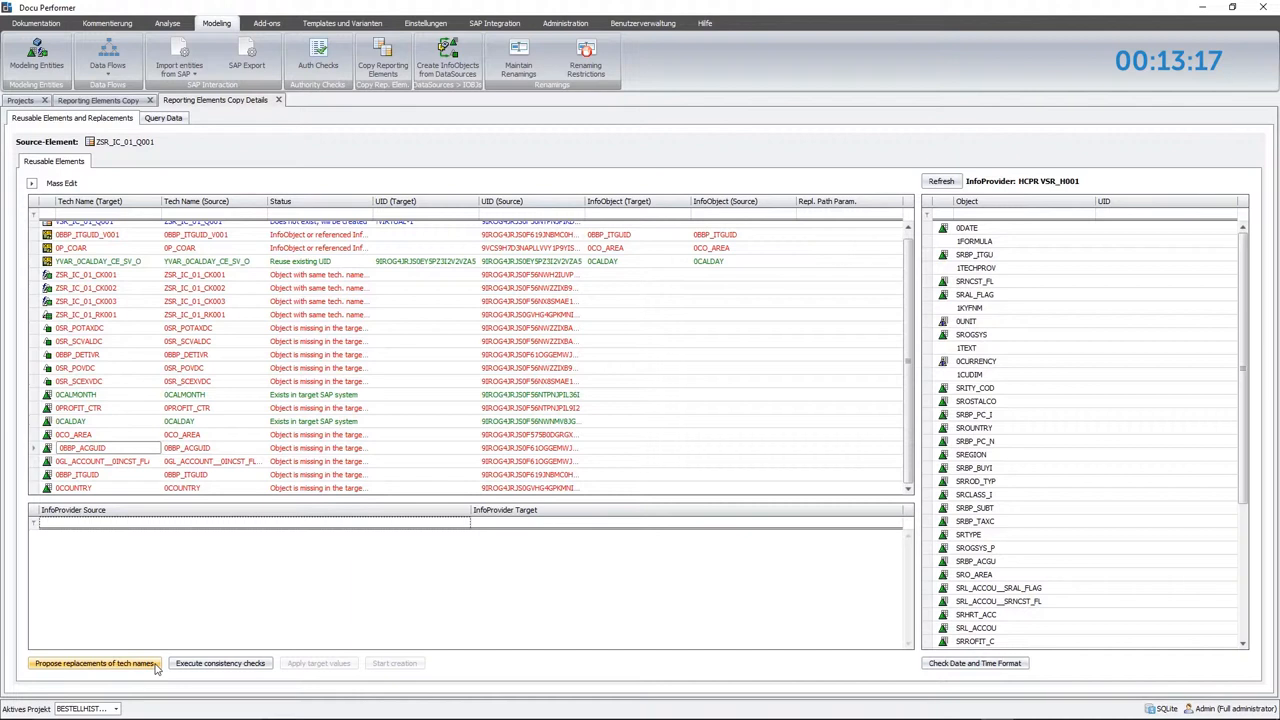
Propose SR-prefixed replacement tech names for all reusable elements.
left_click(100, 664)
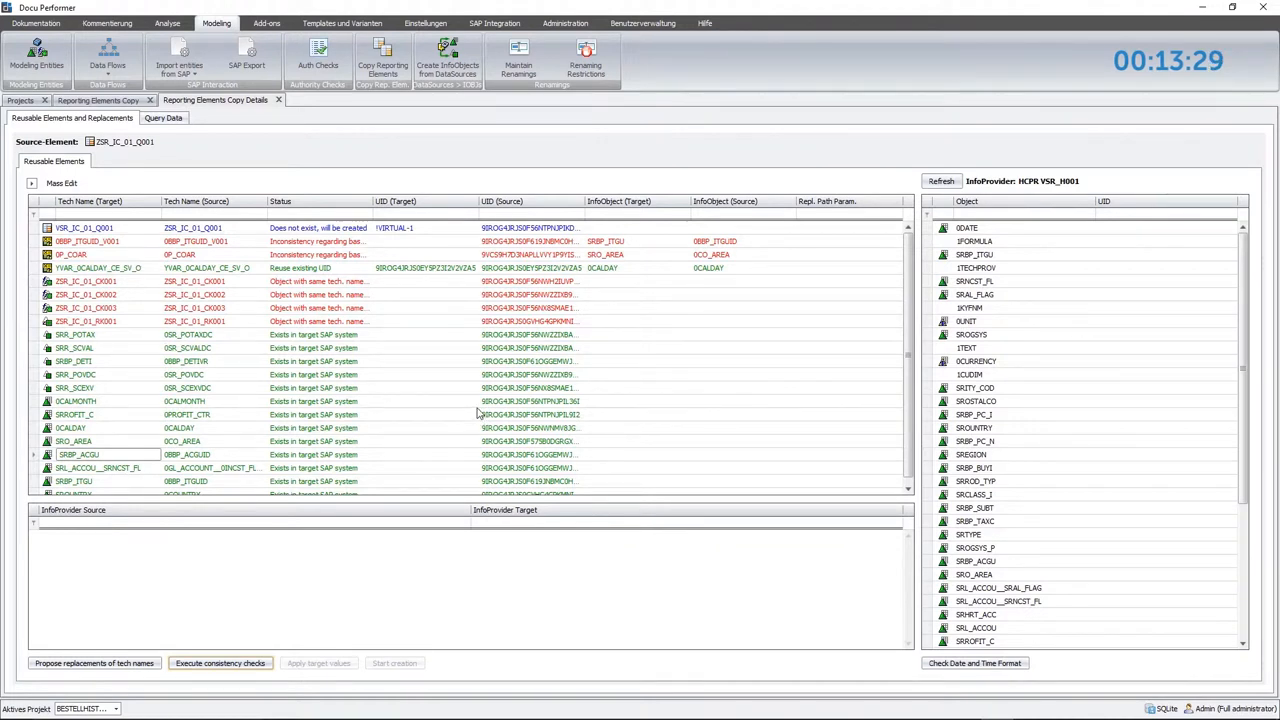
mouse_move(133, 369)
type("V")
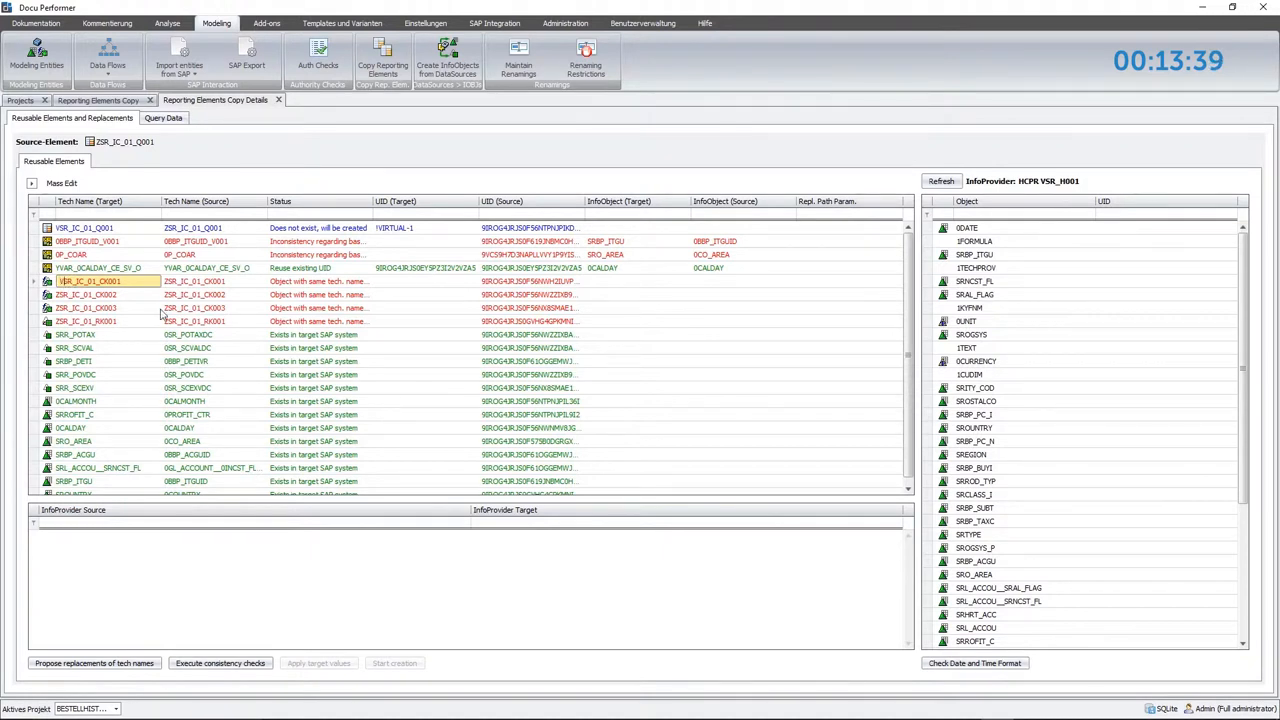
Rename targets of CK002, CK003, RK001 and 0BBP_ITGUID_V001 with VSR_/V prefixes.
left_click(80, 297)
type("V")
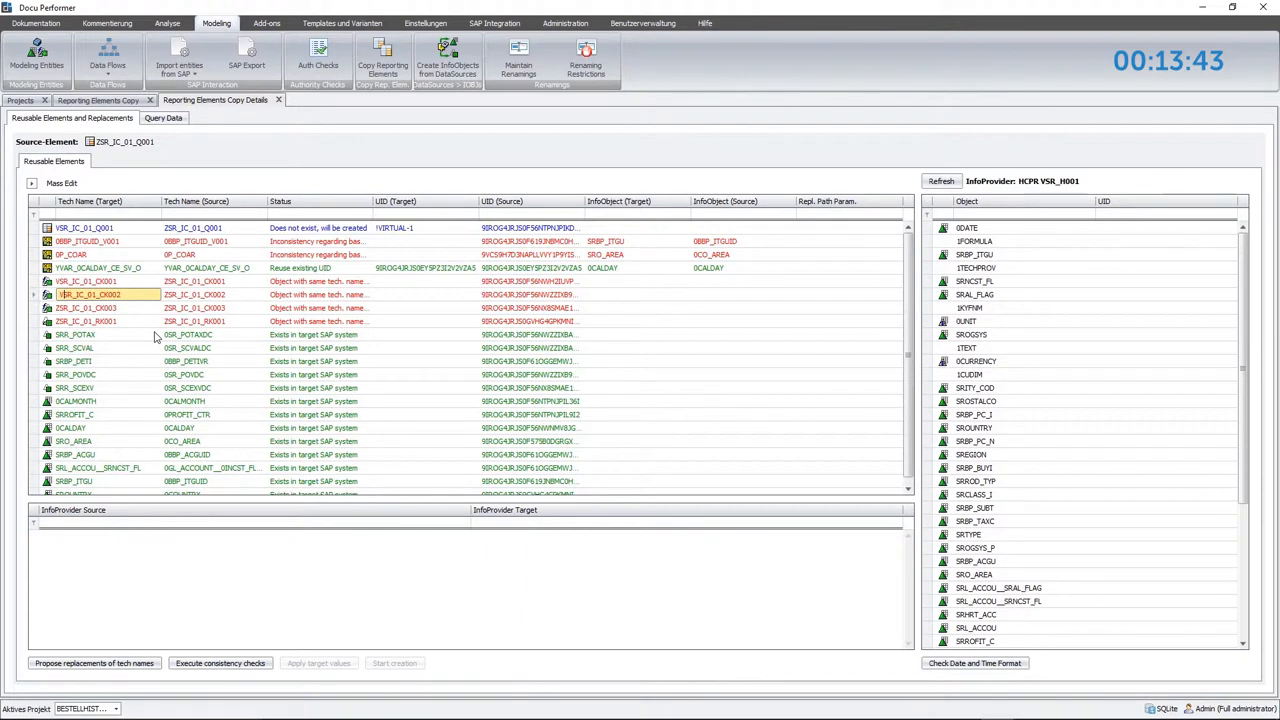
left_click(80, 311)
type("V")
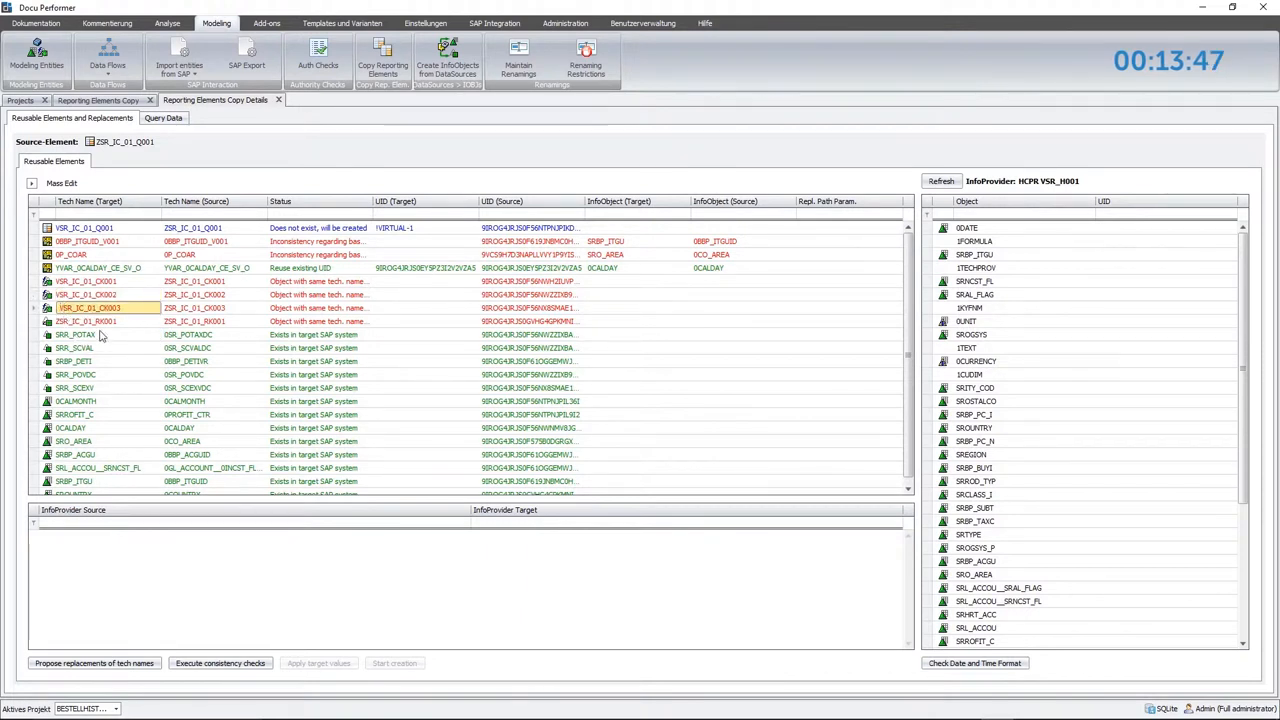
left_click(75, 322)
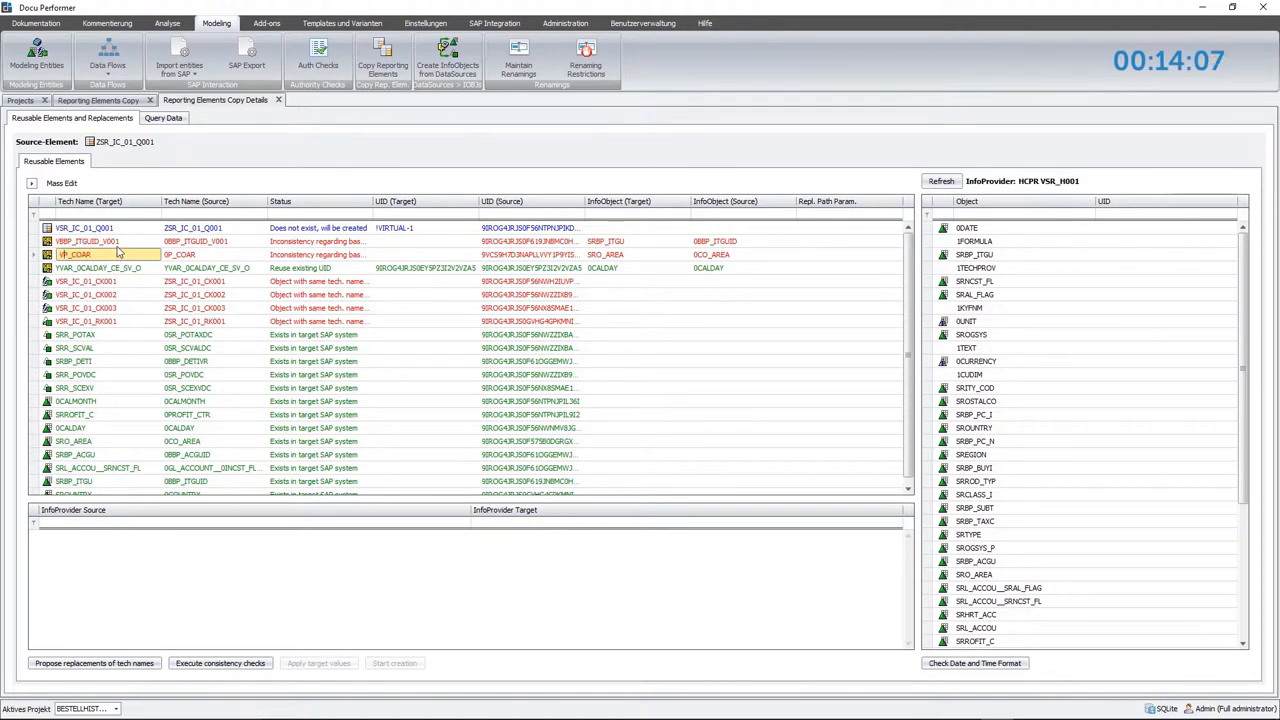
left_click(90, 240)
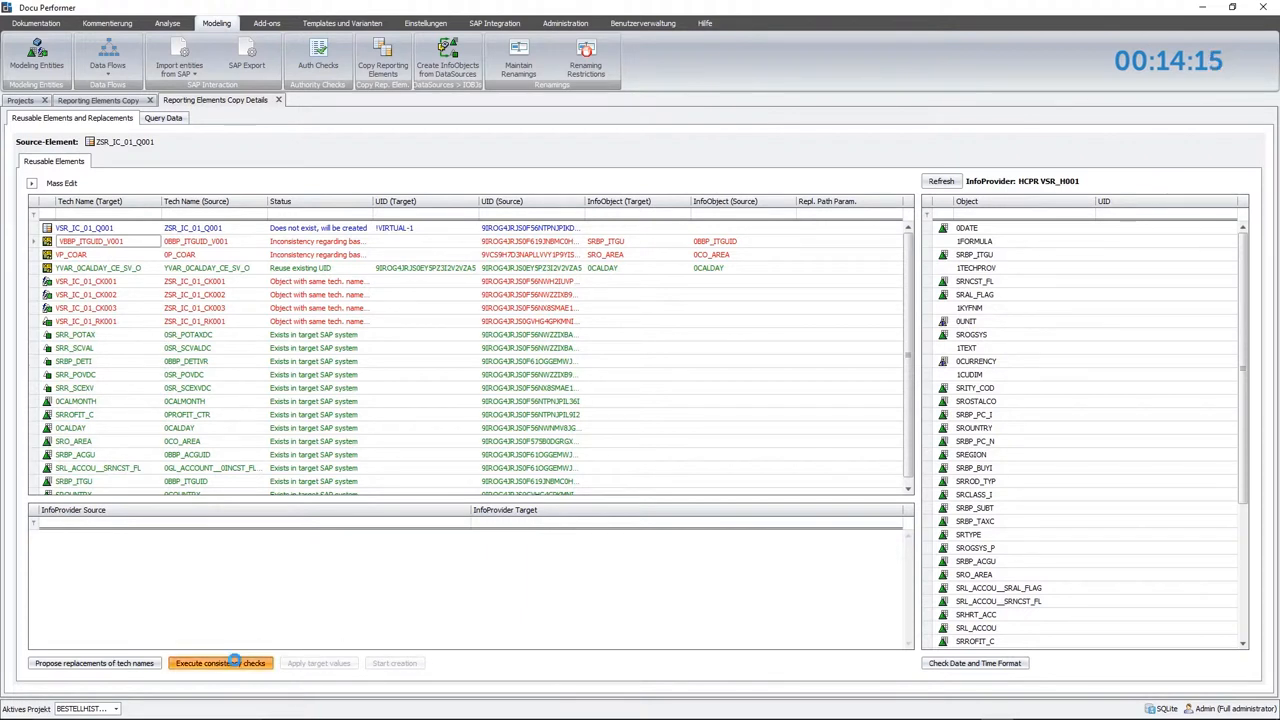
Recheck consistency and apply the renamed target values.
left_click(220, 663)
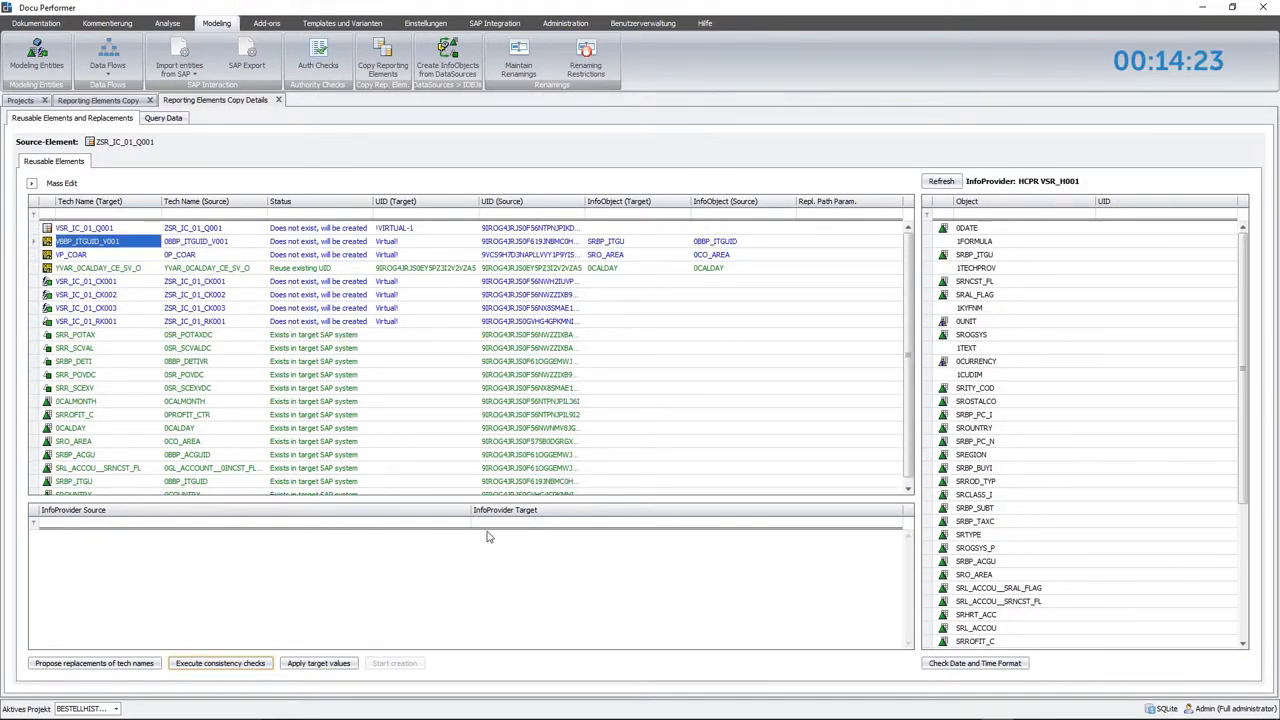
mouse_move(401, 540)
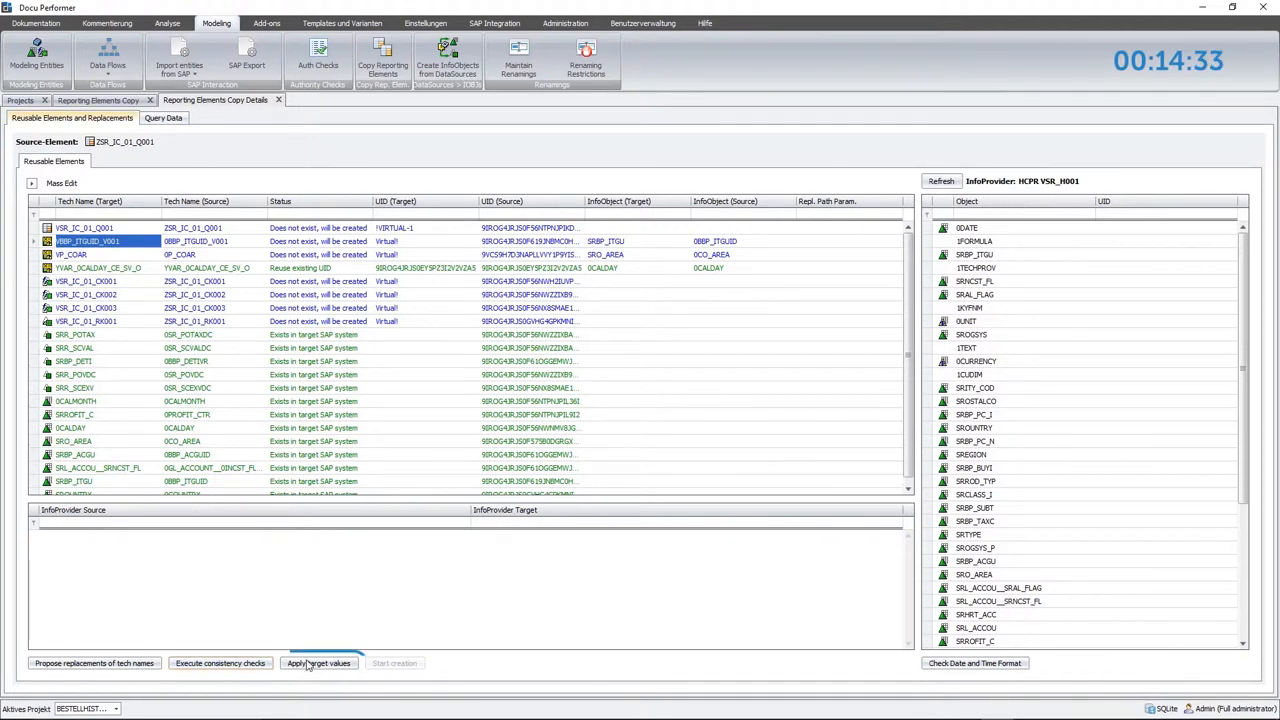
left_click(318, 663)
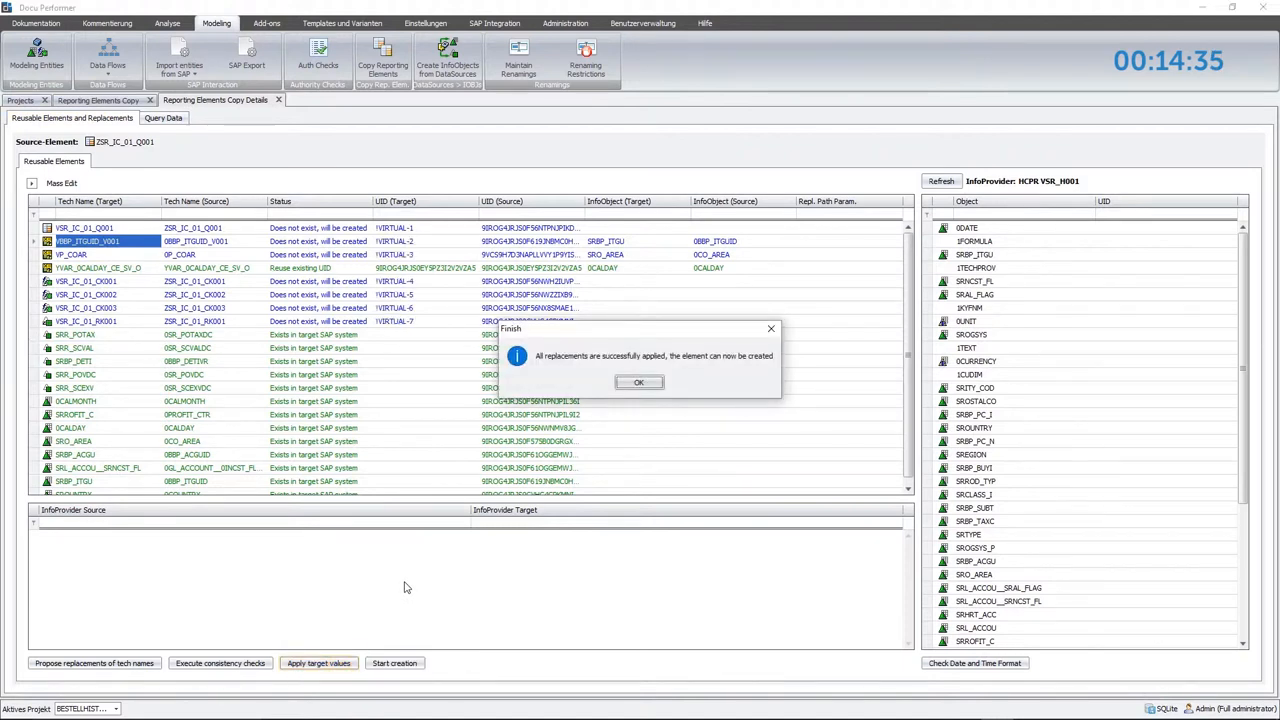
mouse_move(735, 586)
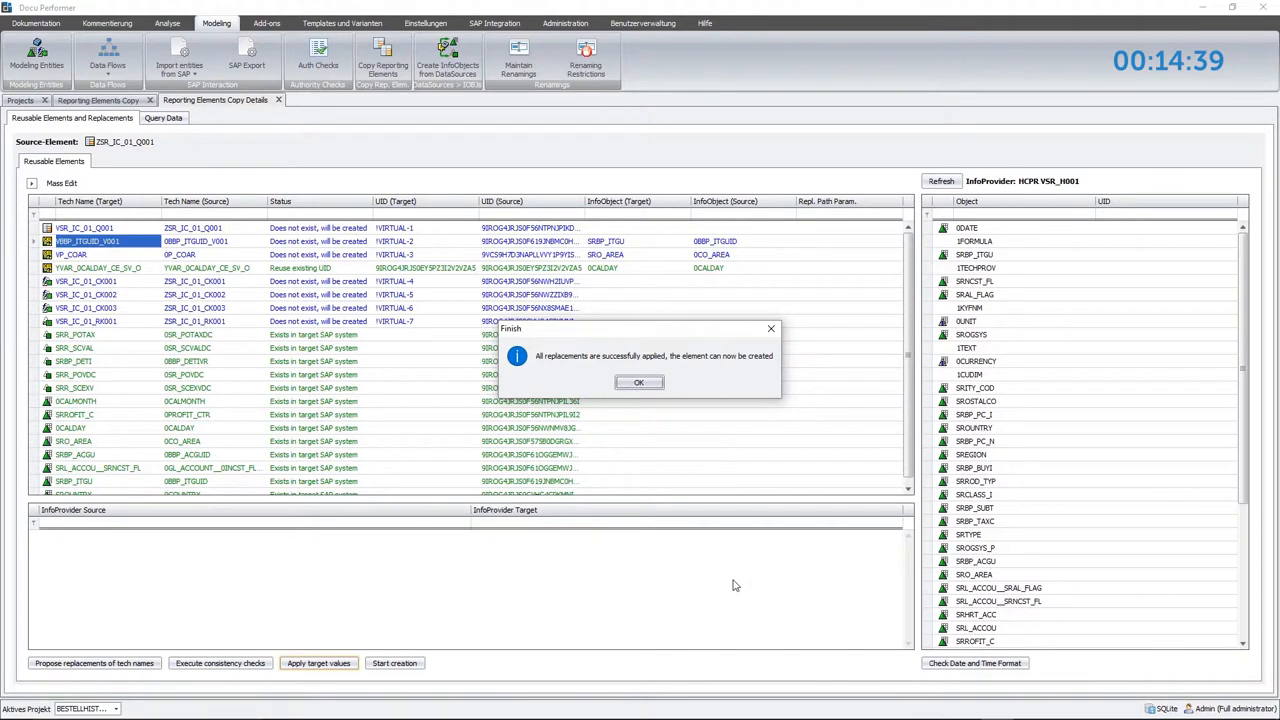
mouse_move(737, 456)
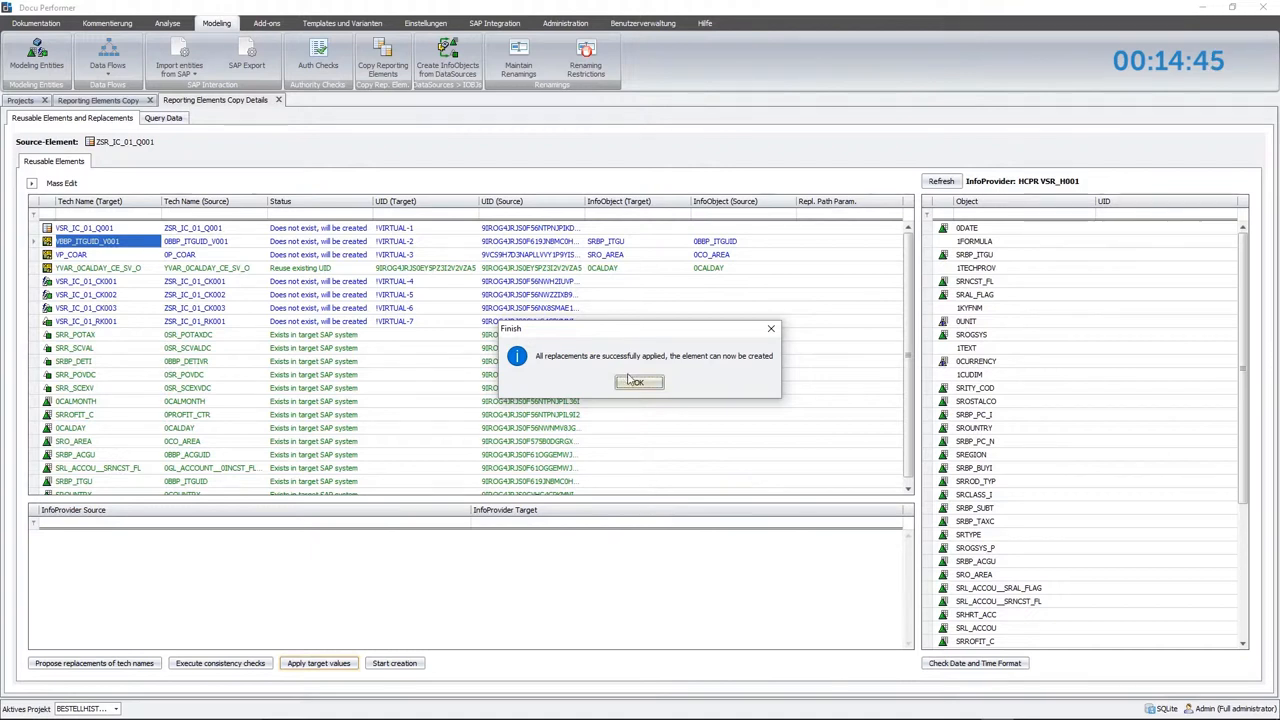
left_click(639, 382)
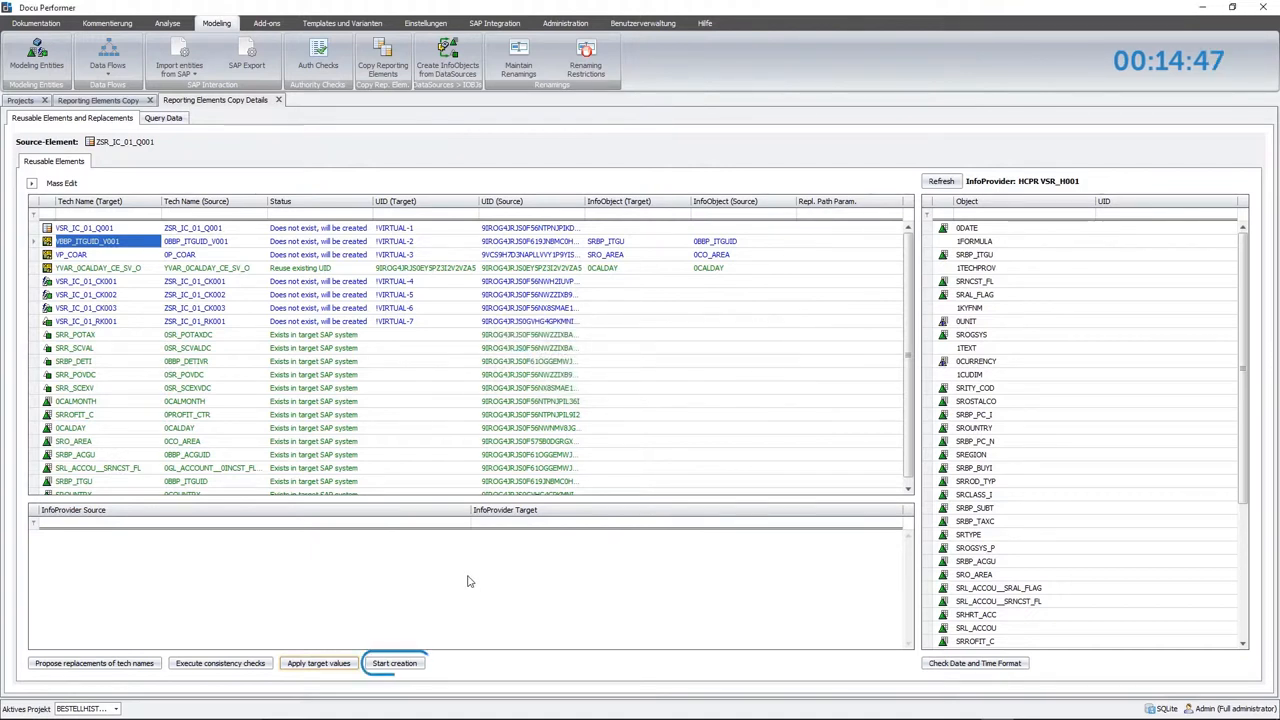
Create the new query VSR_IC_01_Q001 and its elements, returning code 0.
left_click(396, 663)
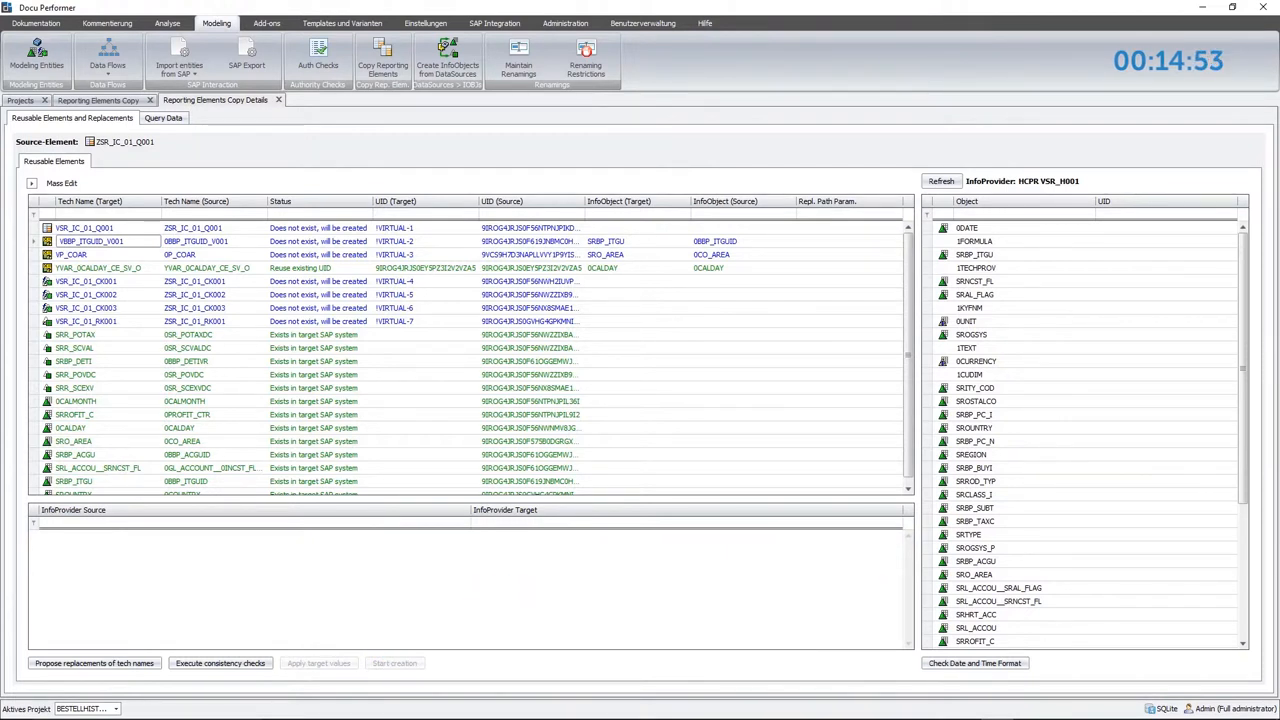
left_click(219, 663)
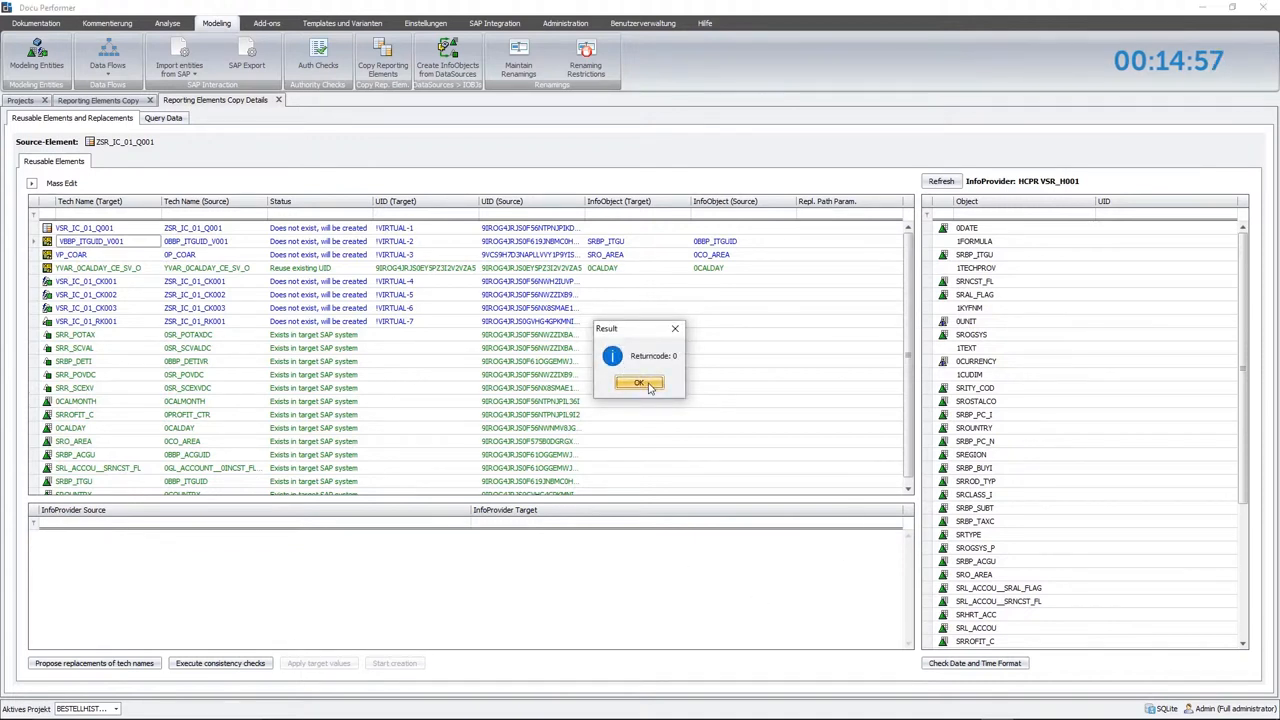
left_click(639, 382)
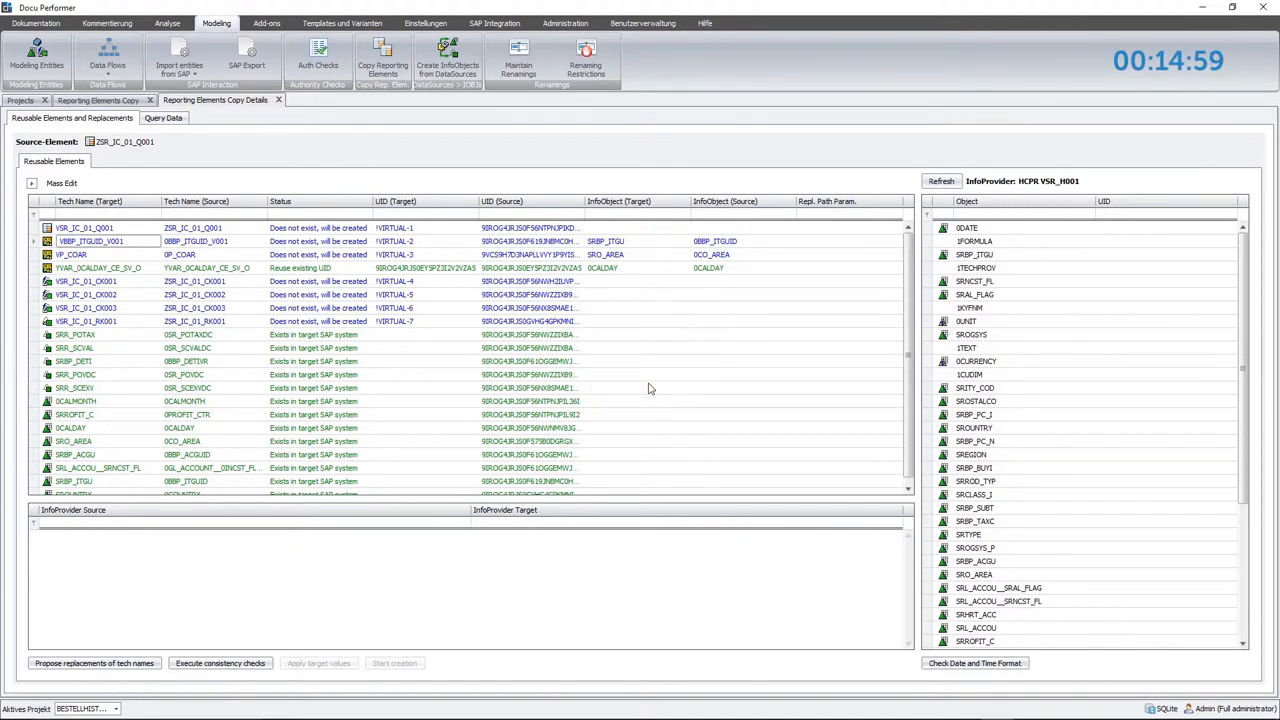
mouse_move(338, 144)
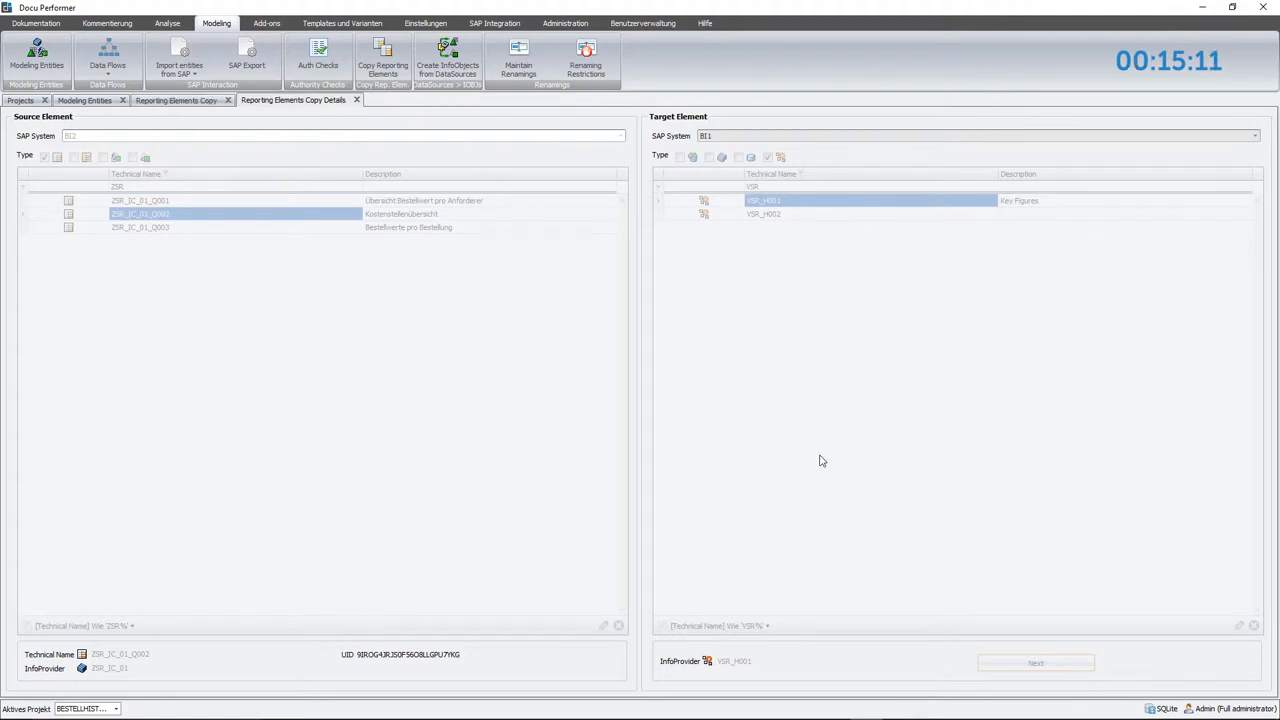
Continue to copy details for ZSR_IC_01_Q002 against target VSR_H001 in BI1.
left_click(1037, 662)
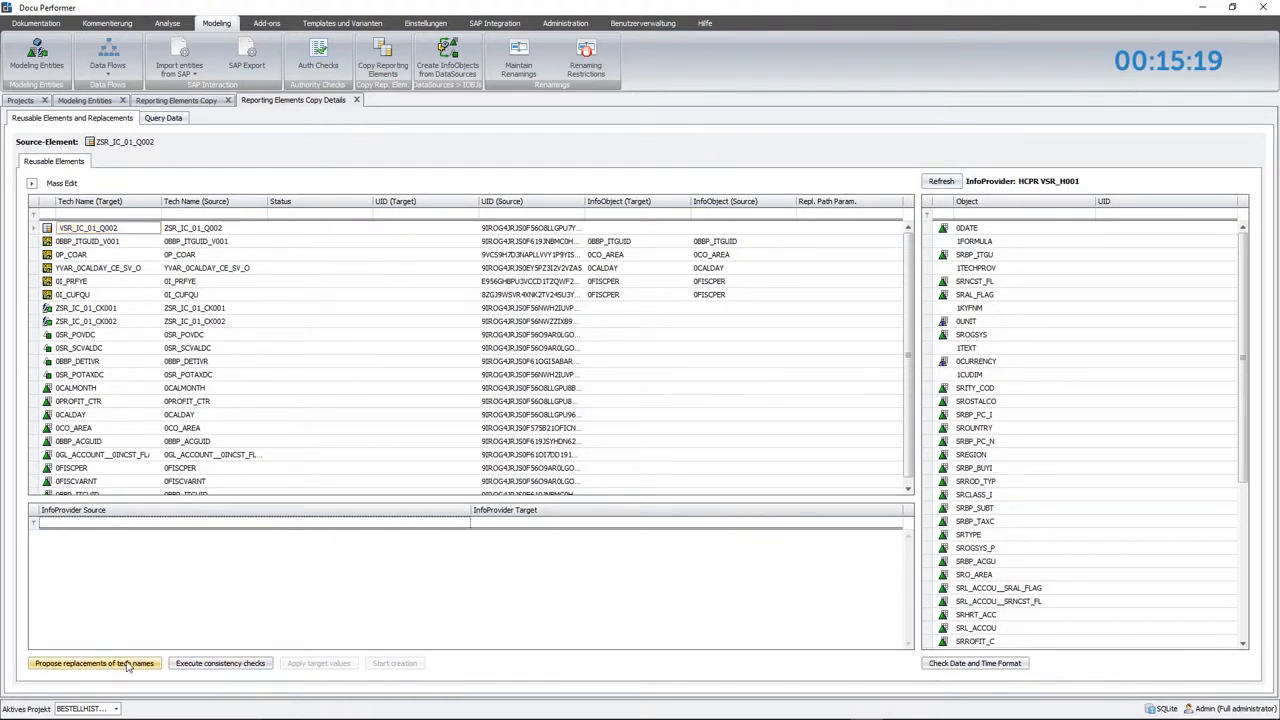
Propose SR-prefixed target names, check consistency and apply the target values.
left_click(98, 663)
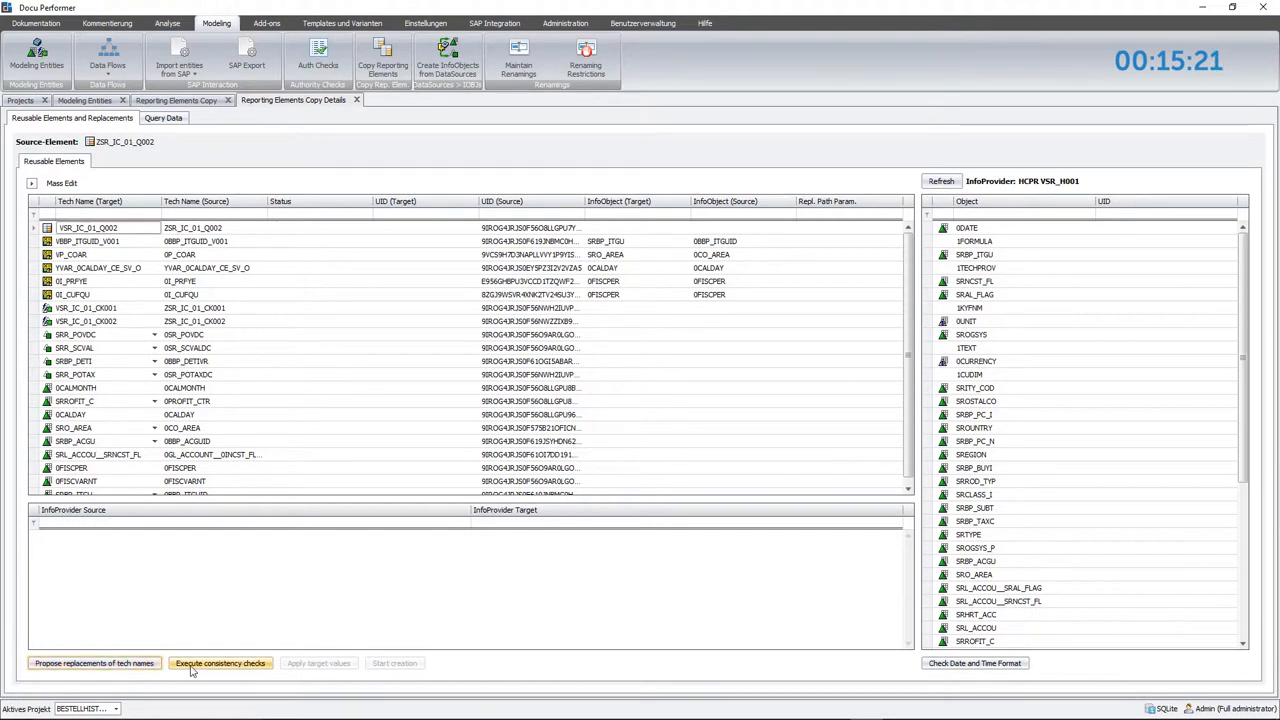
left_click(220, 663)
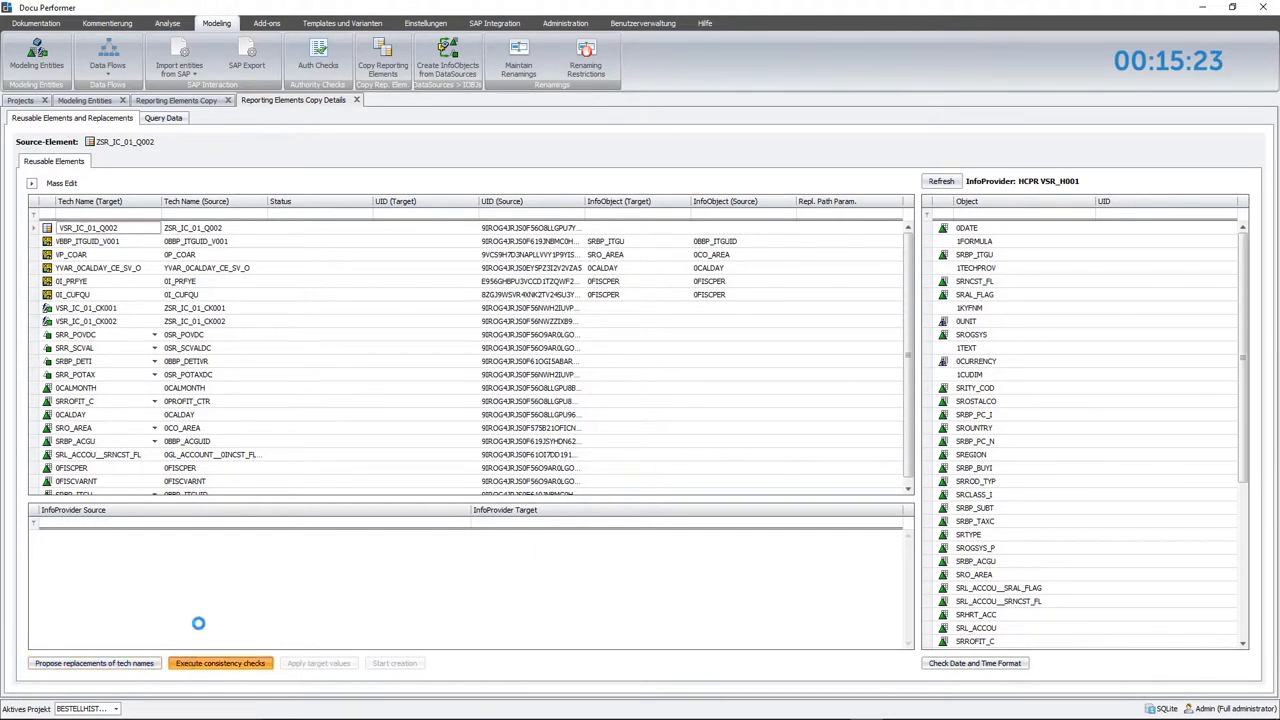
left_click(230, 663)
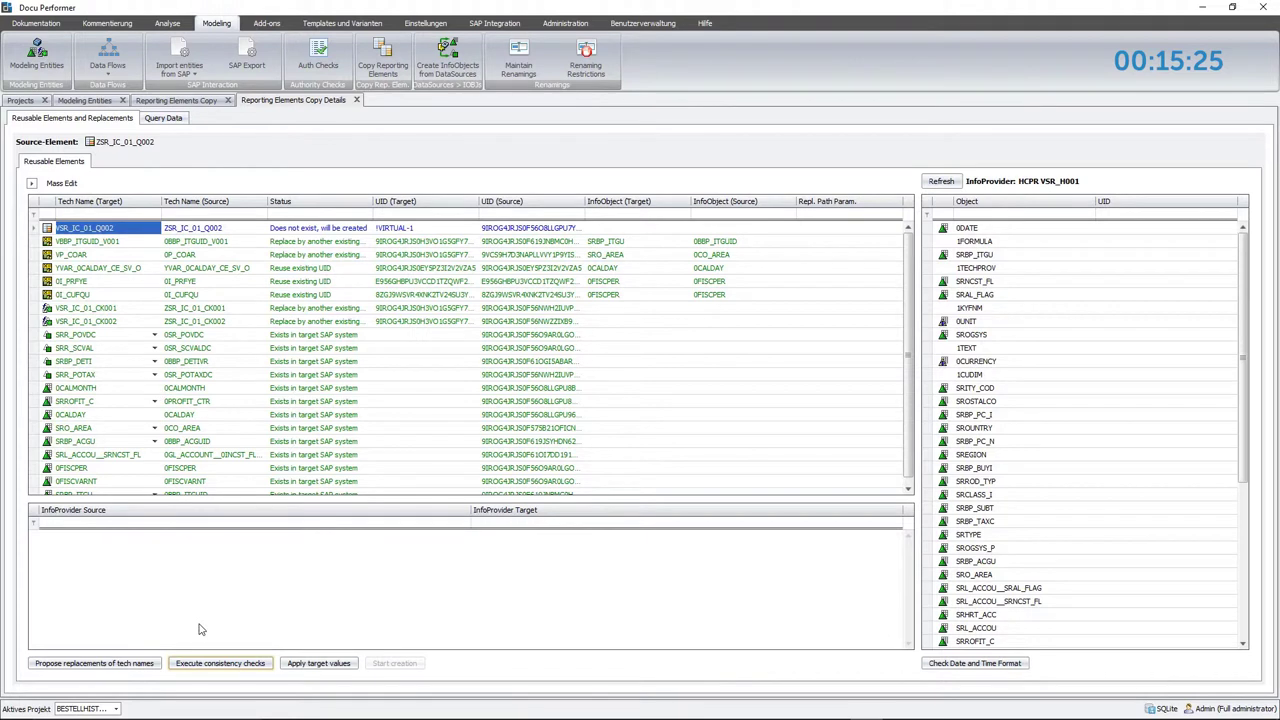
mouse_move(275, 640)
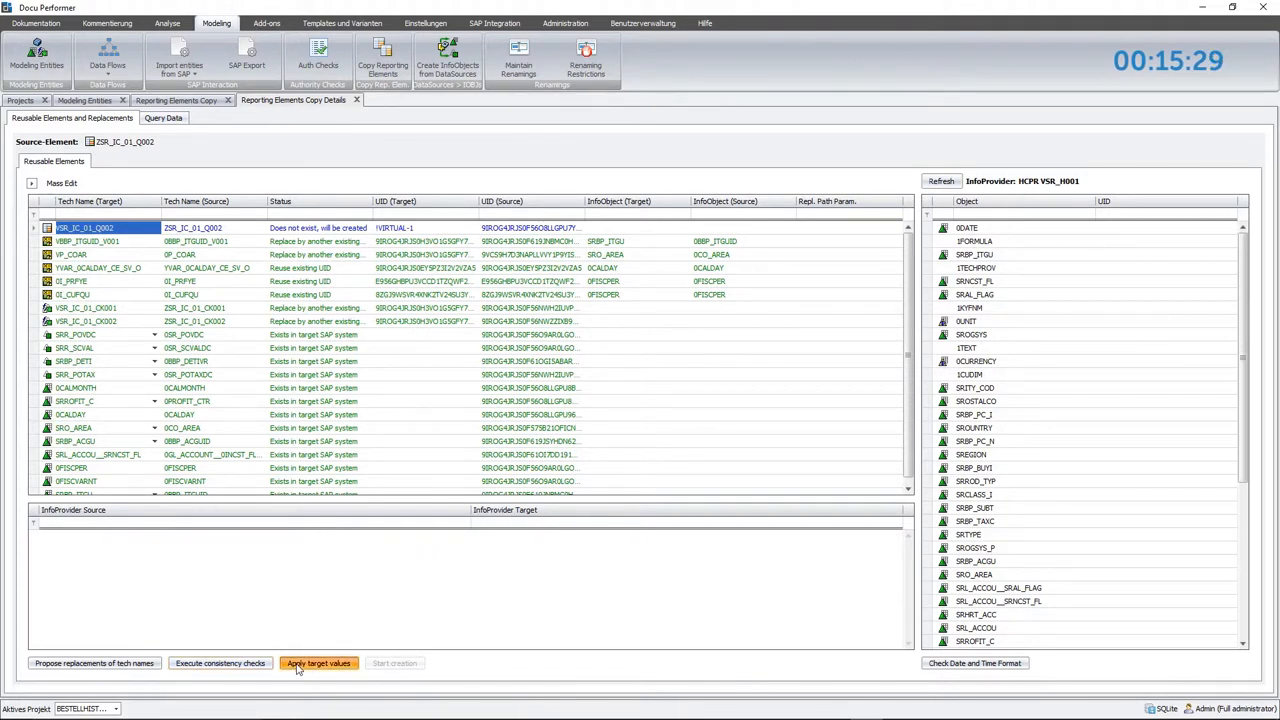
left_click(317, 664)
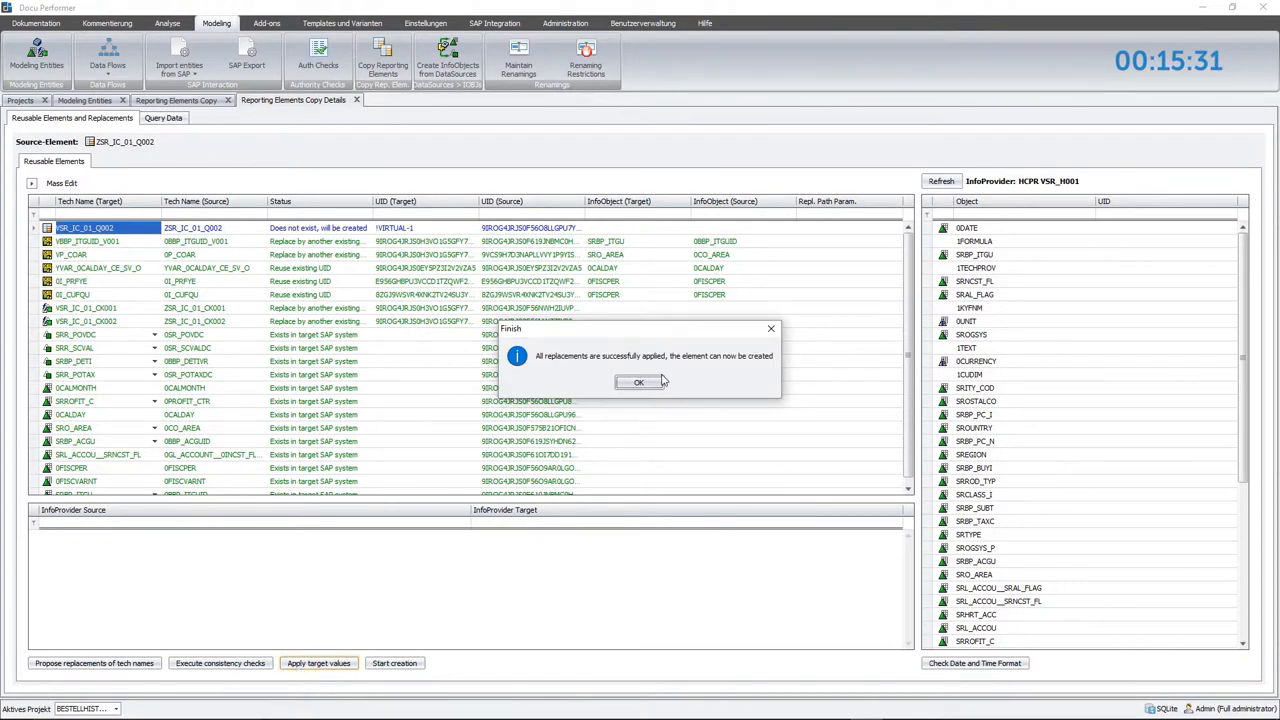
left_click(639, 382)
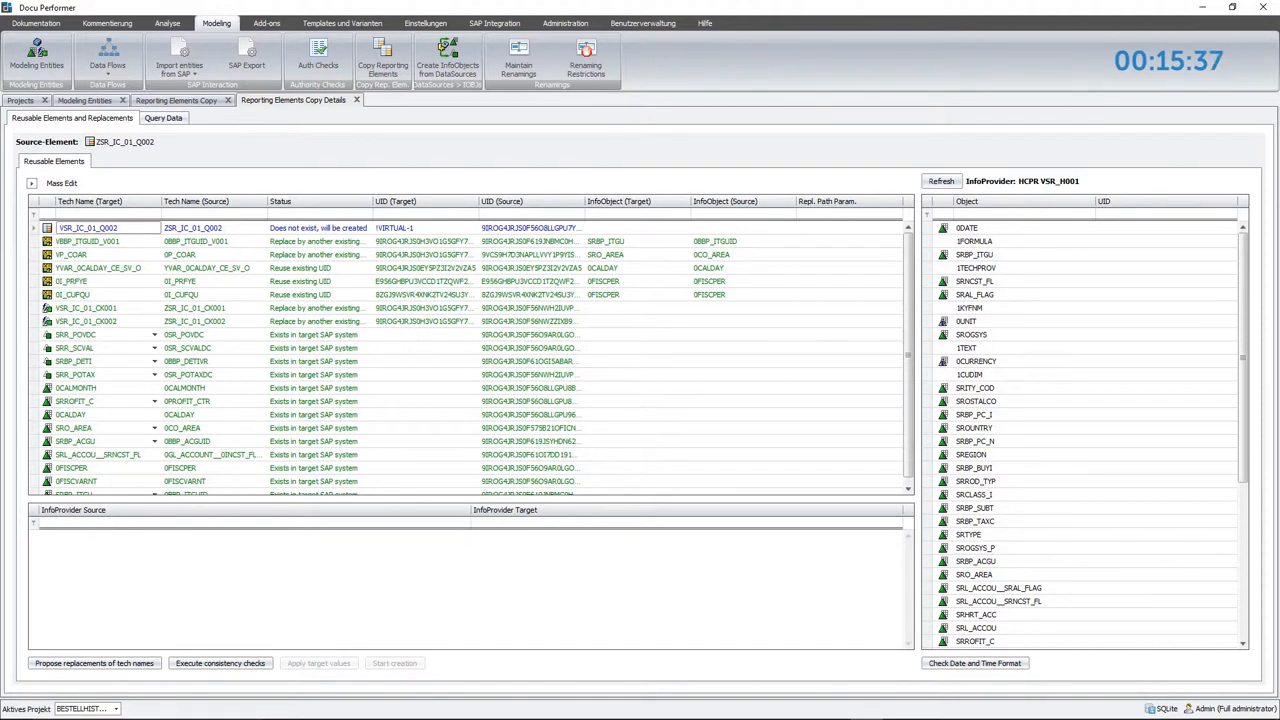
Create query VSR_IC_01_Q002 with return code 0 and close the copy details.
left_click(220, 663)
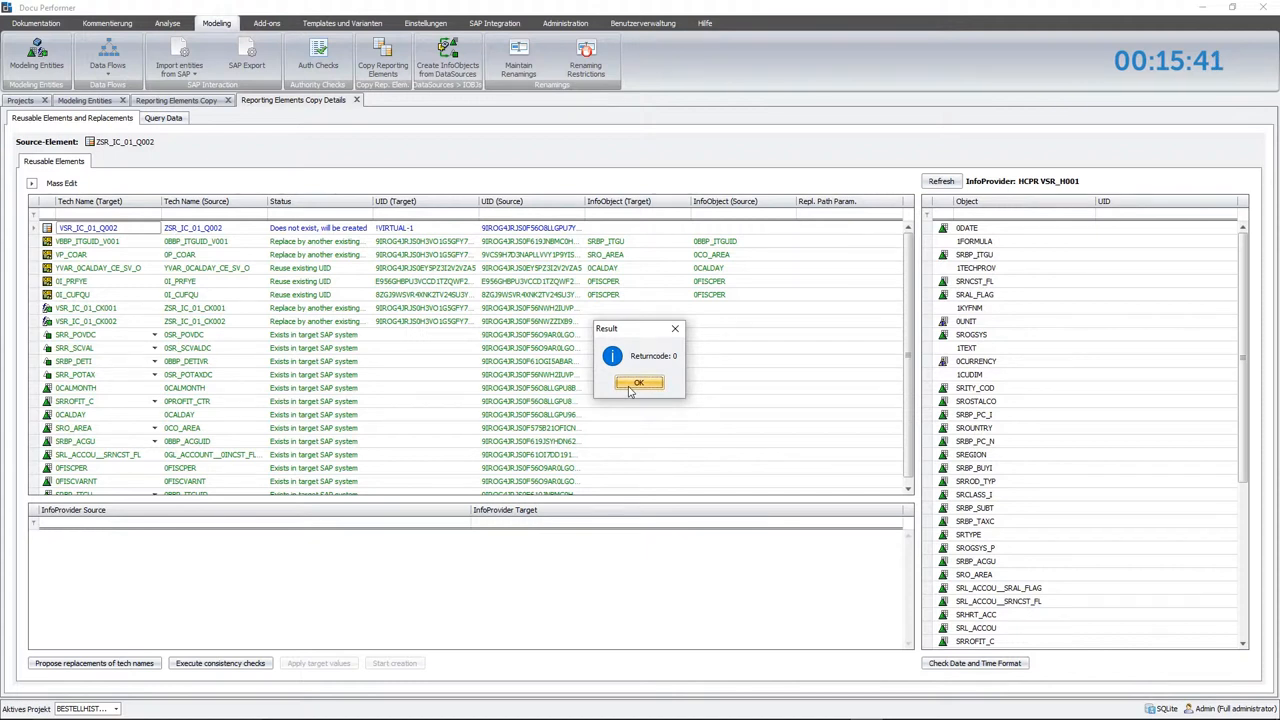
left_click(640, 382)
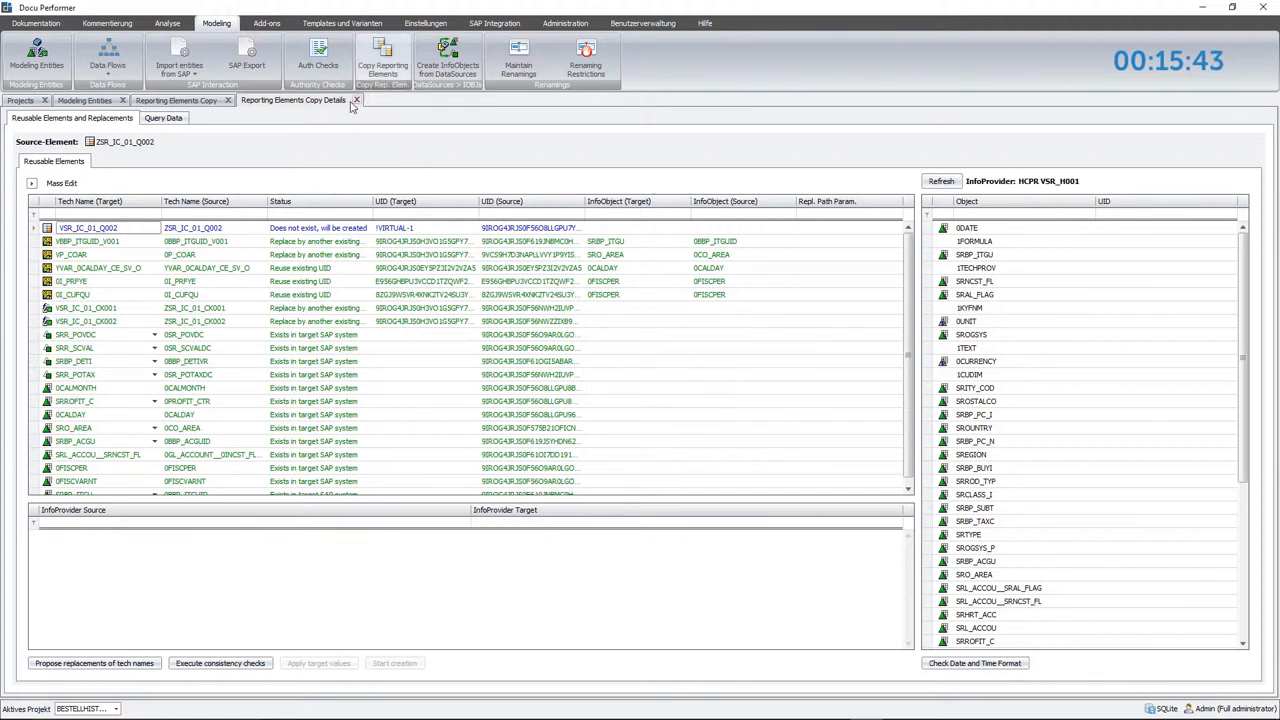
left_click(177, 20)
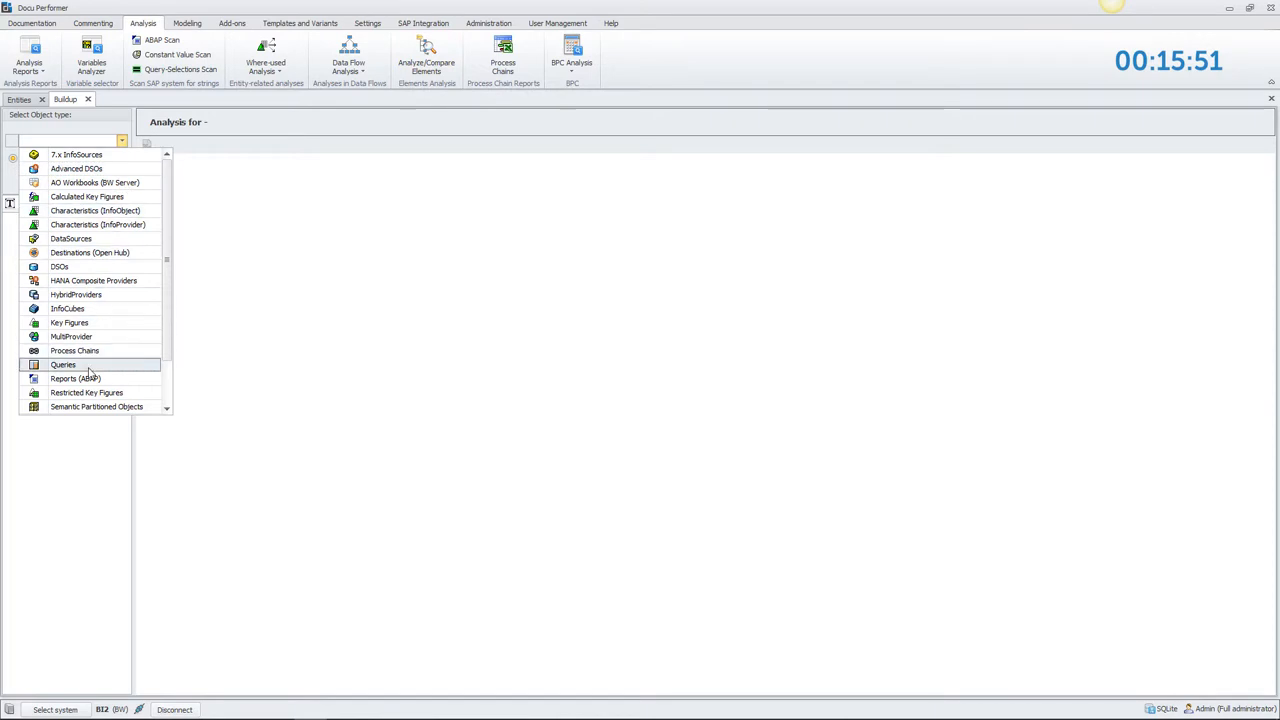
Compare query ZSR_IC_01_Q001 against its copy VSR_IC_01_Q001 in the Queries buildup view.
left_click(63, 364)
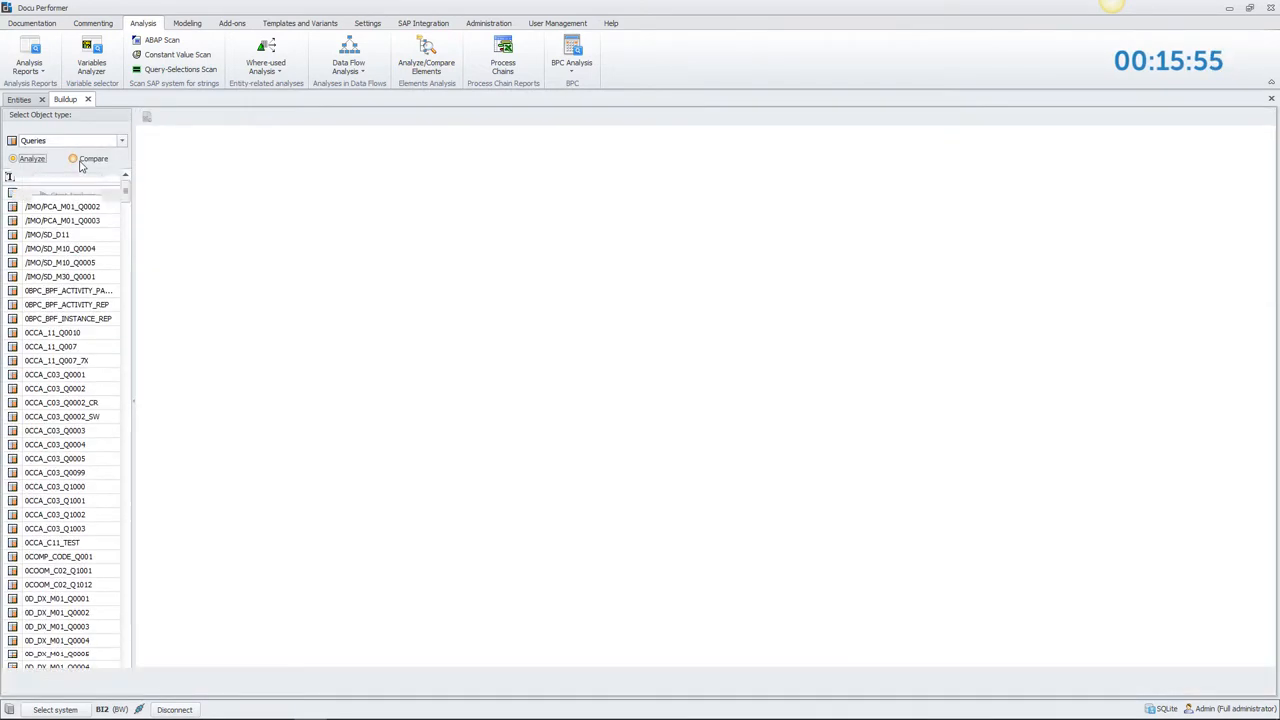
left_click(72, 158)
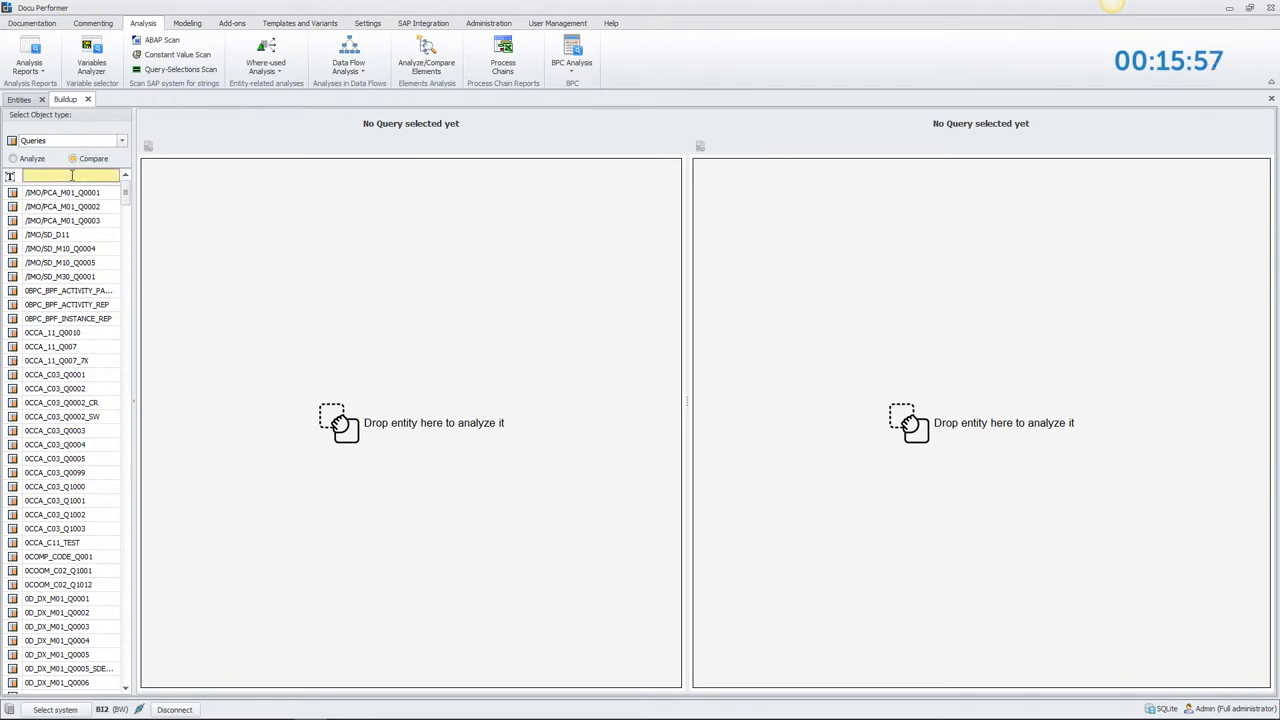
type("zsr")
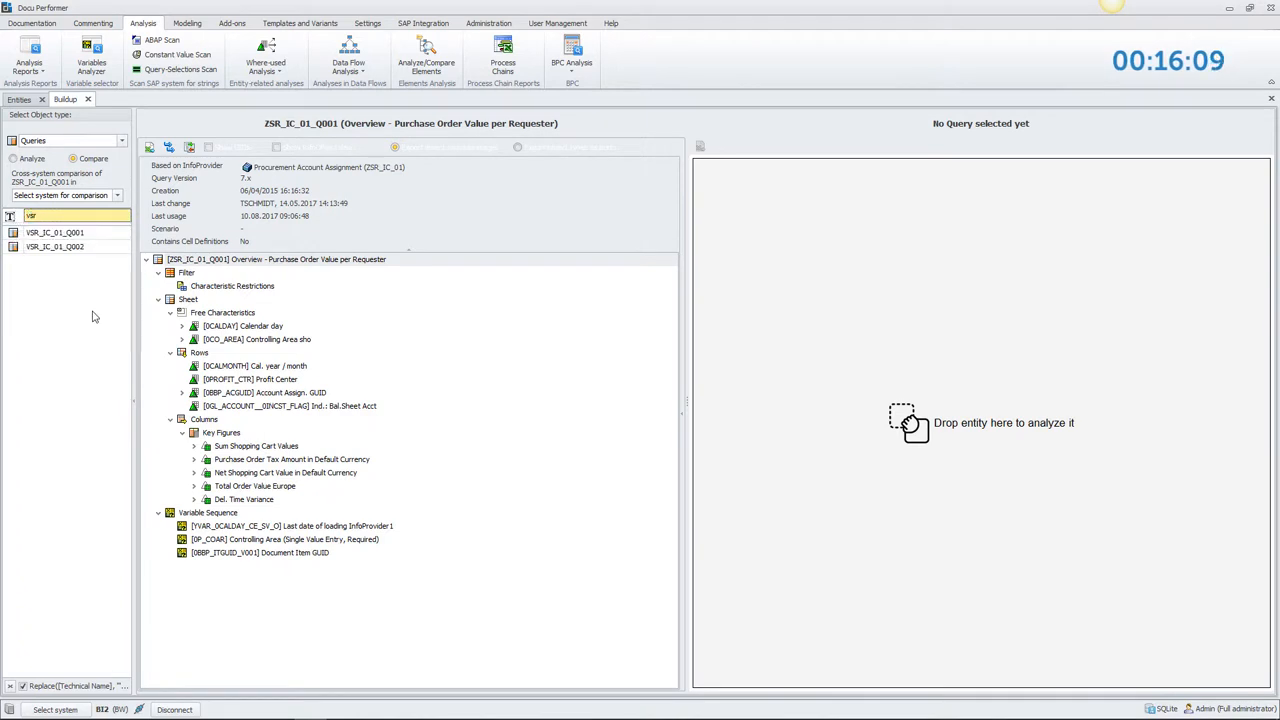
left_click(55, 232)
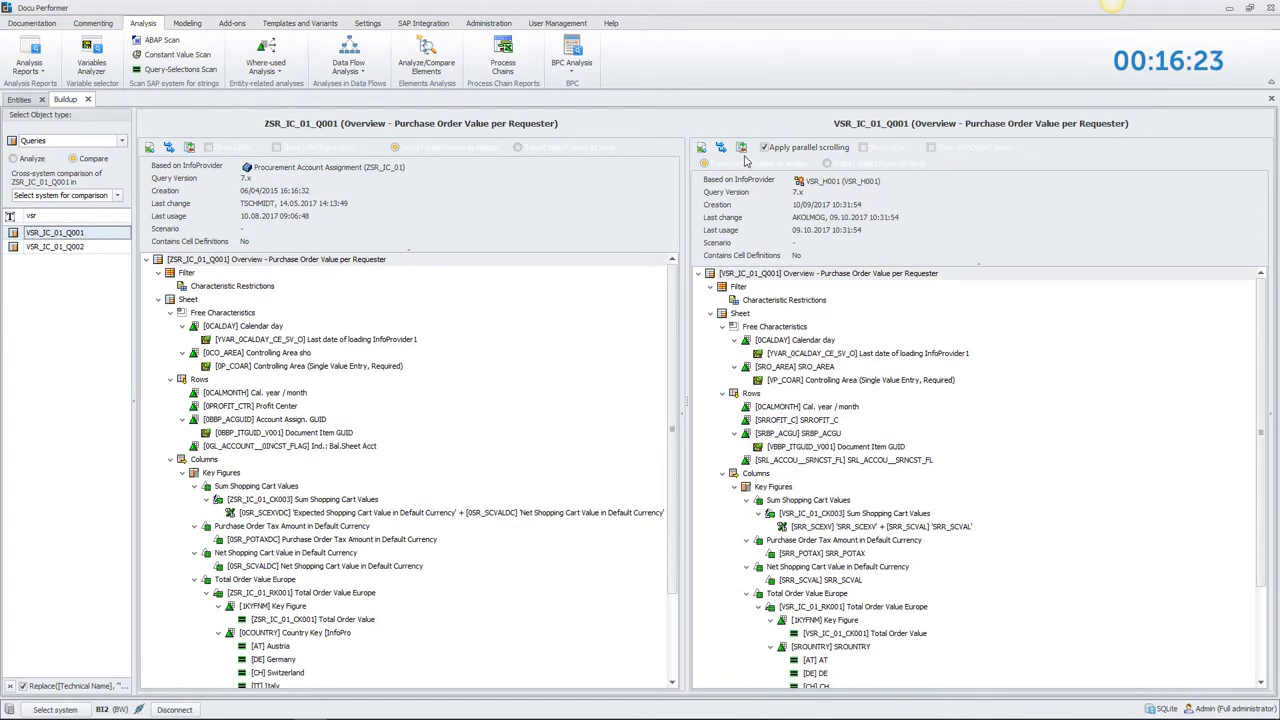
Run automatic comparison highlighting all differing elements, review, and return to Entities.
left_click(741, 147)
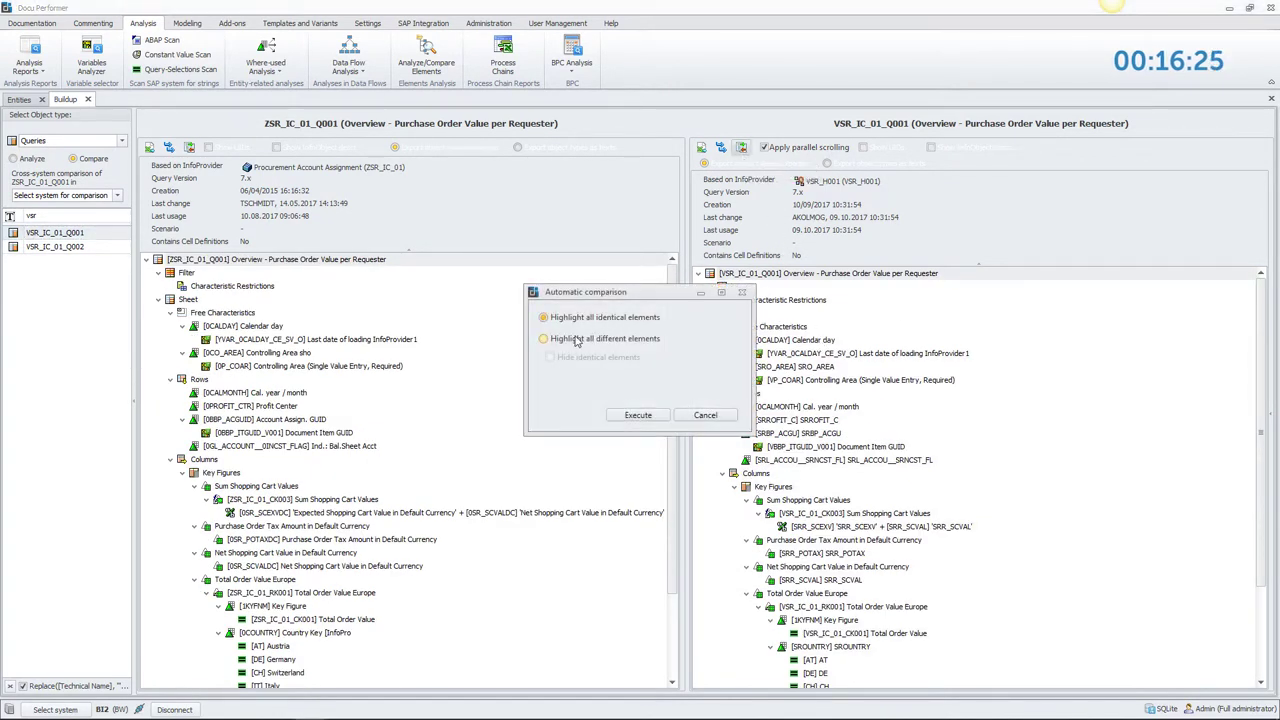
left_click(637, 414)
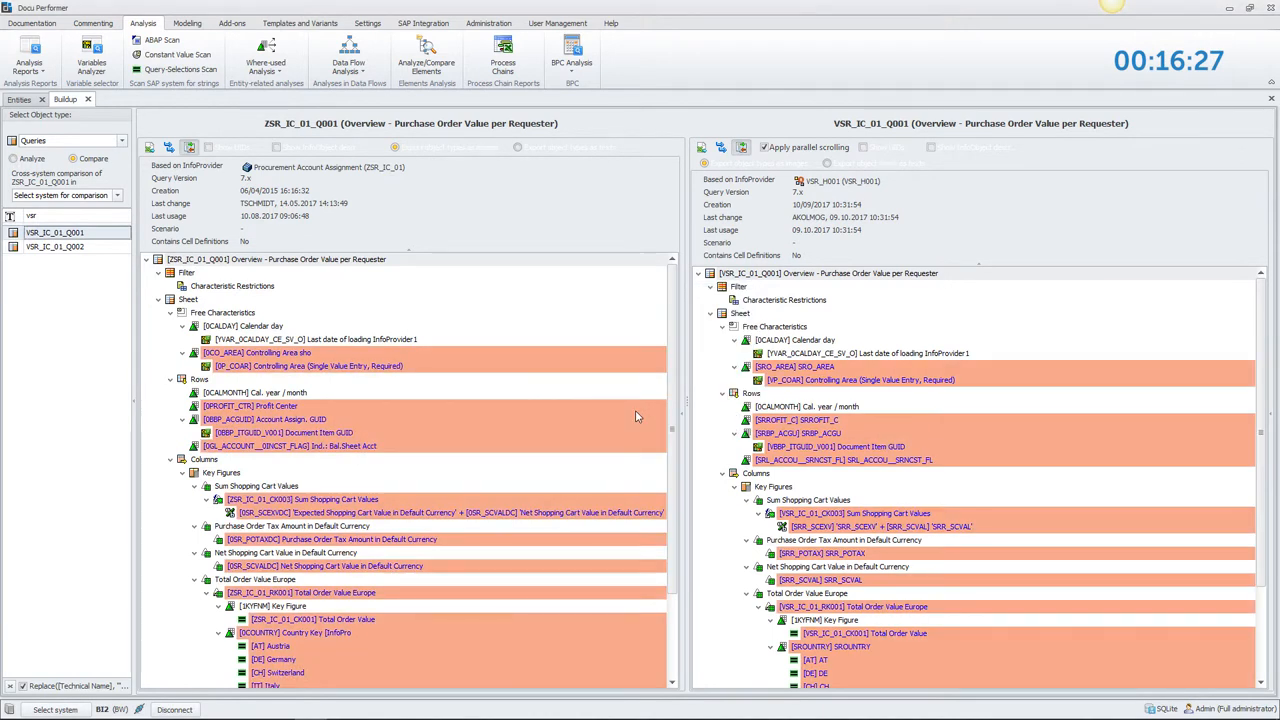
scroll("down", 3)
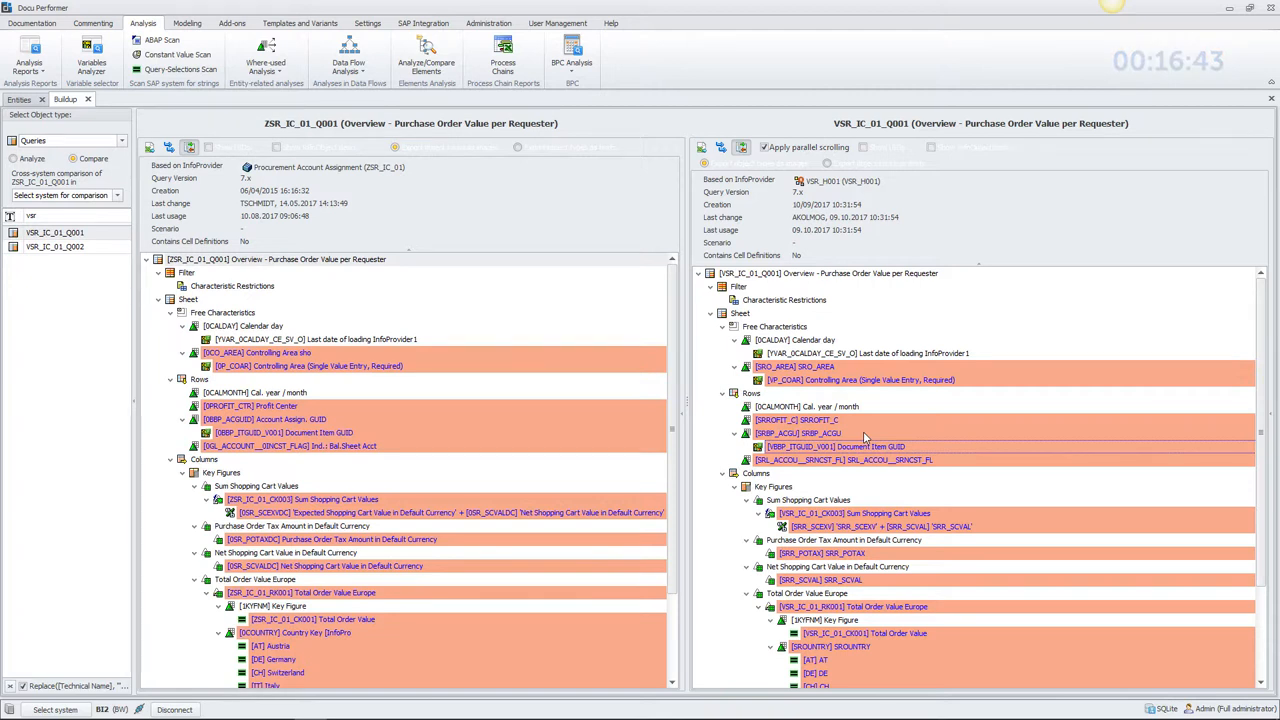
left_click(33, 22)
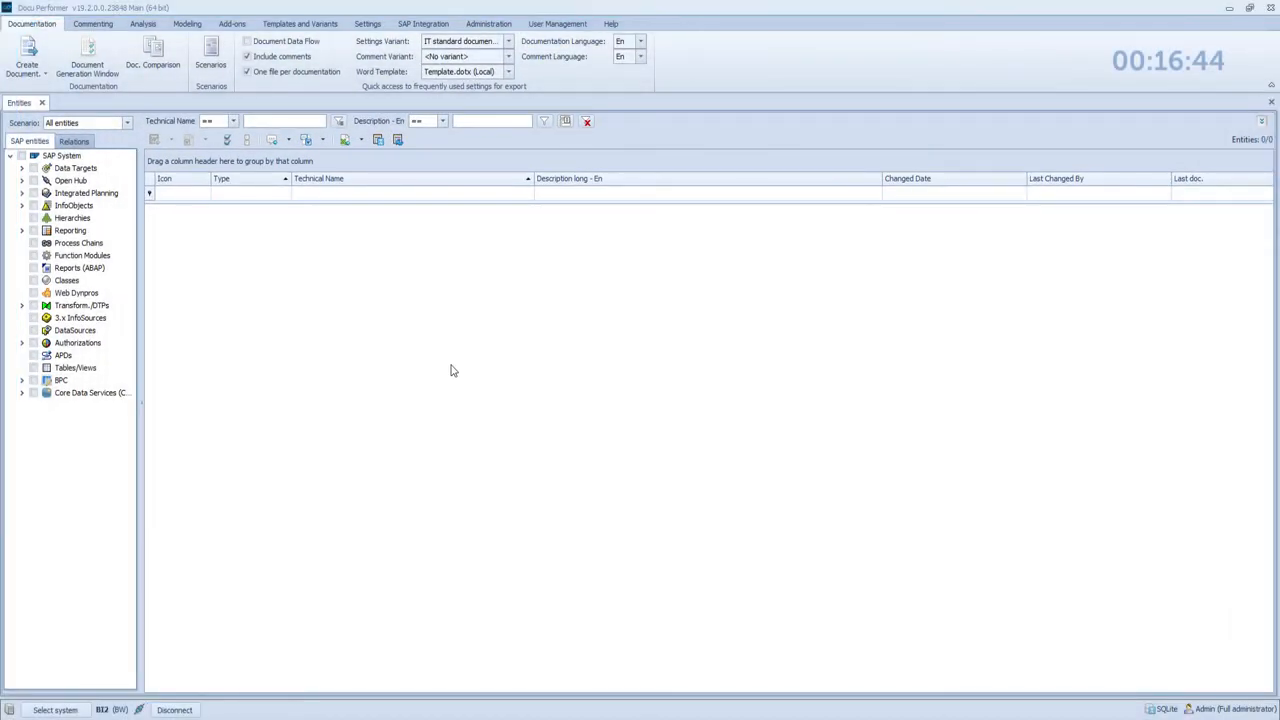
Run where-used analysis on query ZSR_IC_01_Q001 and view its BO report usages.
left_click(146, 27)
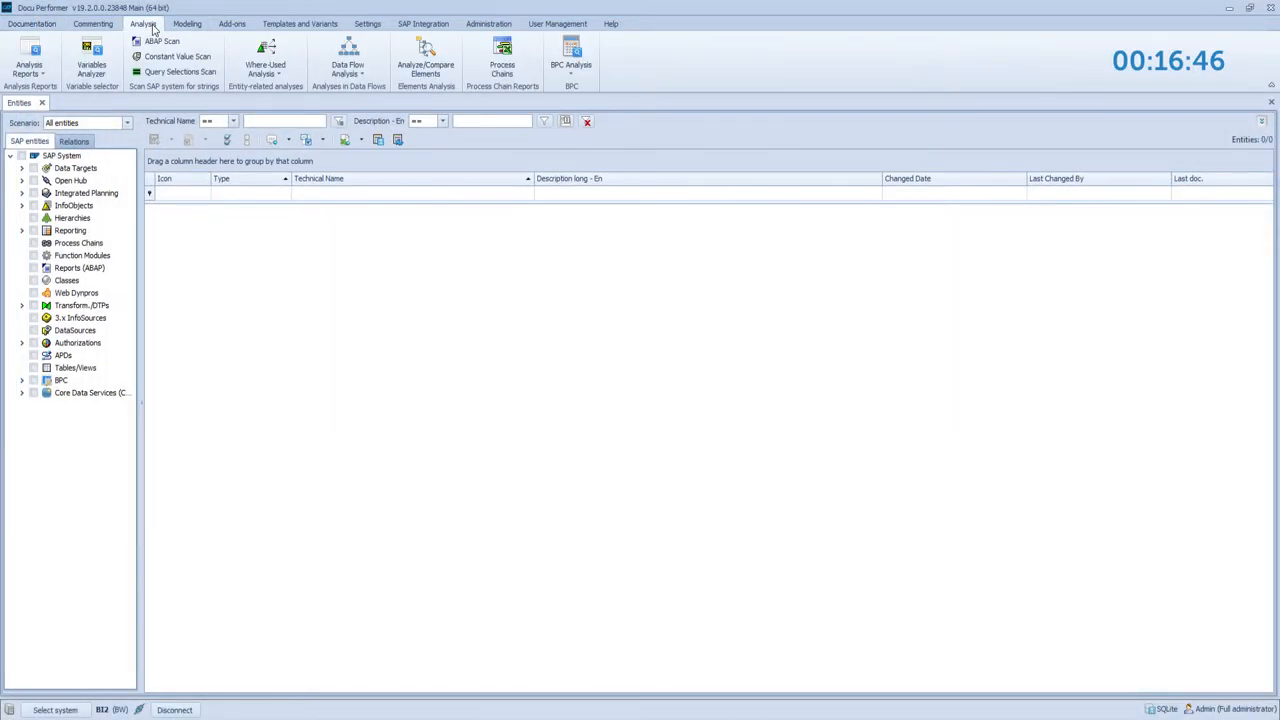
left_click(265, 60)
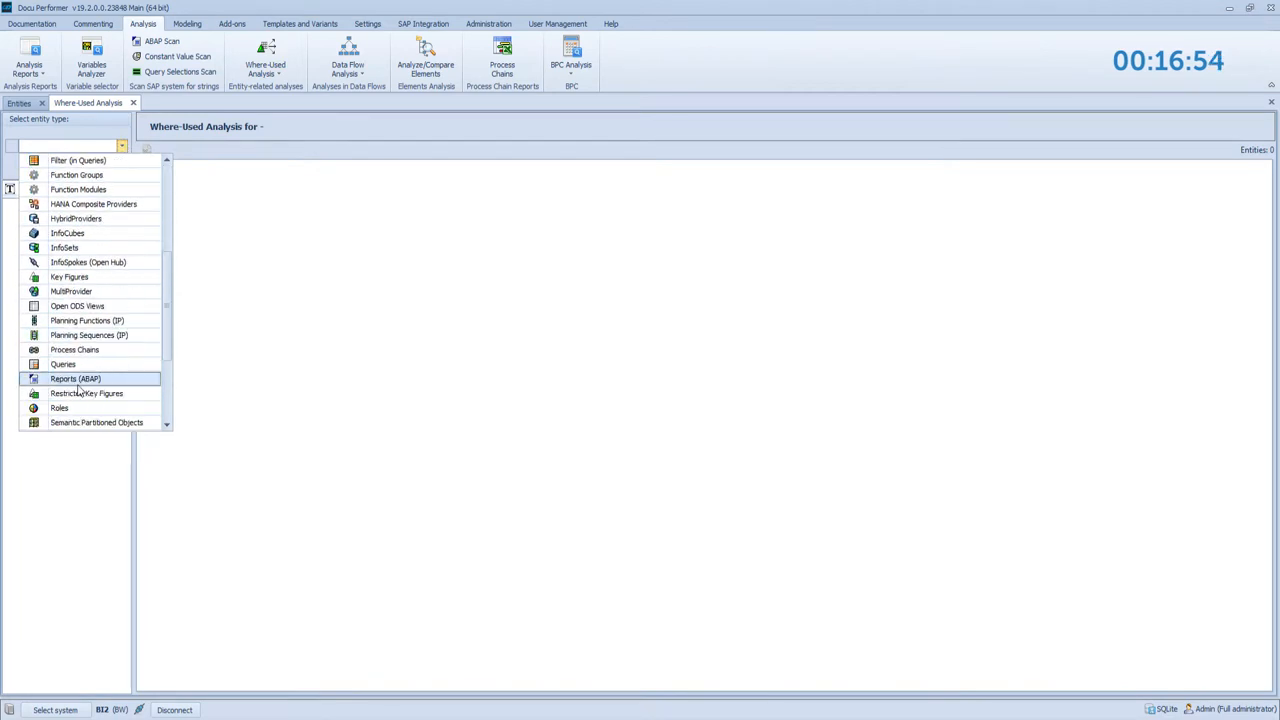
left_click(75, 379)
type("zsr")
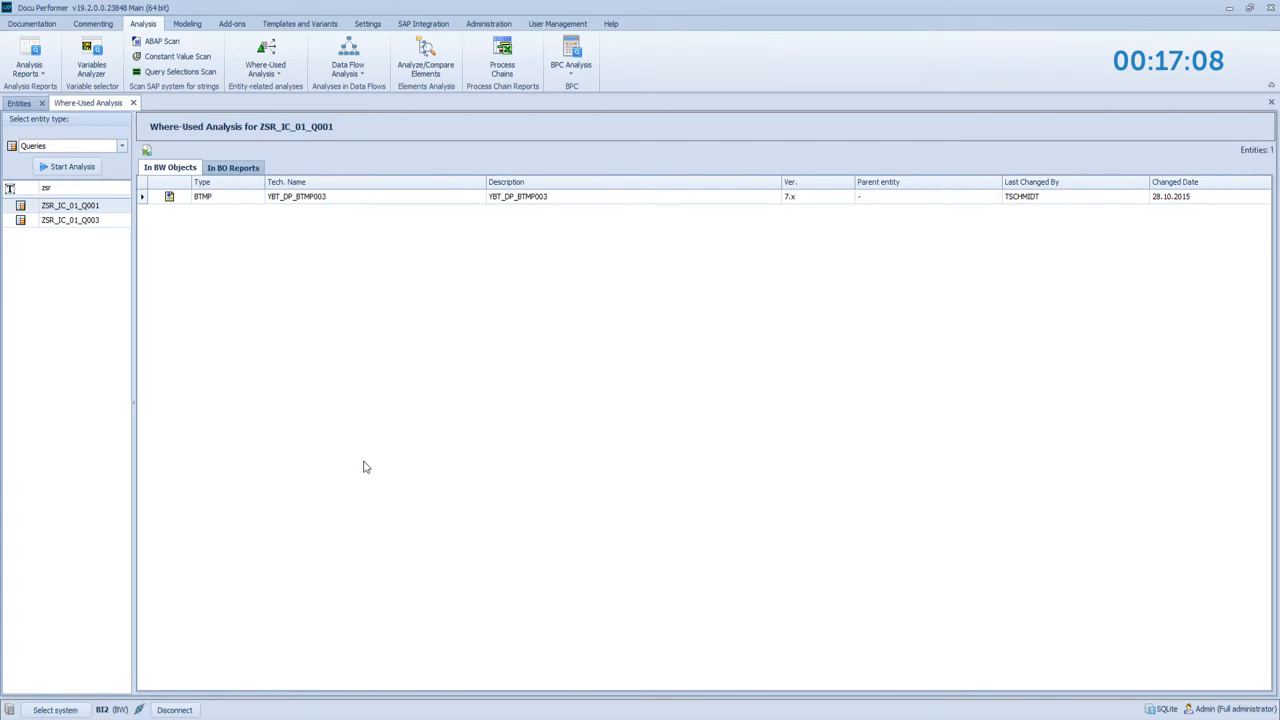
mouse_move(239, 273)
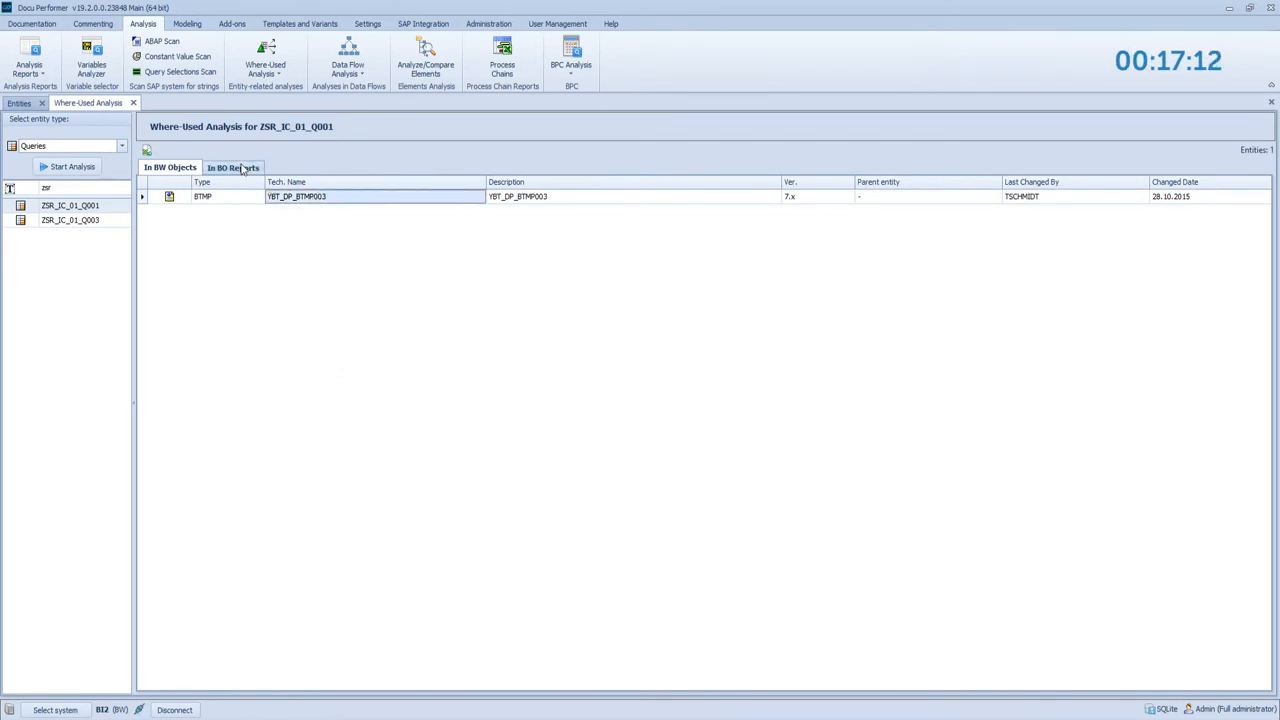
left_click(232, 167)
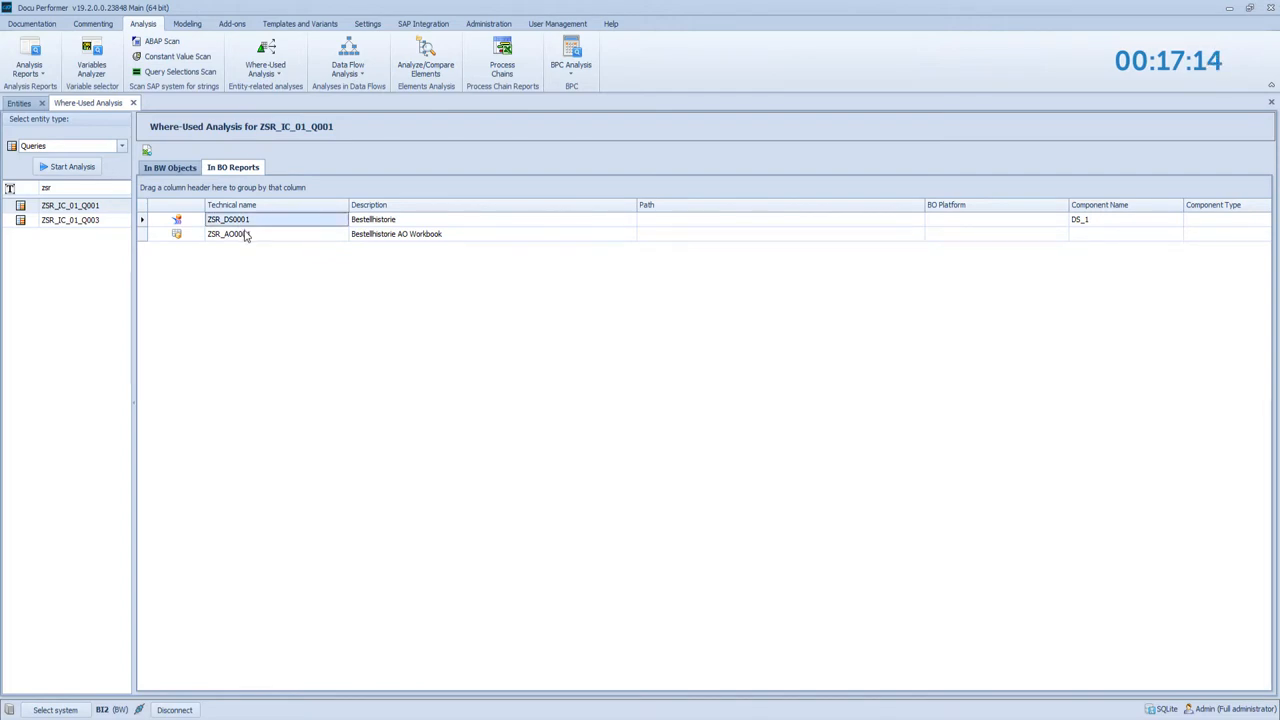
left_click(228, 233)
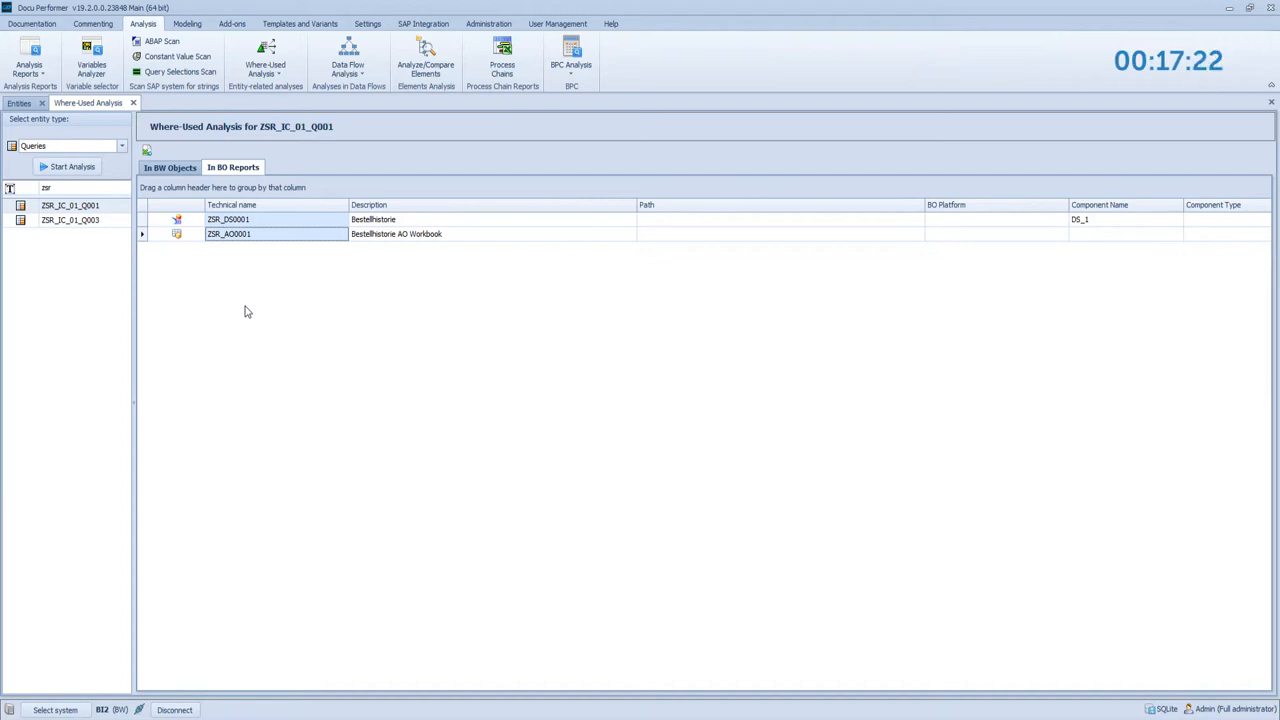
mouse_move(233, 267)
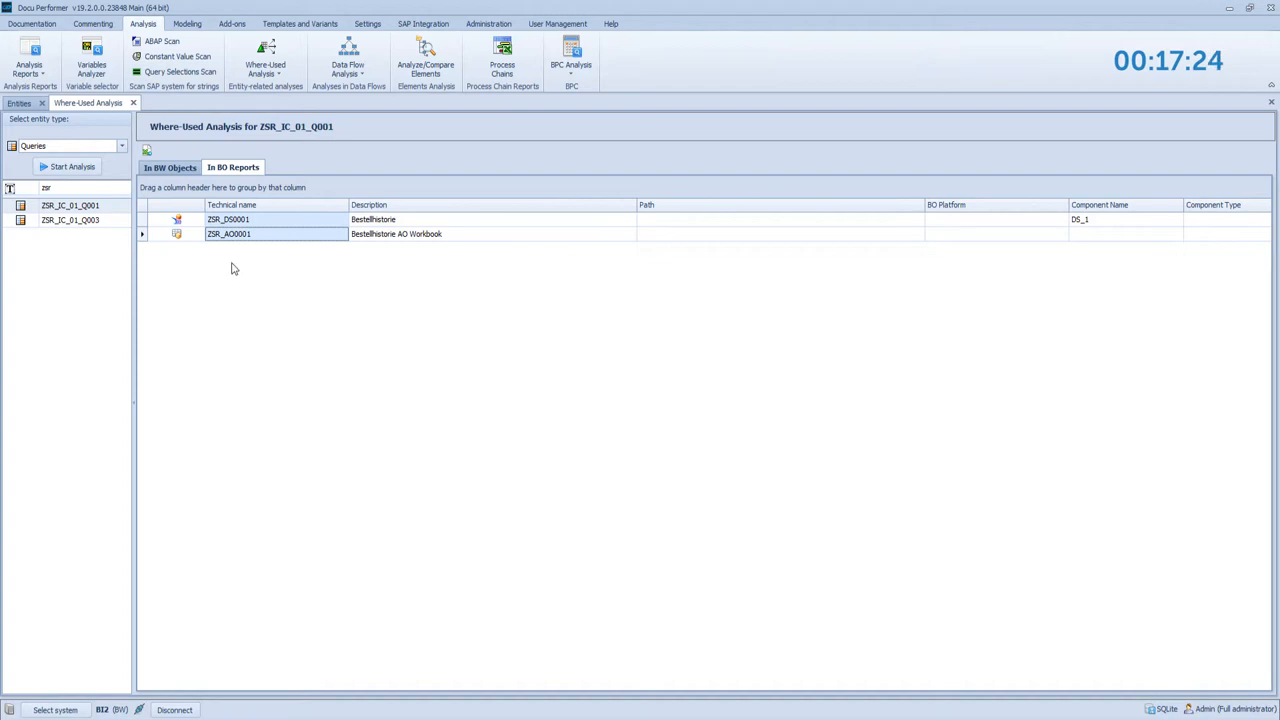
Switch the where-used entity type to DSOs and select ZSR_OD01.
left_click(120, 145)
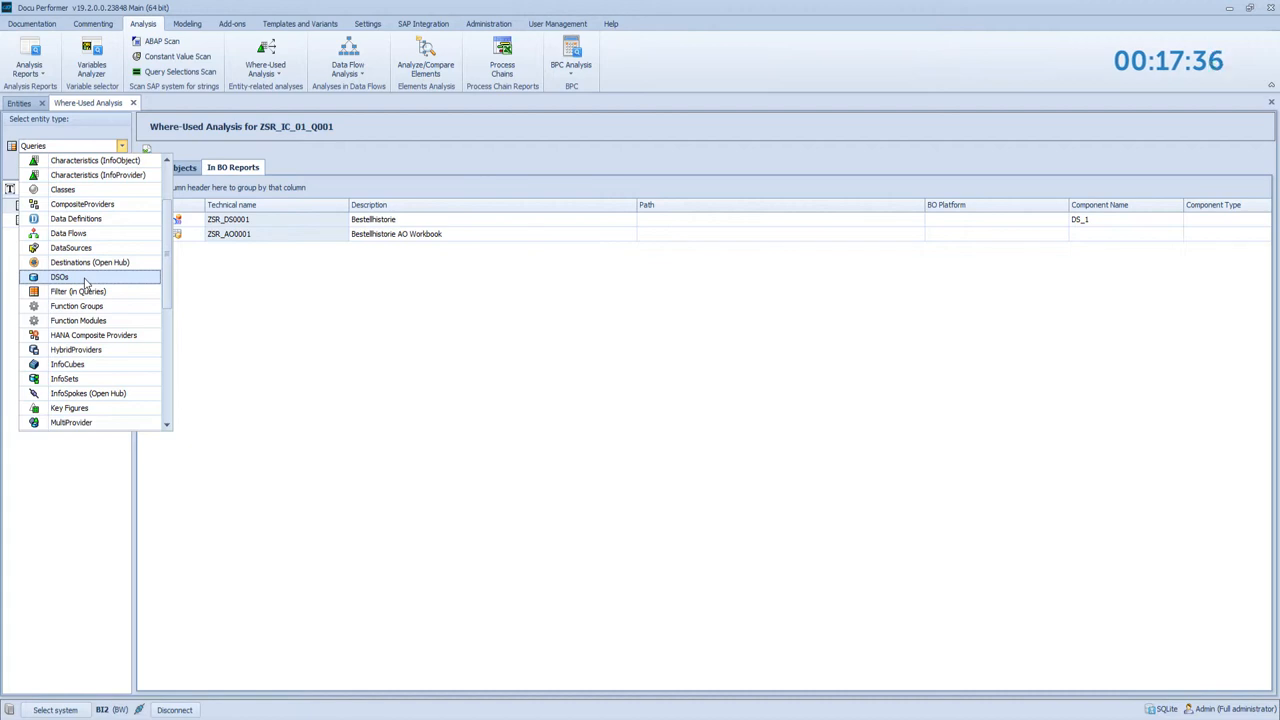
left_click(58, 277)
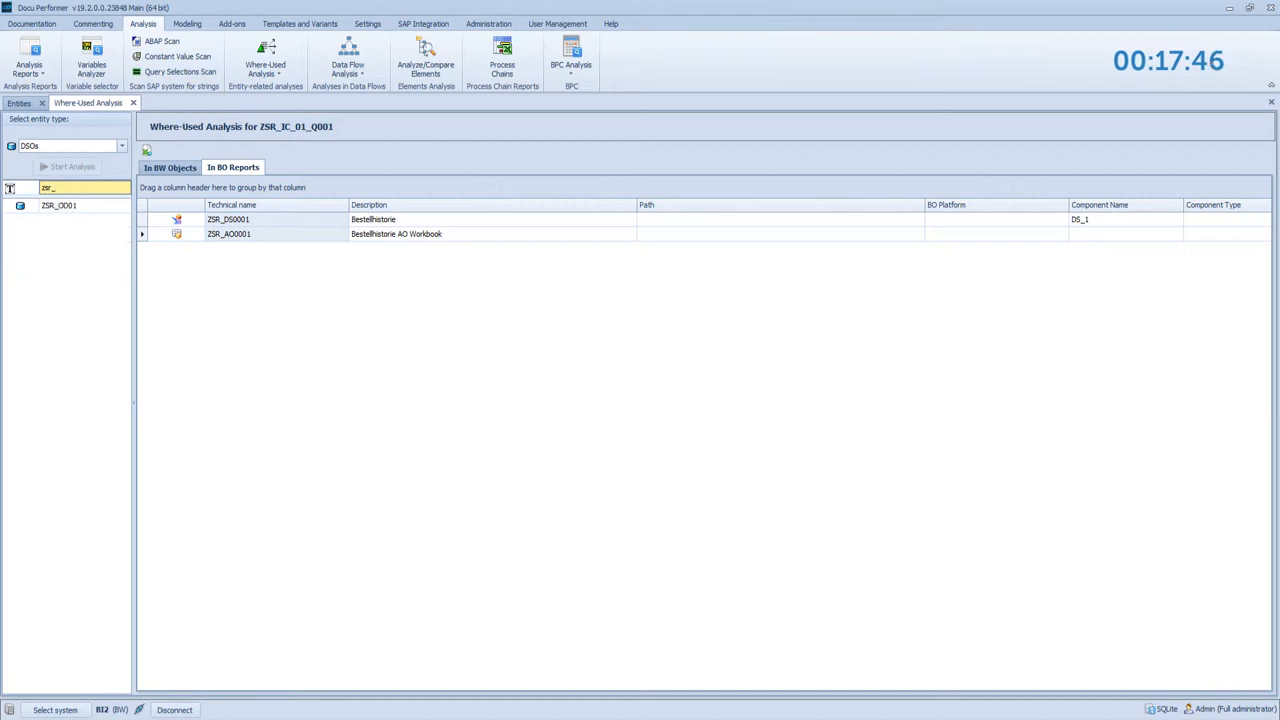
left_click(59, 205)
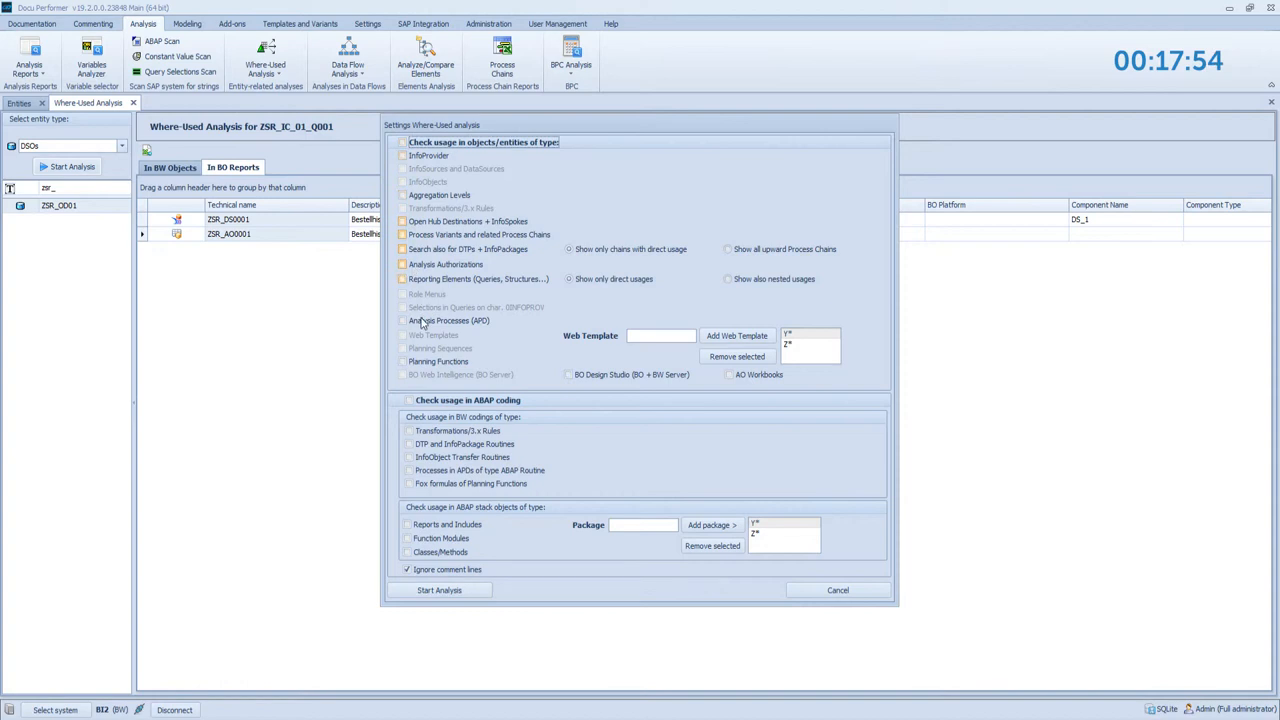
Enable ABAP coding checks, close the settings, and start analysis for ZSR_OD01.
left_click(407, 400)
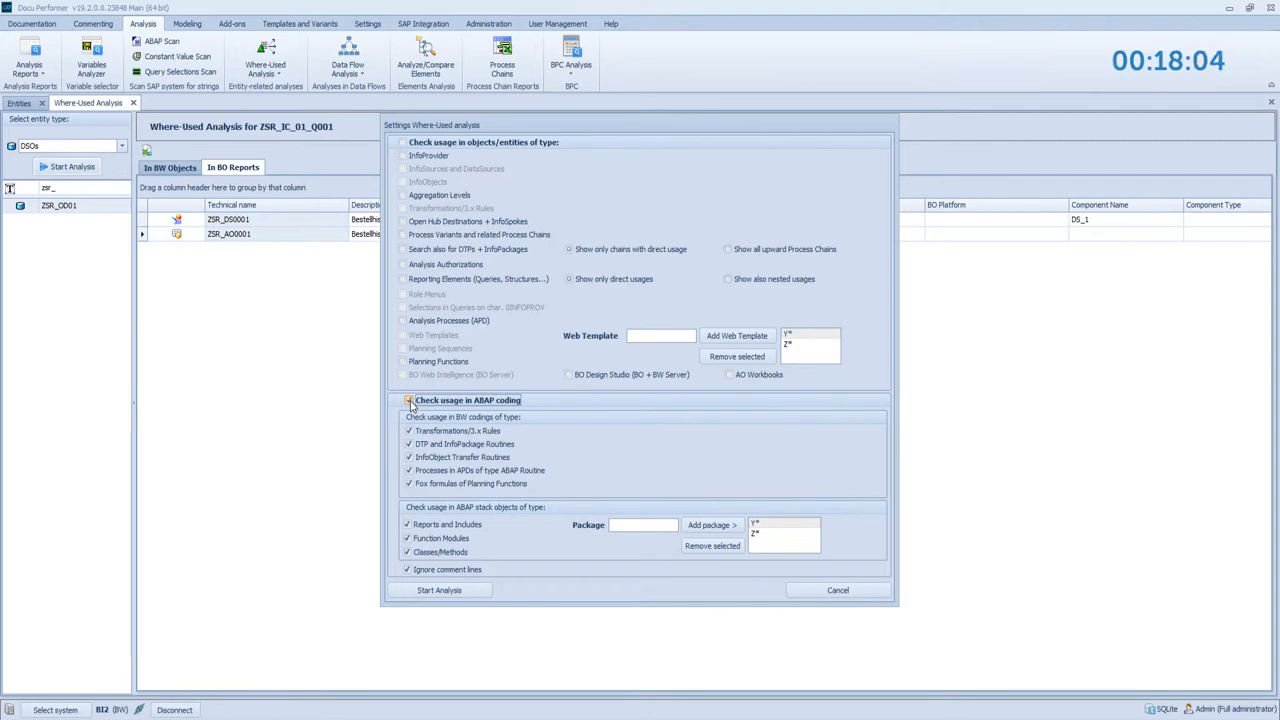
left_click(407, 400)
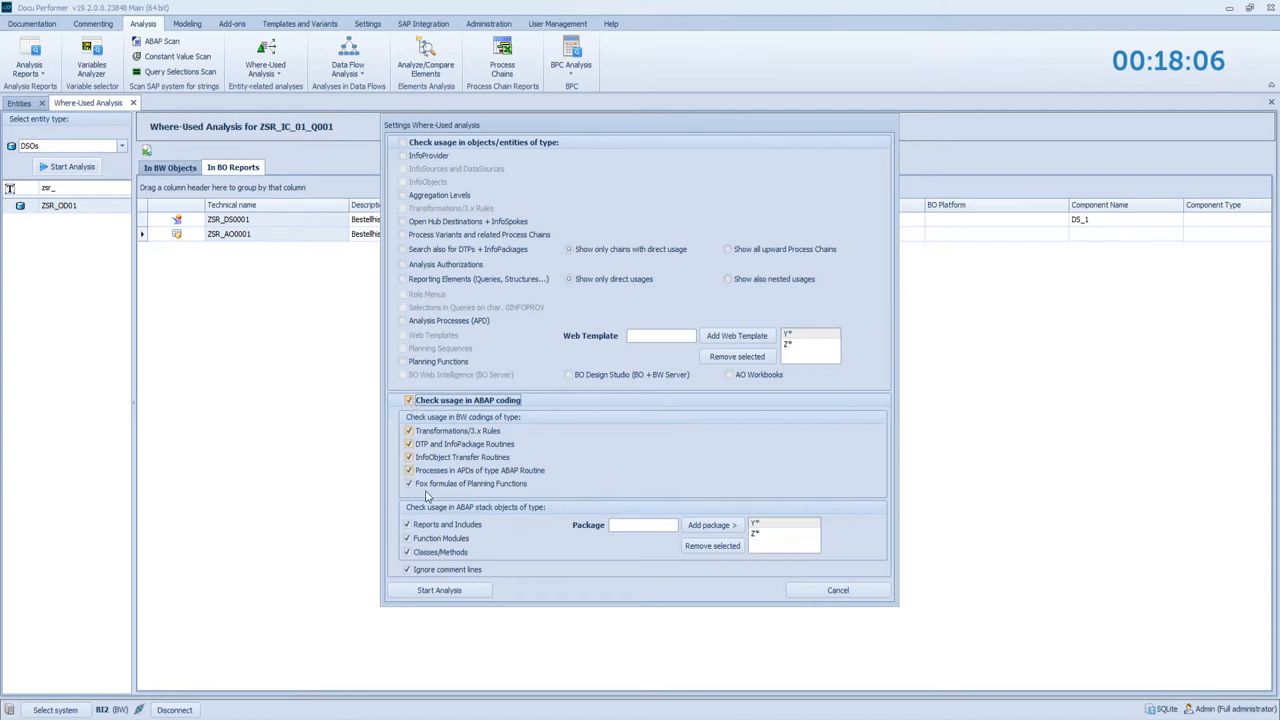
left_click(438, 590)
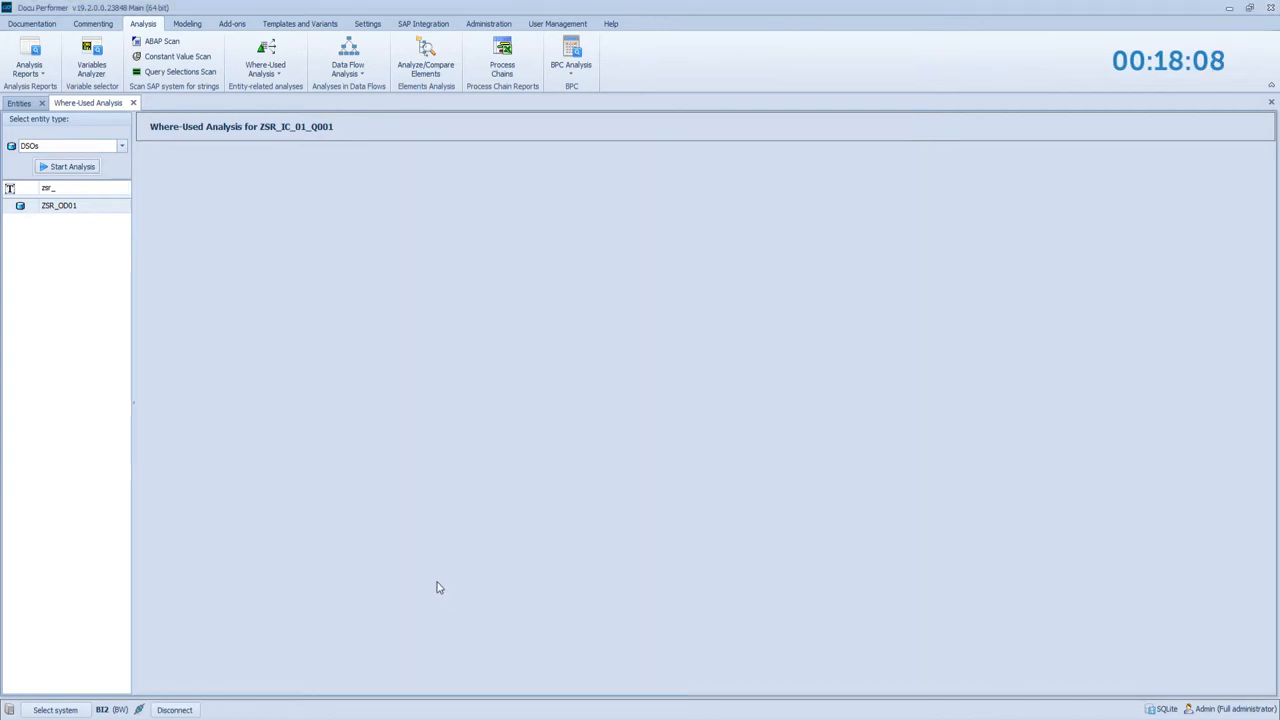
left_click(66, 166)
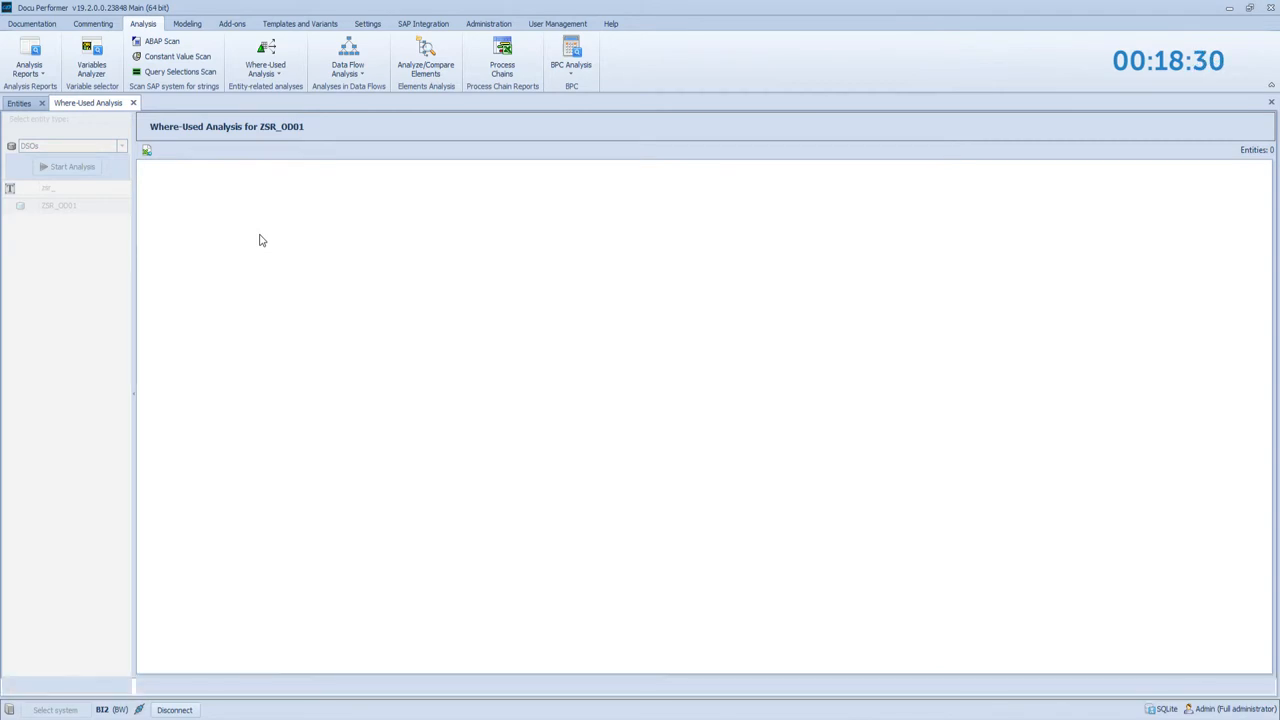
Show the PROJECT1_HANA_MIGRATION scenario entities from folder HANA_Migration.
left_click(70, 166)
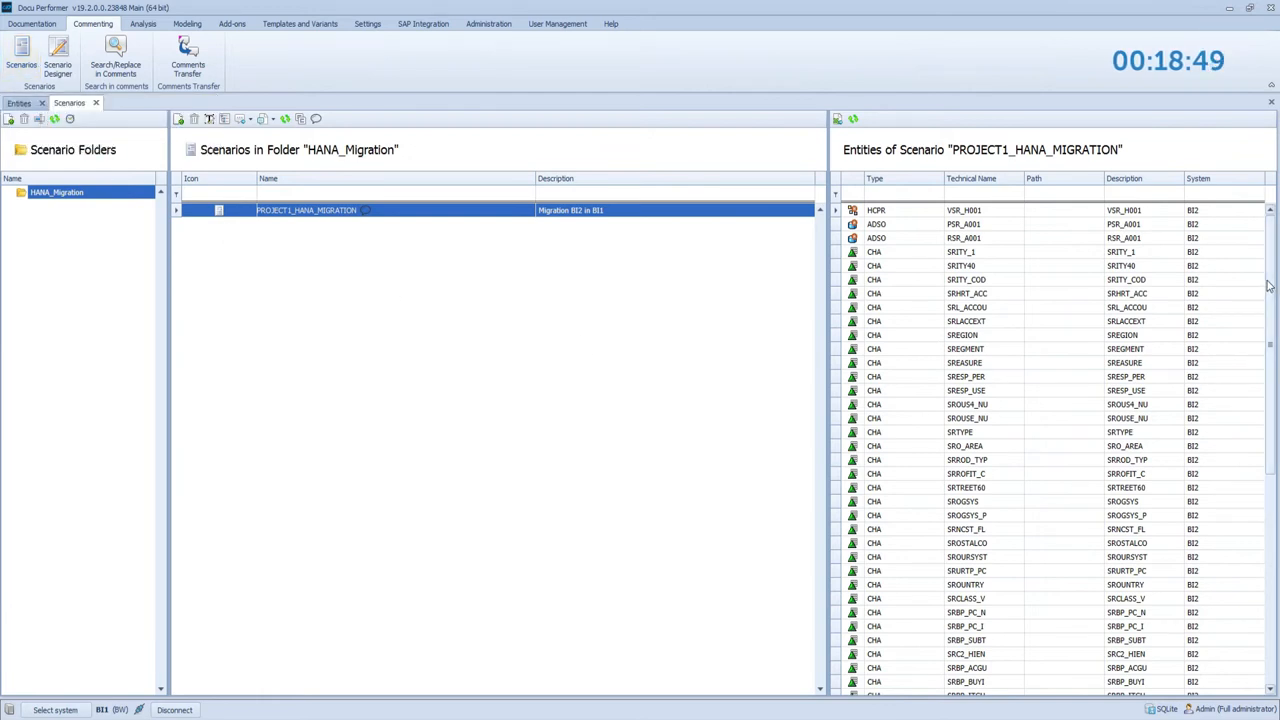
Open PROJECT1_HANA_MIGRATION in the Scenario Designer in edit mode.
scroll("down", 3)
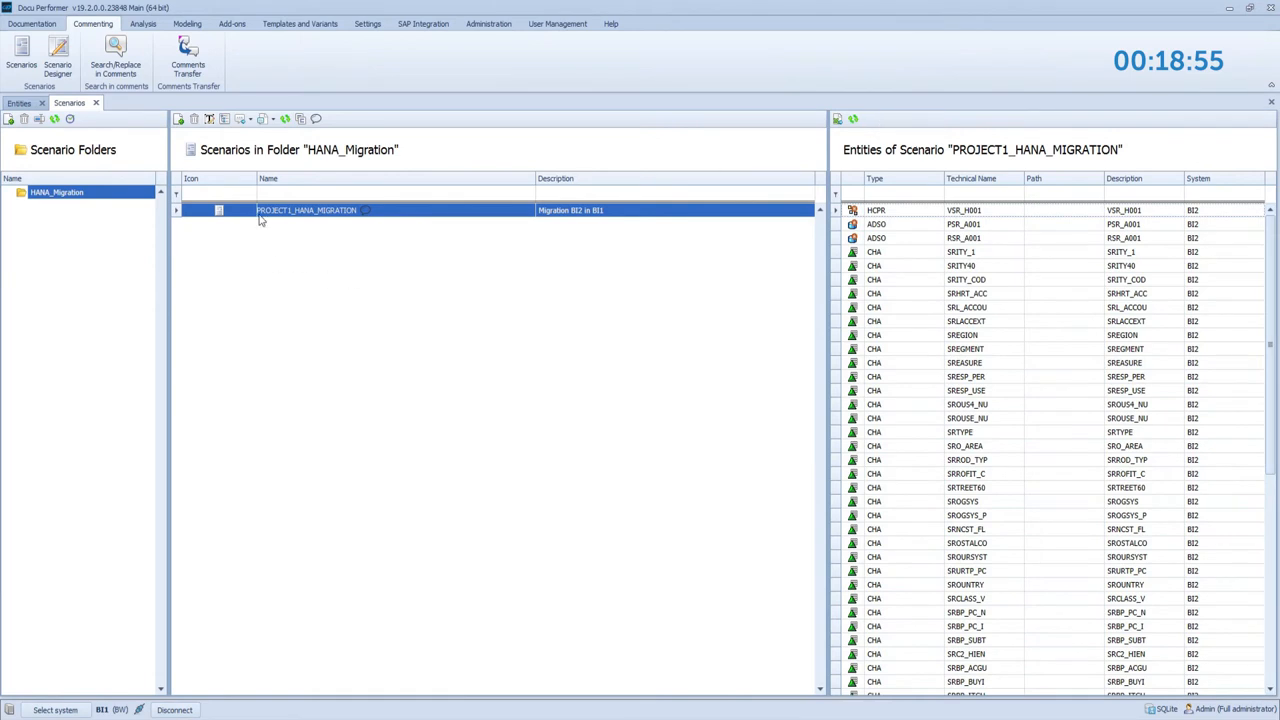
double_click(308, 211)
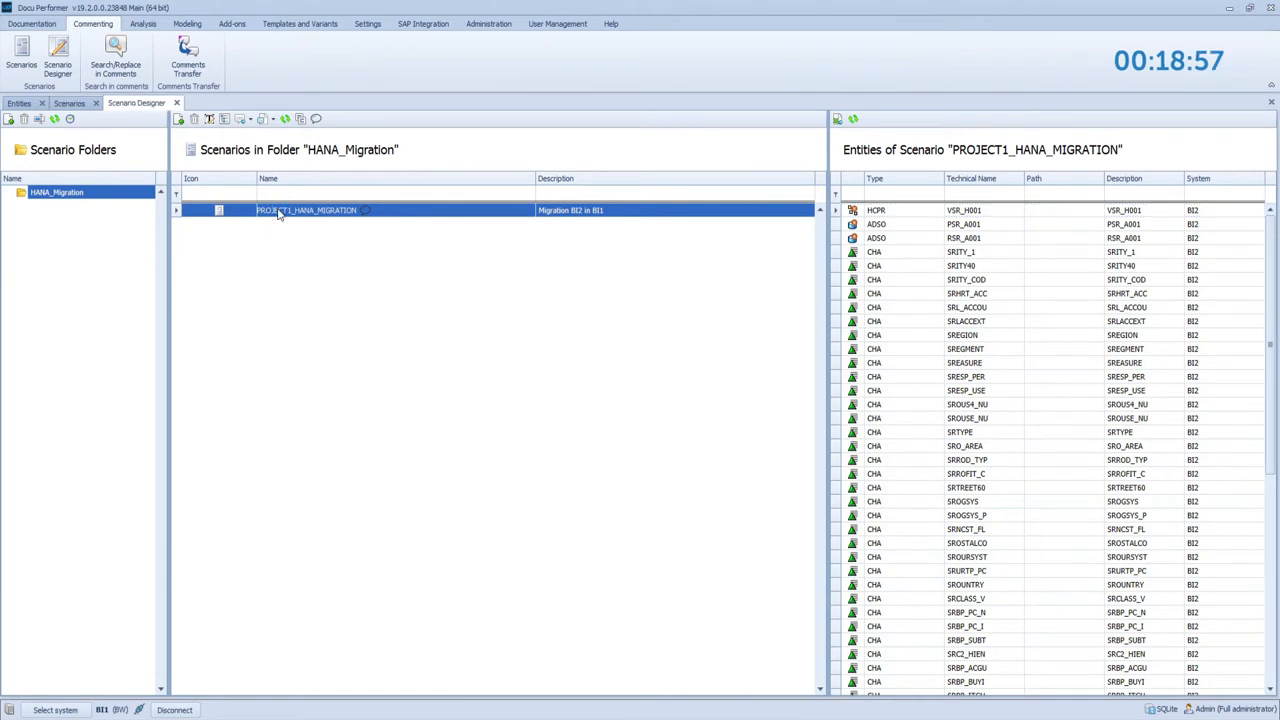
double_click(308, 211)
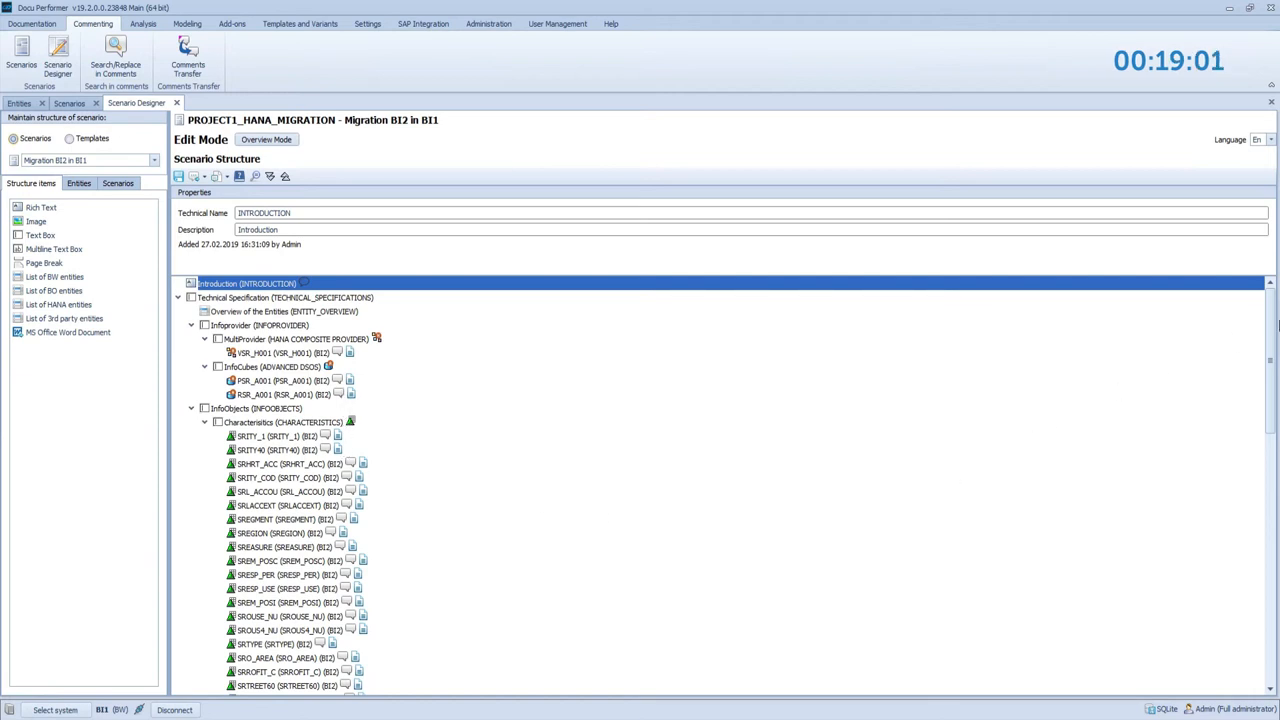
scroll("down", 3)
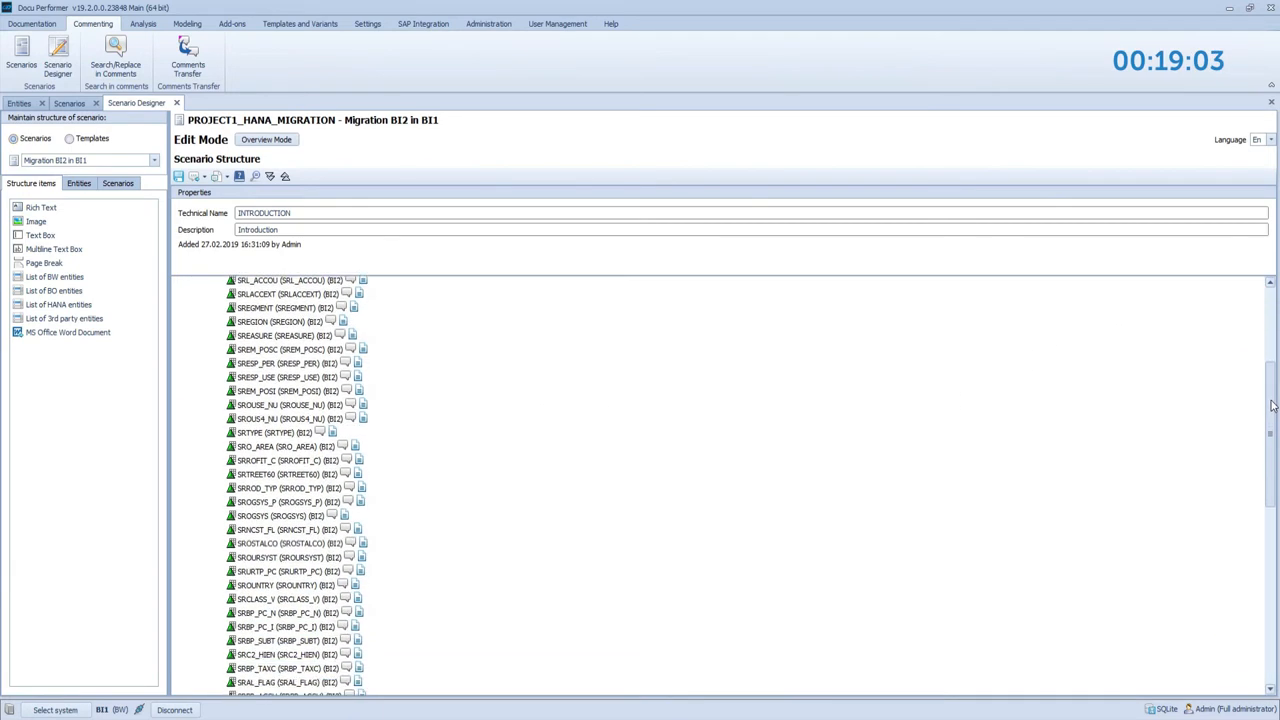
scroll("down", 3)
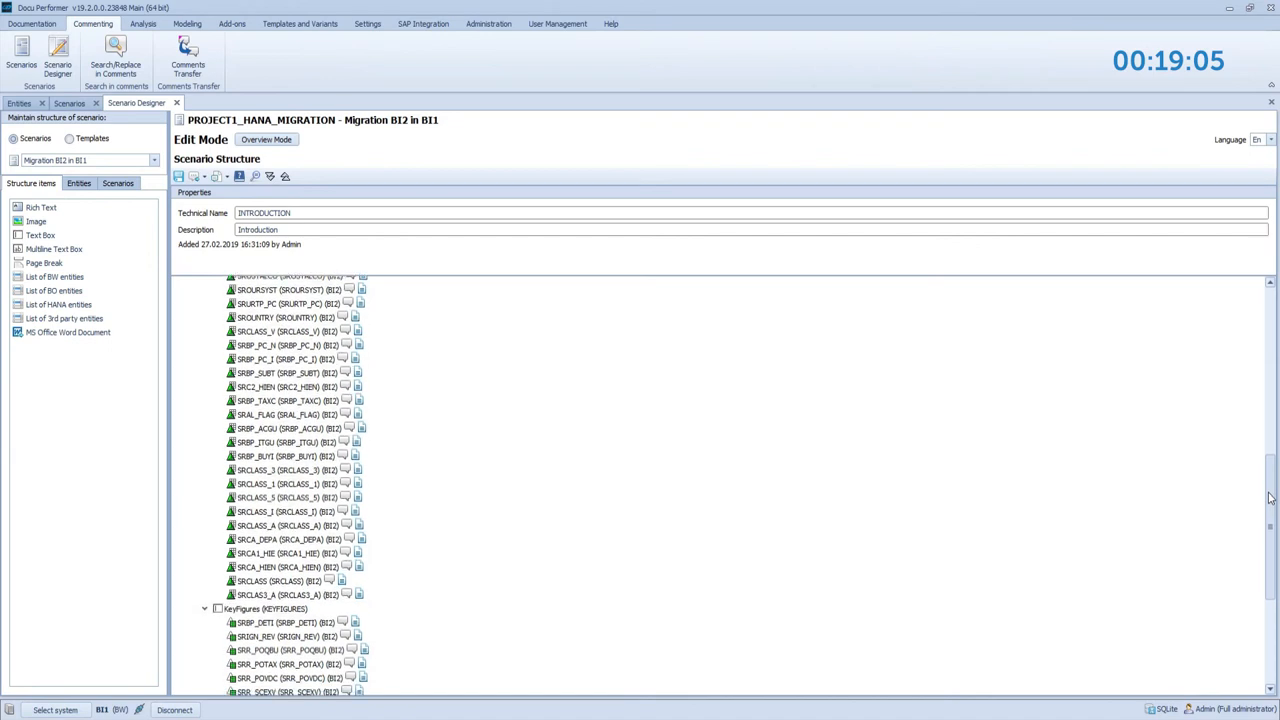
scroll("down", 3)
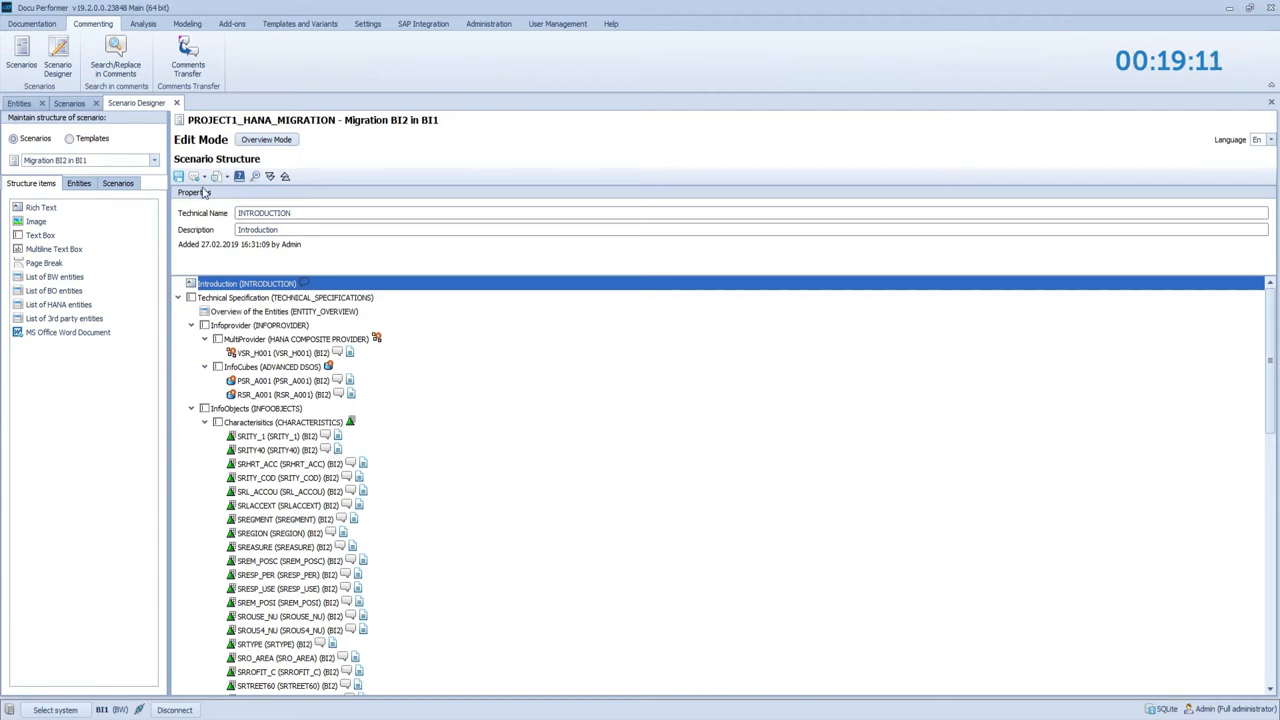
Export the scenario as a docx file with the IT standard documentation variant.
left_click(202, 176)
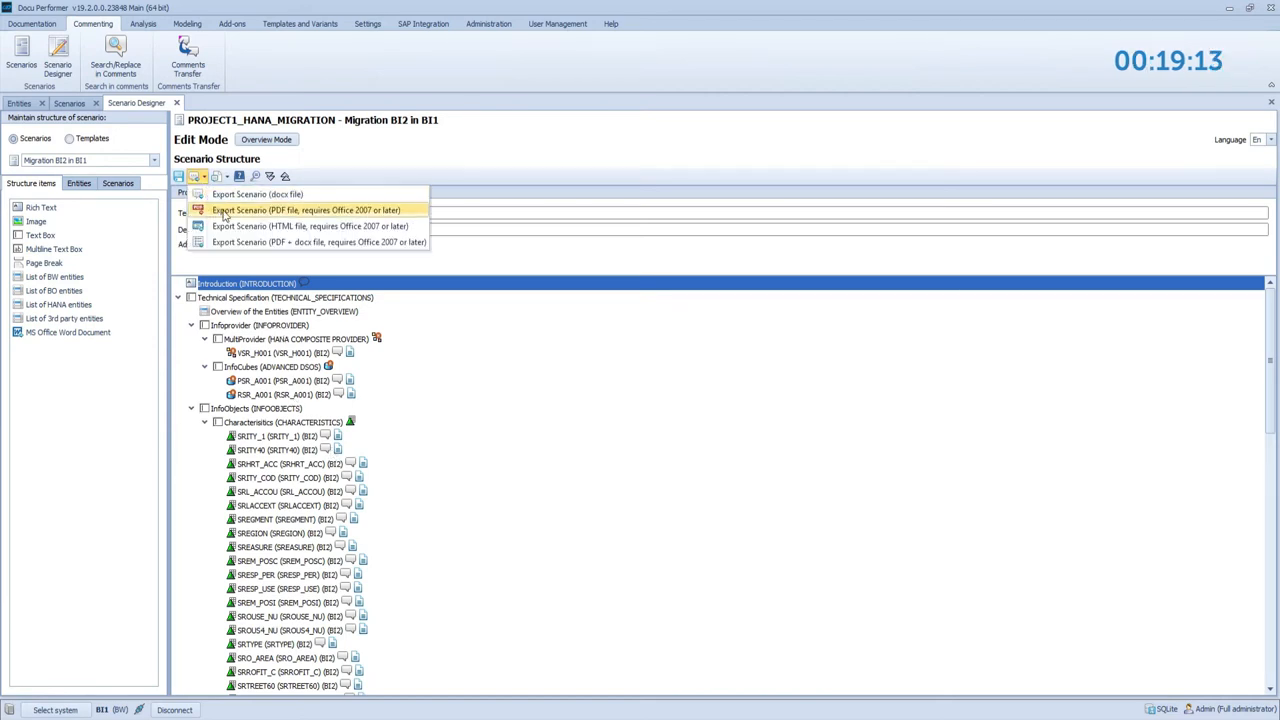
mouse_move(237, 194)
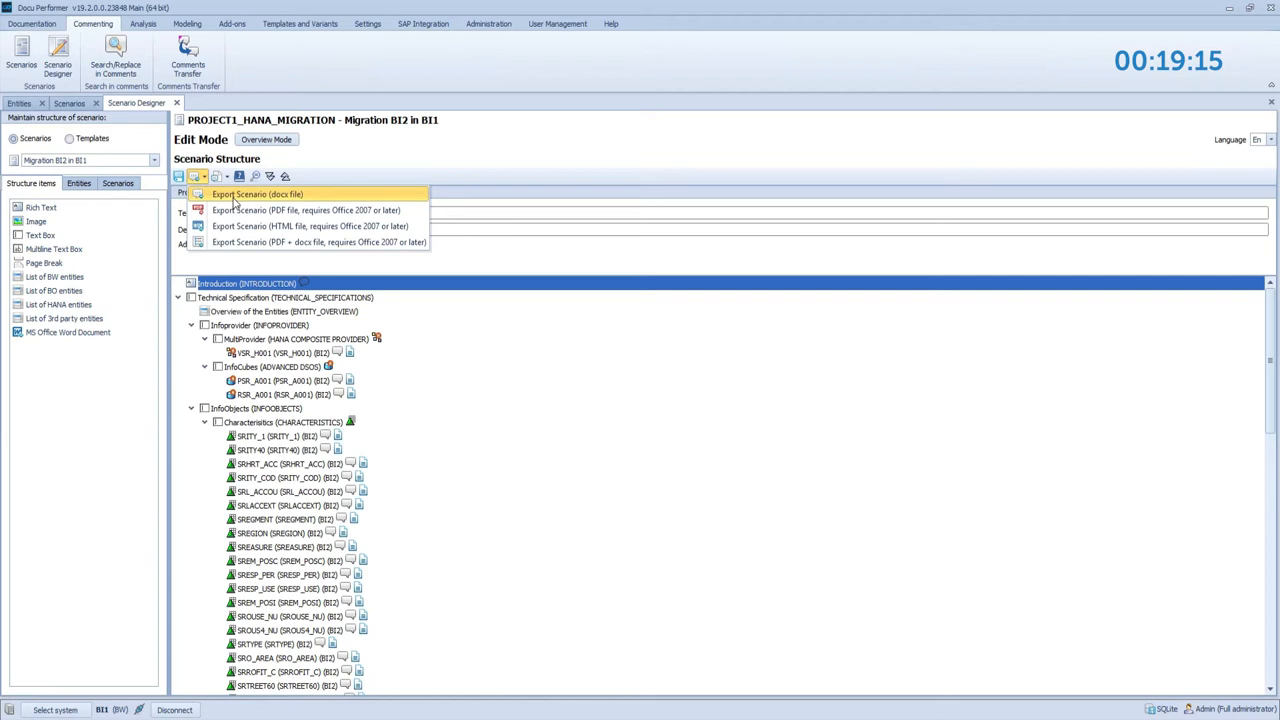
left_click(255, 194)
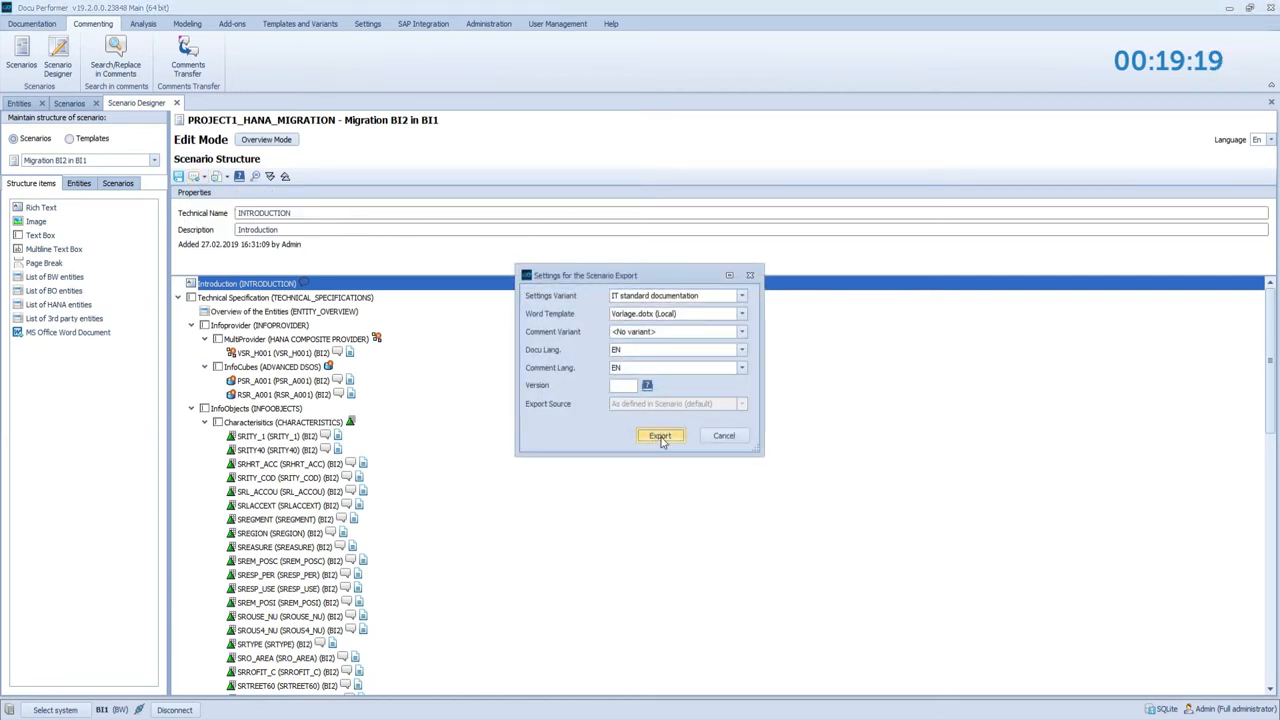
left_click(659, 435)
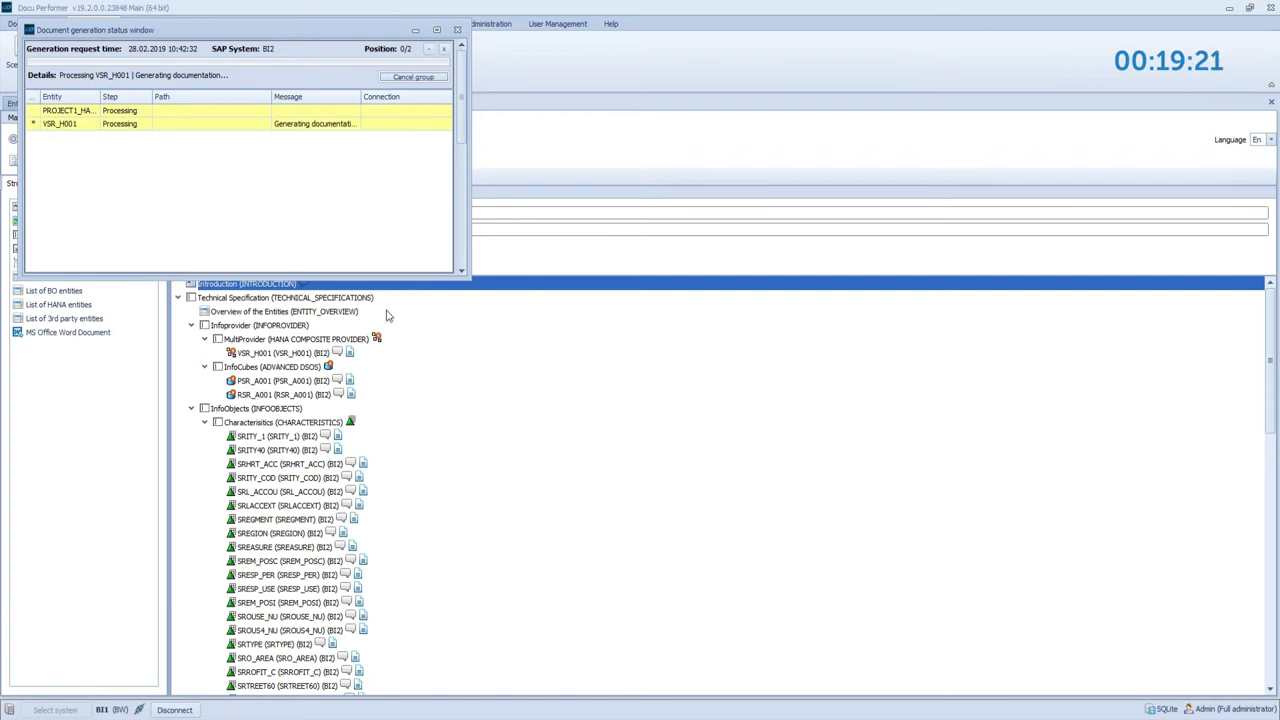
mouse_move(159, 243)
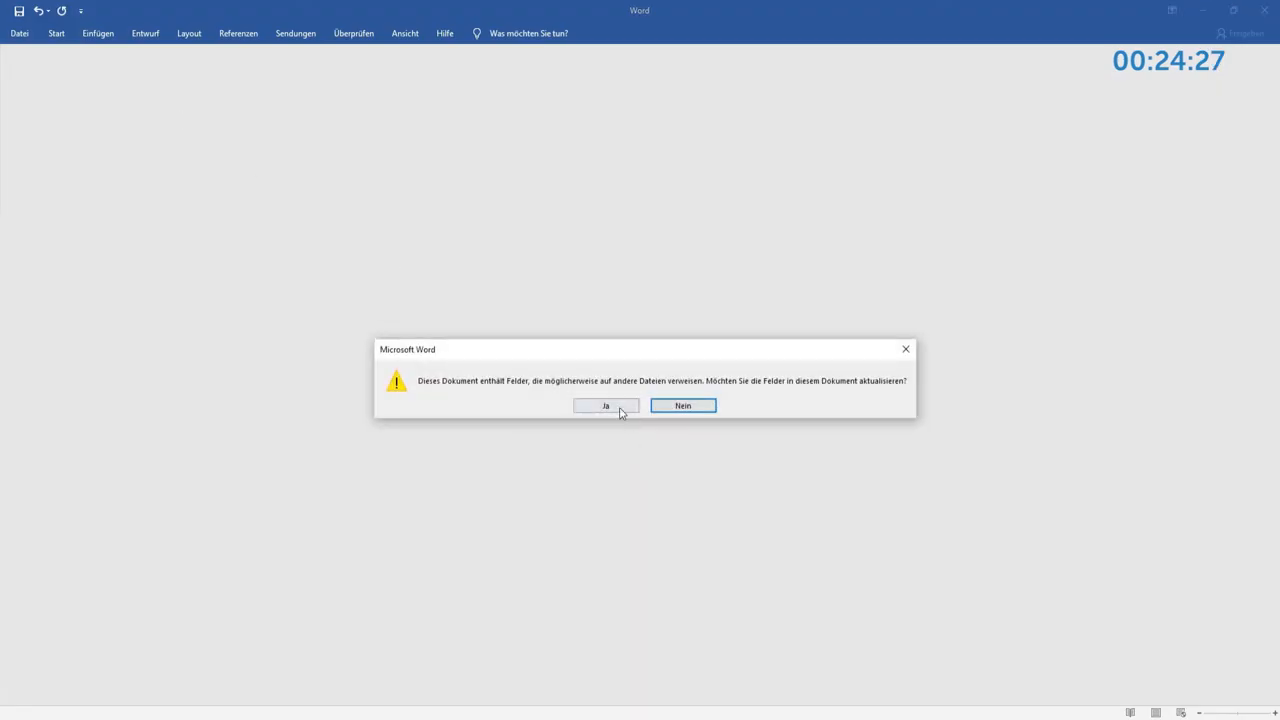
Accept updating fields and scroll through the InfoObject property tables in Word.
left_click(605, 406)
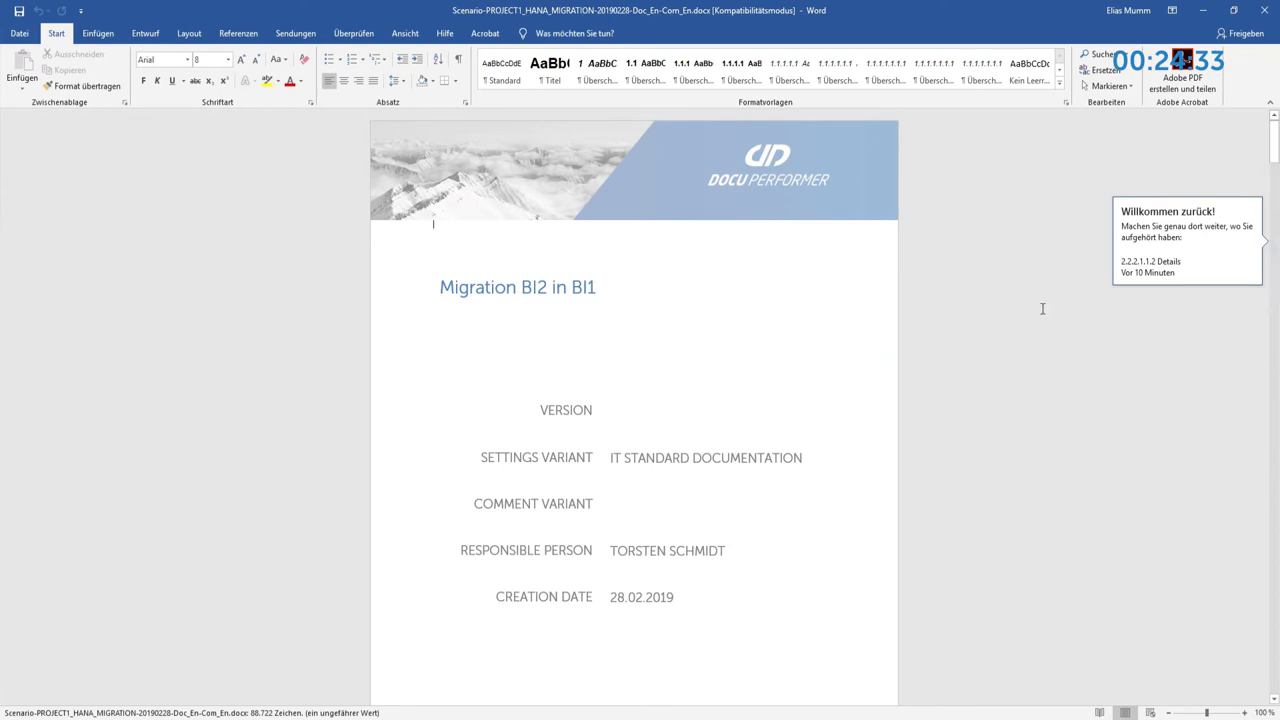
scroll("down", 3)
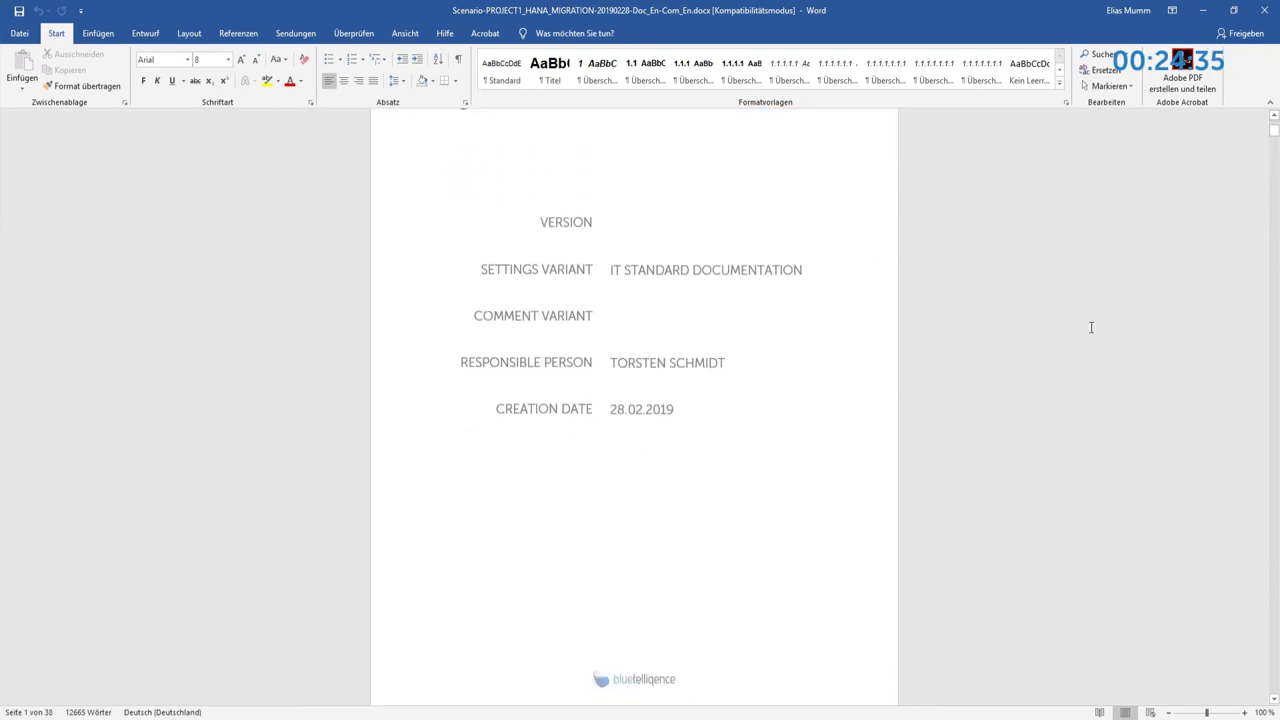
scroll("down", 3)
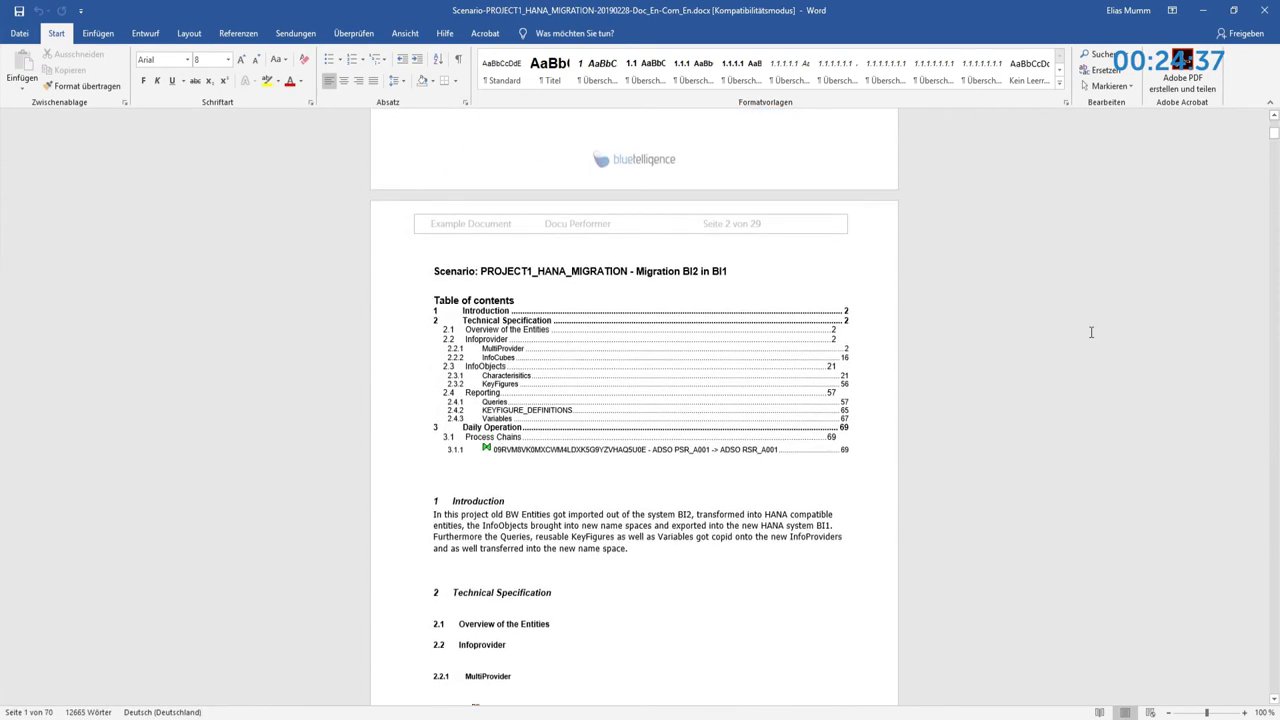
scroll("down", 3)
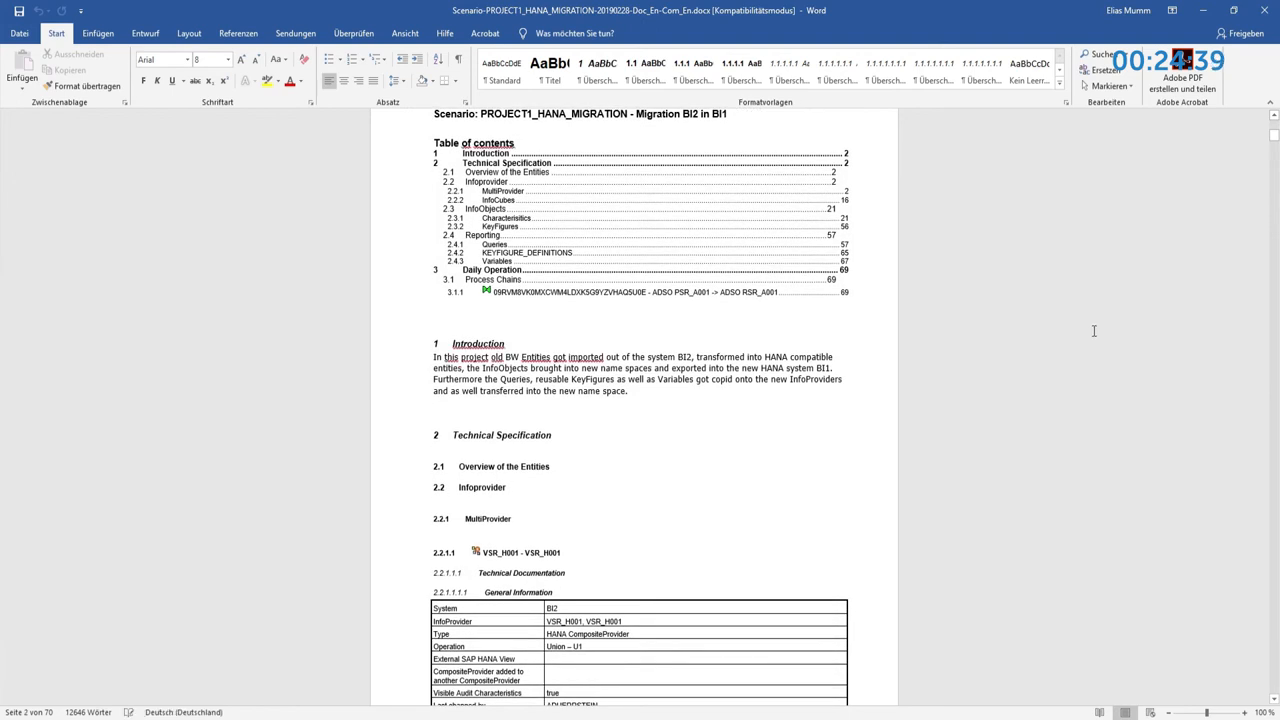
scroll("down", 3)
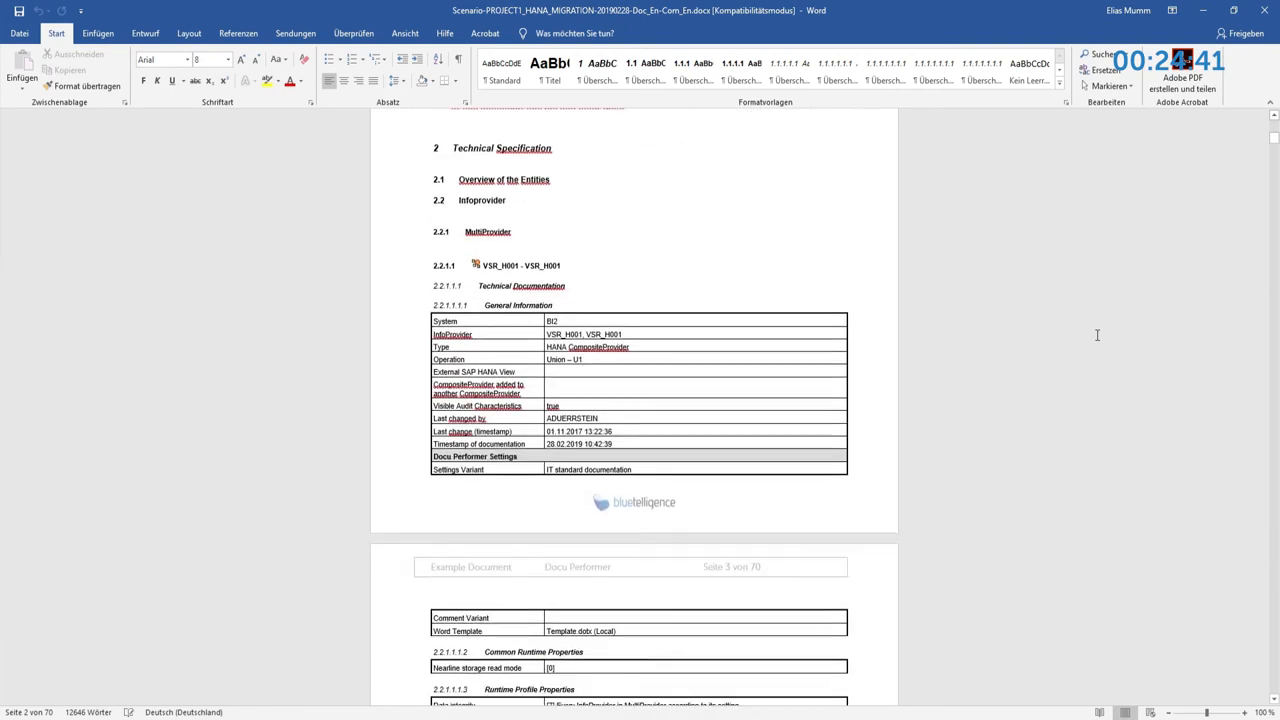
scroll("down", 3)
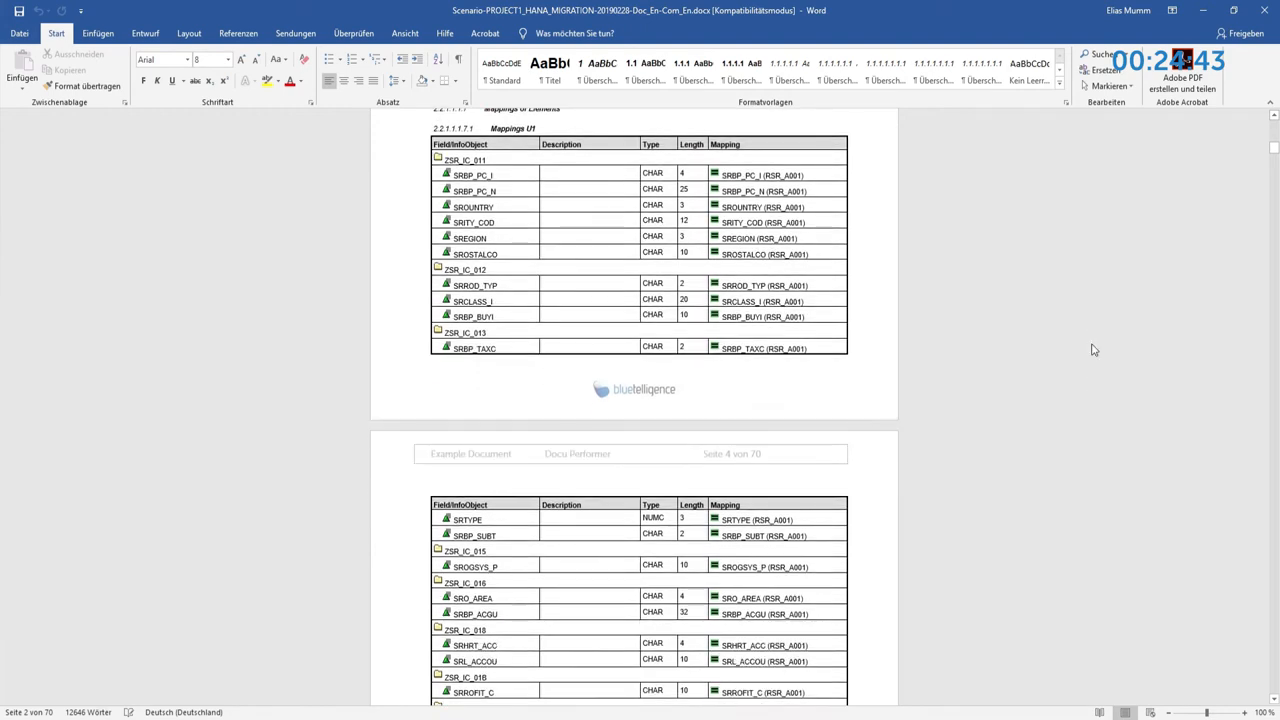
scroll("down", 3)
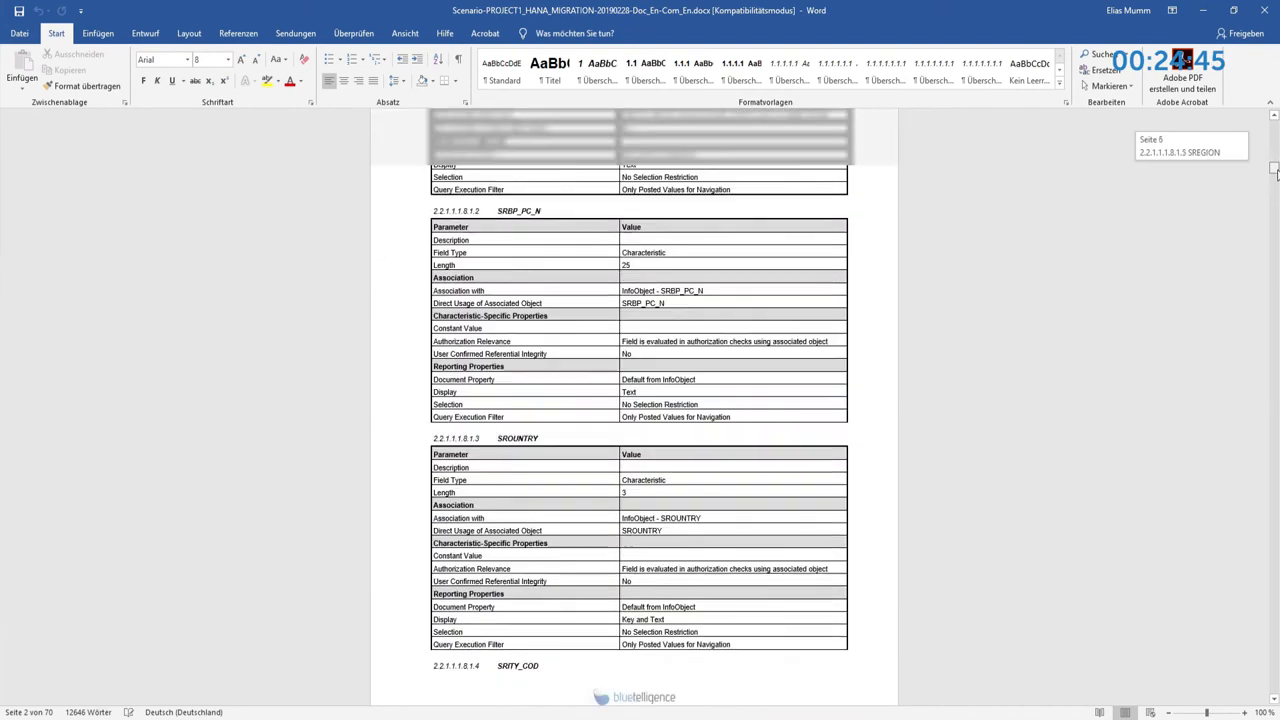
scroll("down", 3)
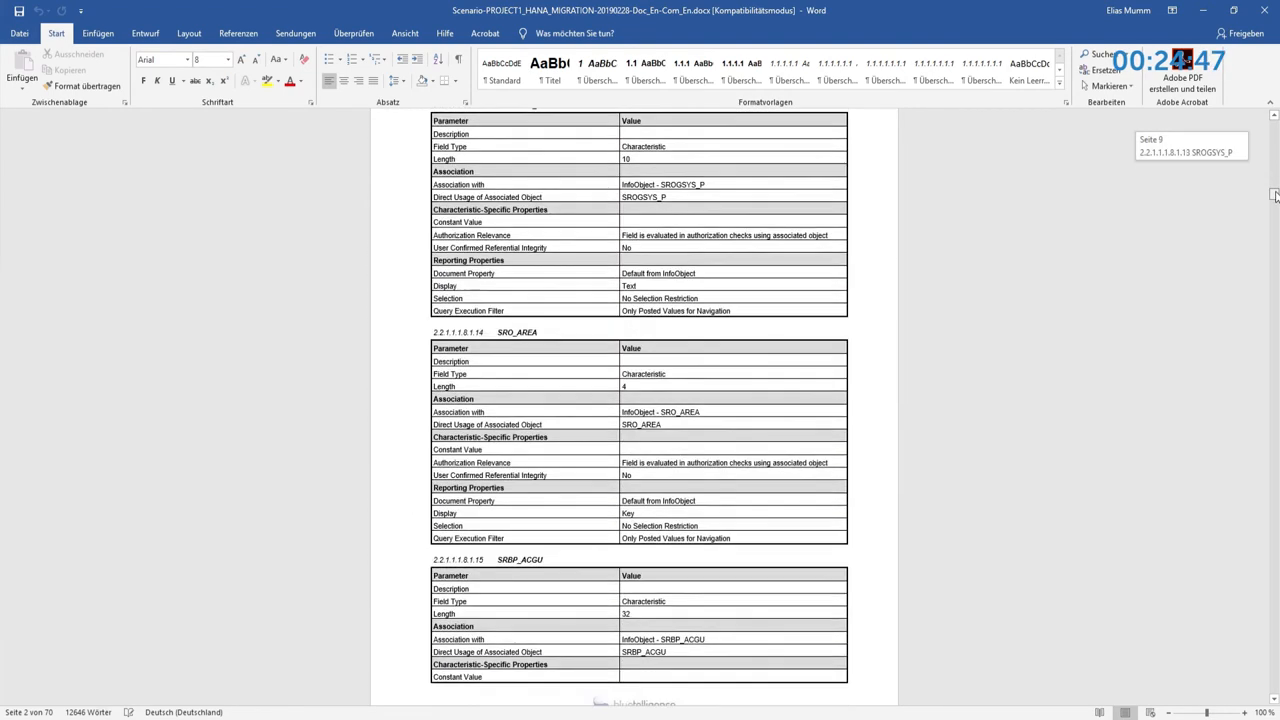
scroll("down", 3)
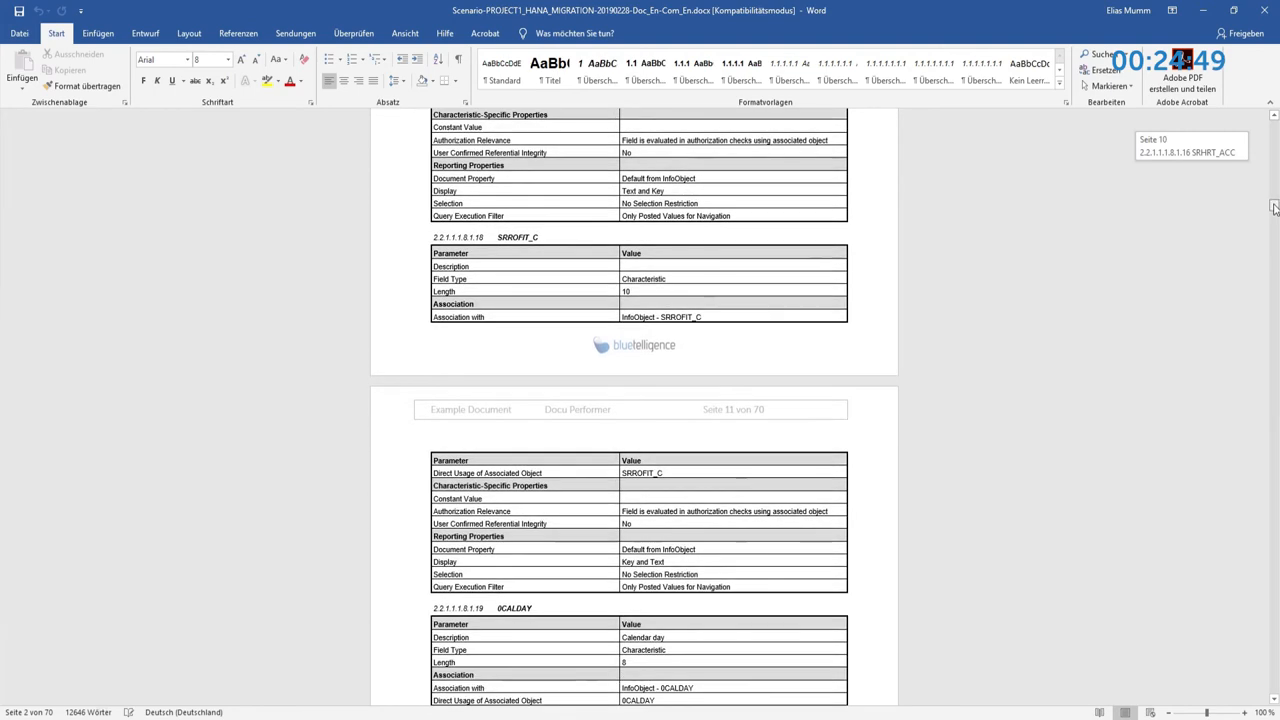
scroll("down", 3)
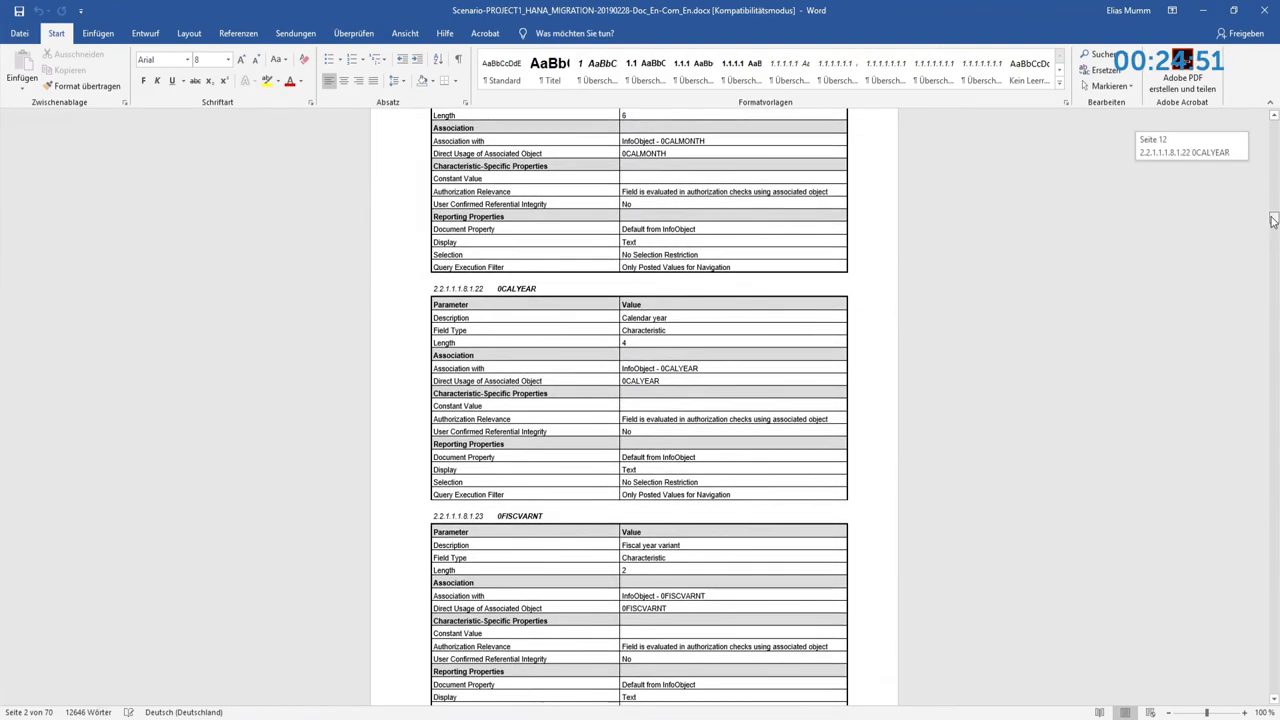
scroll("down", 3)
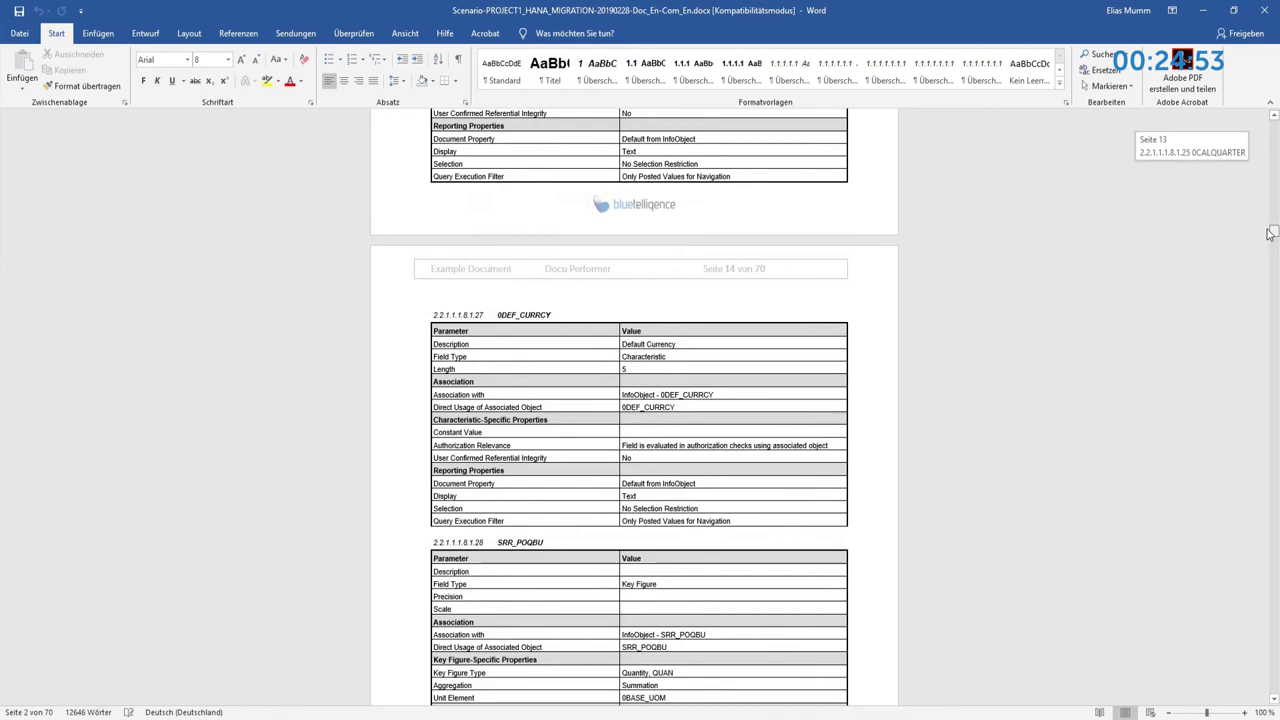
scroll("down", 3)
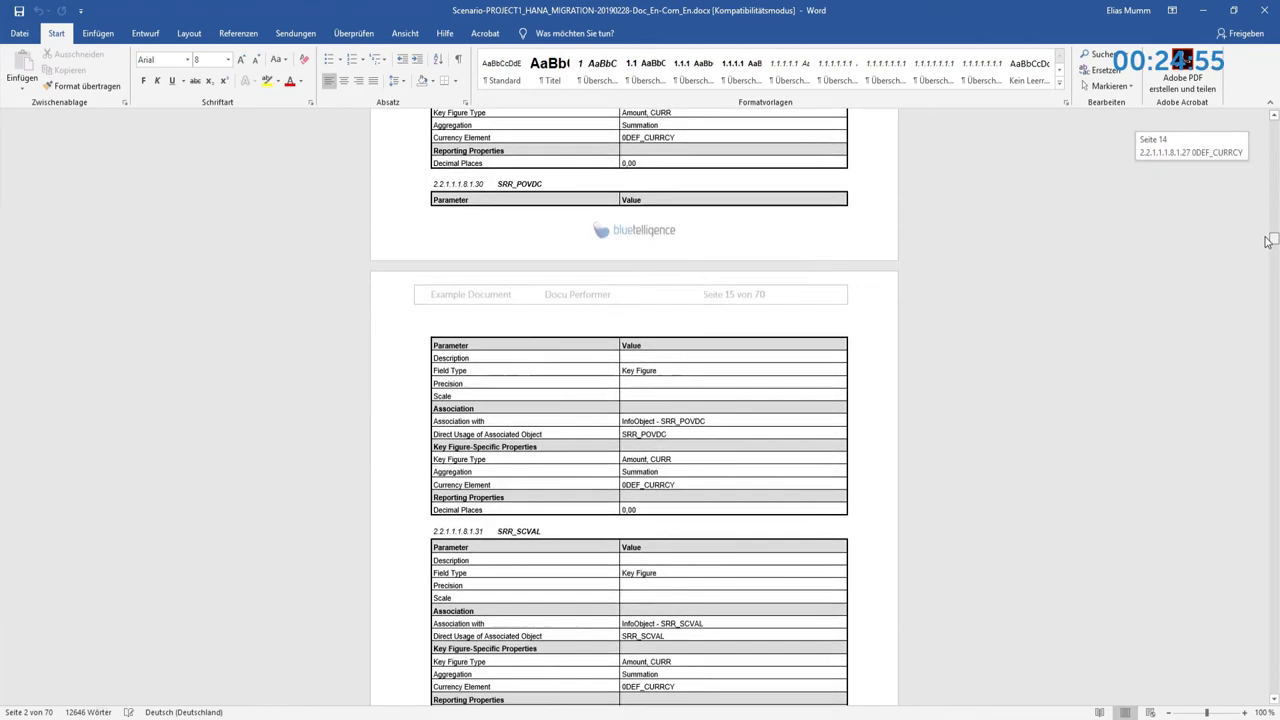
scroll("down", 3)
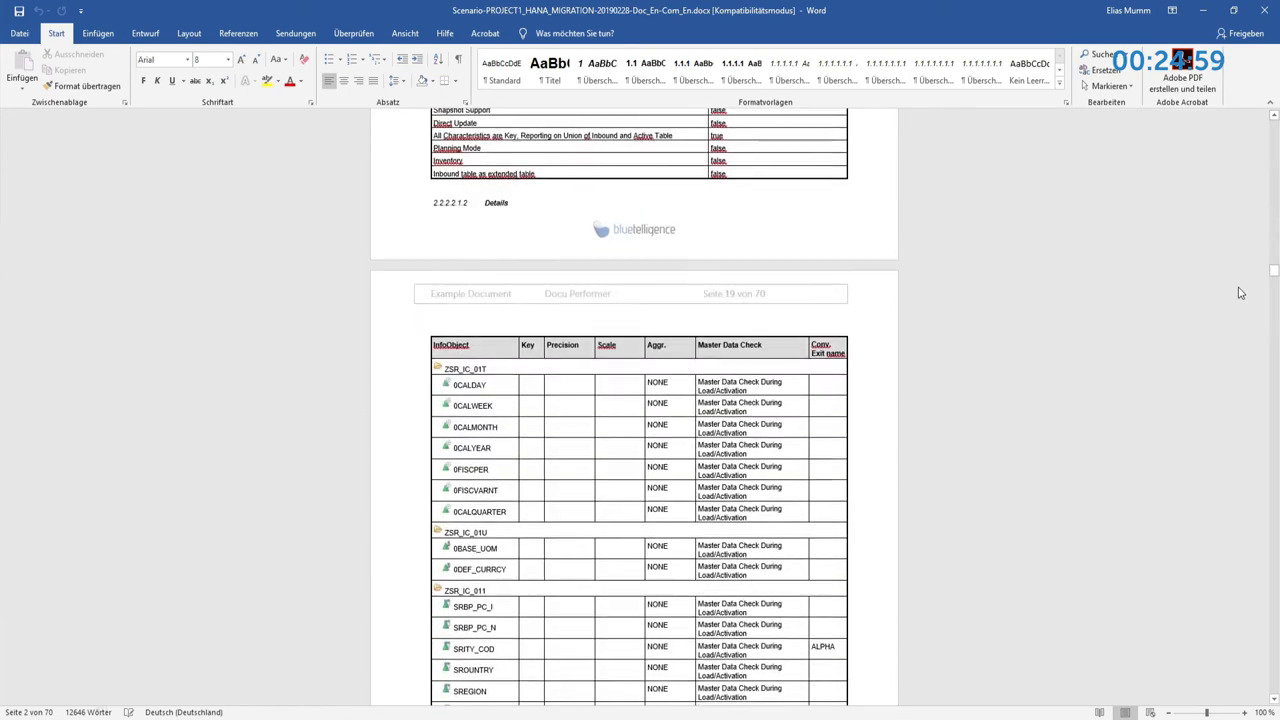
scroll("down", 3)
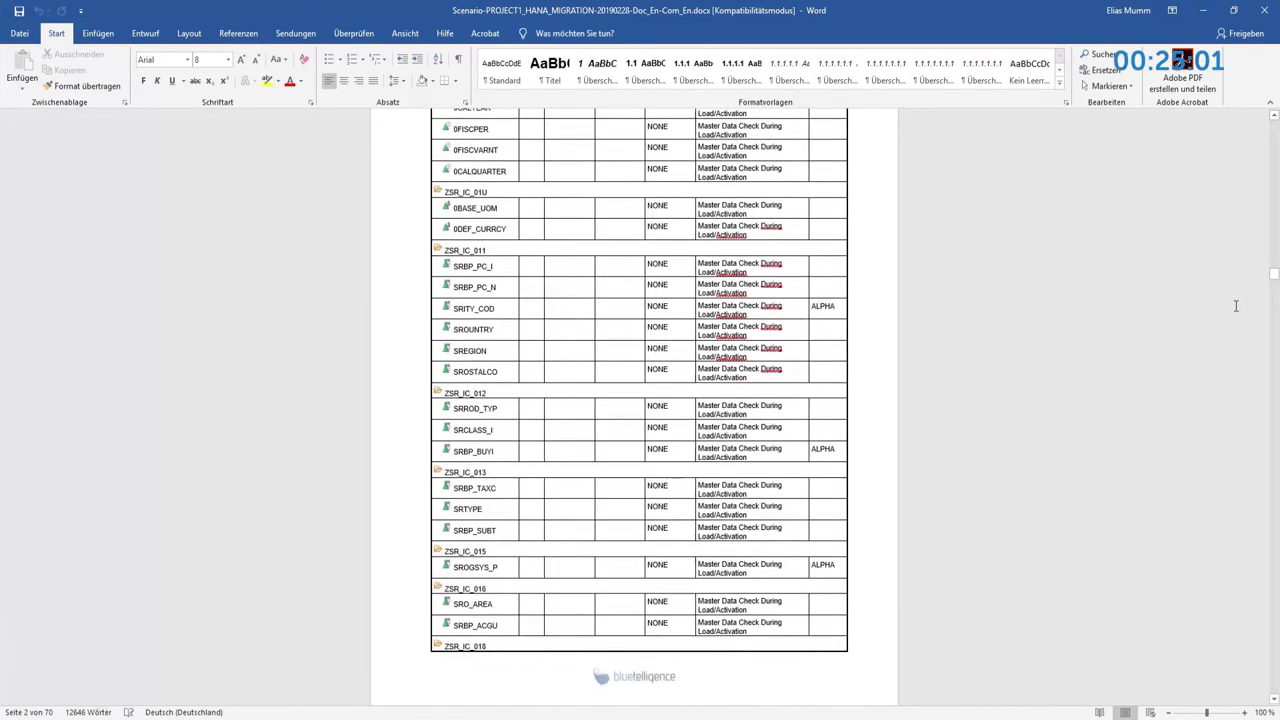